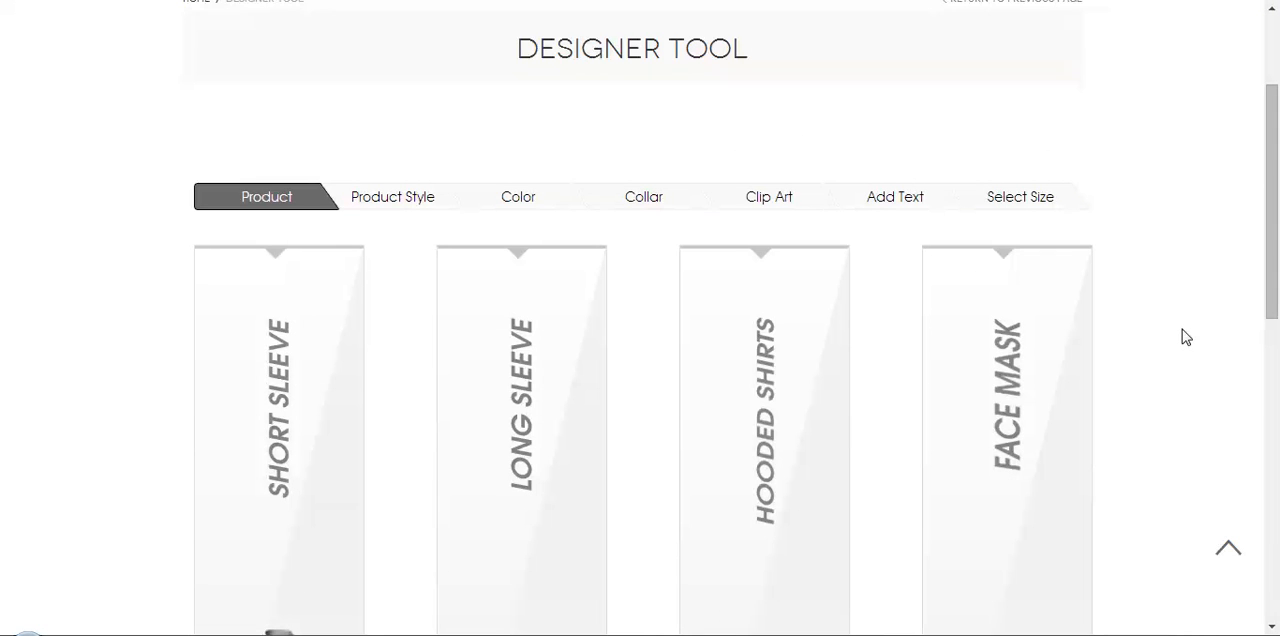
{"action": "mouse_move", "coordinate": [5, 315]}
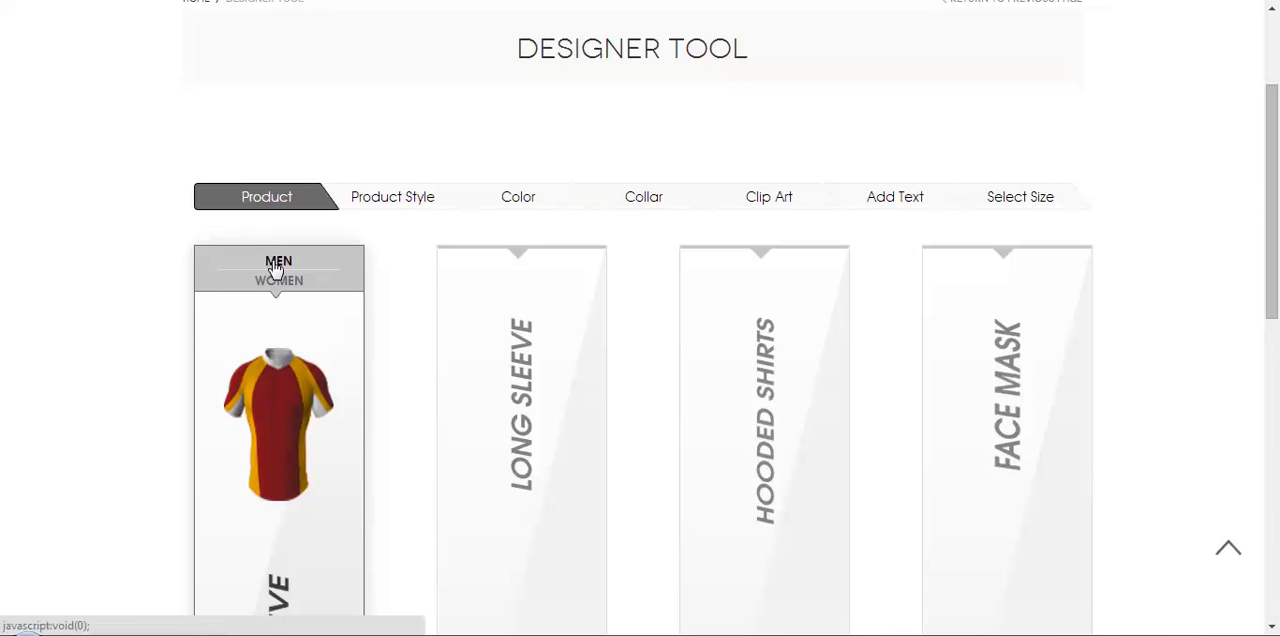
- Choose the men's short-sleeve jersey and load the white design with blue and red accents
{"action": "left_click", "coordinate": [392, 196]}
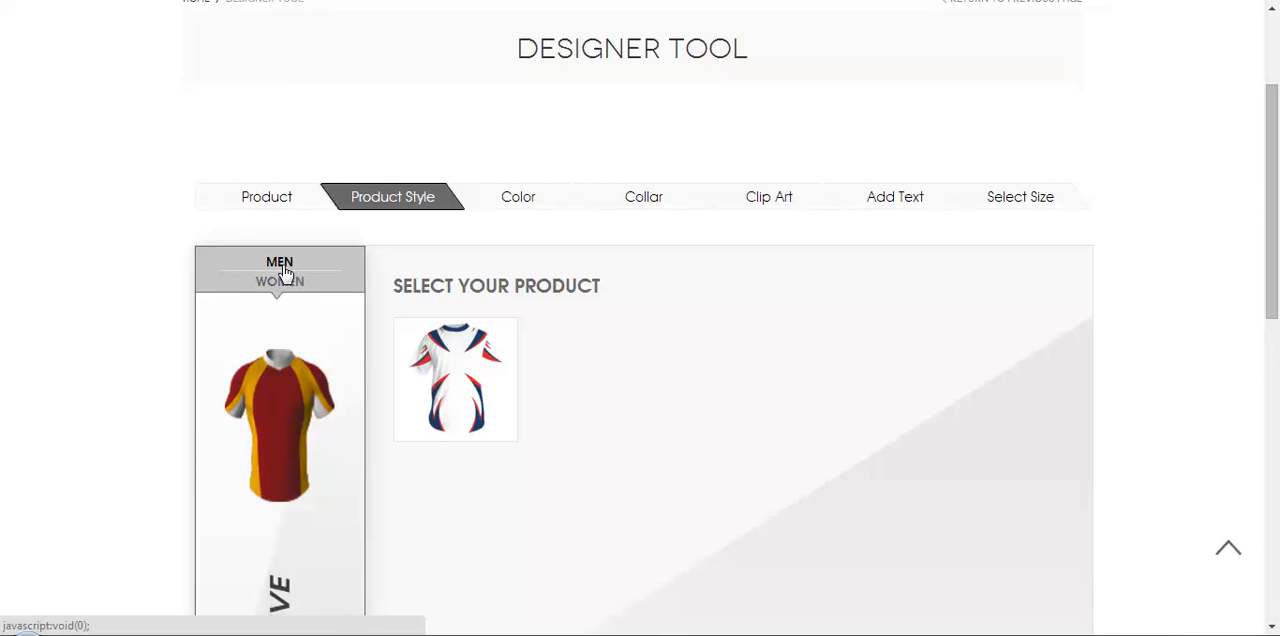
{"action": "left_click", "coordinate": [518, 196]}
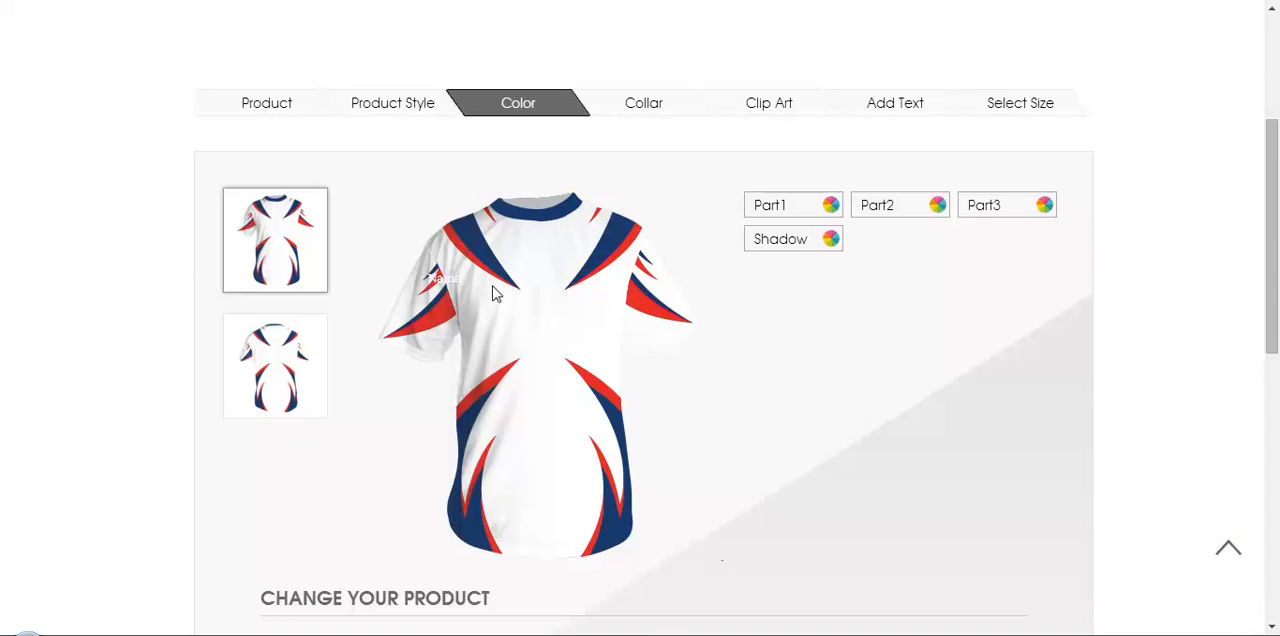
{"action": "mouse_move", "coordinate": [588, 335]}
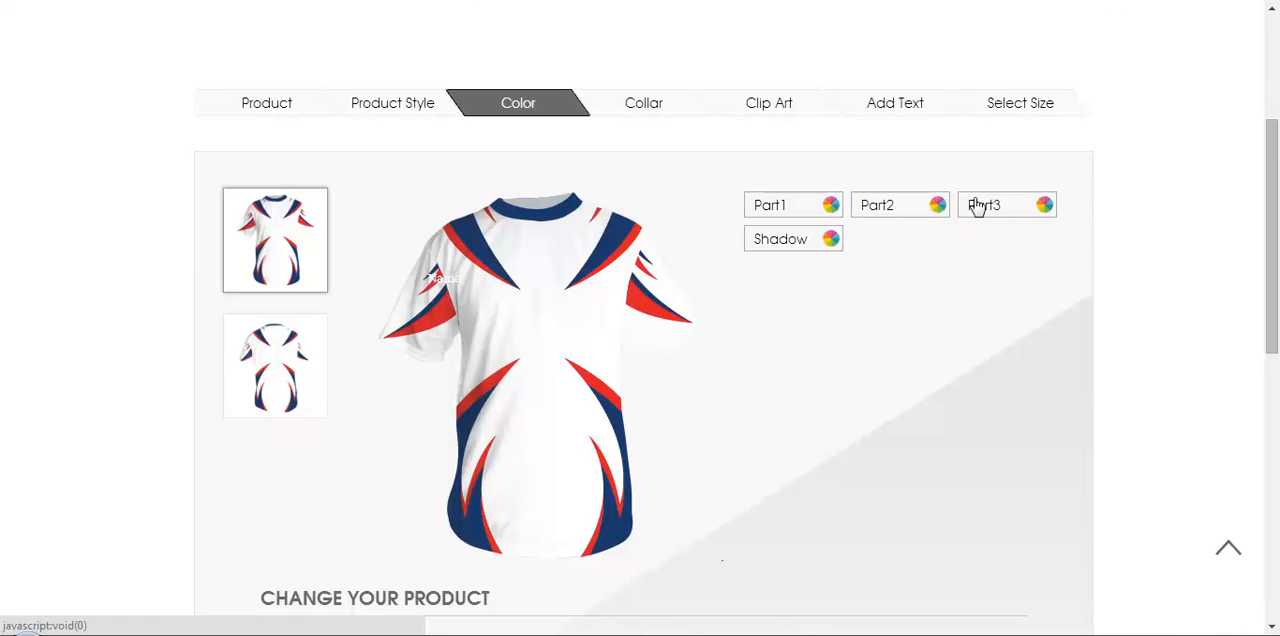
{"action": "mouse_move", "coordinate": [570, 250]}
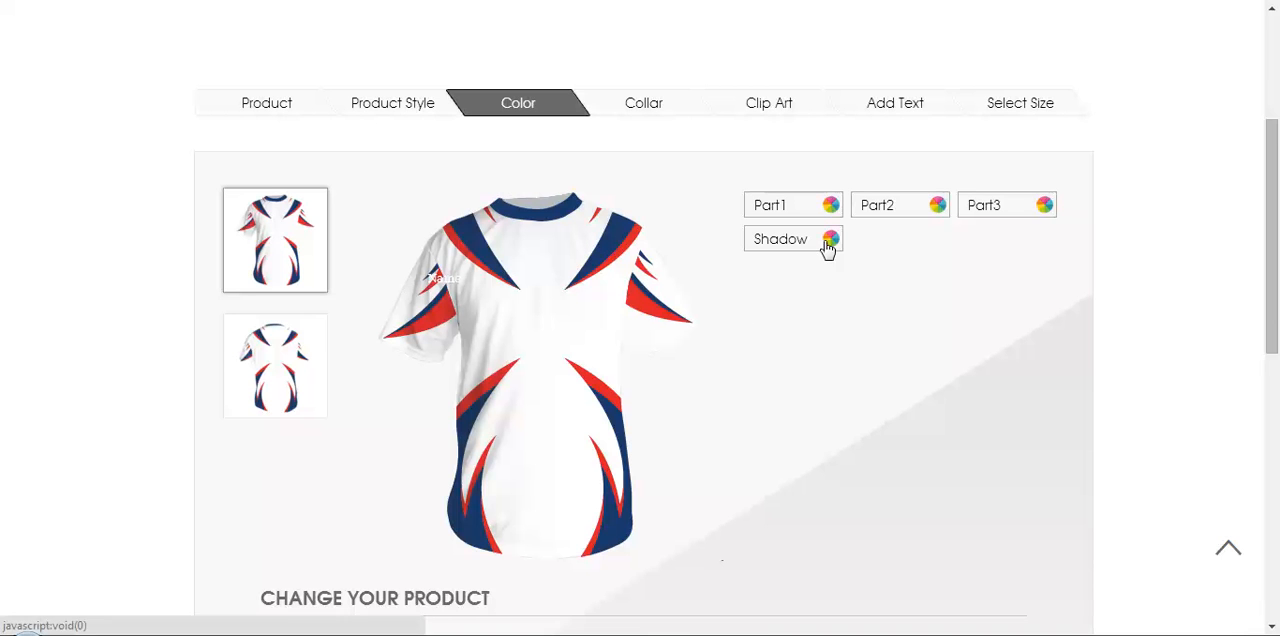
{"action": "mouse_move", "coordinate": [548, 343]}
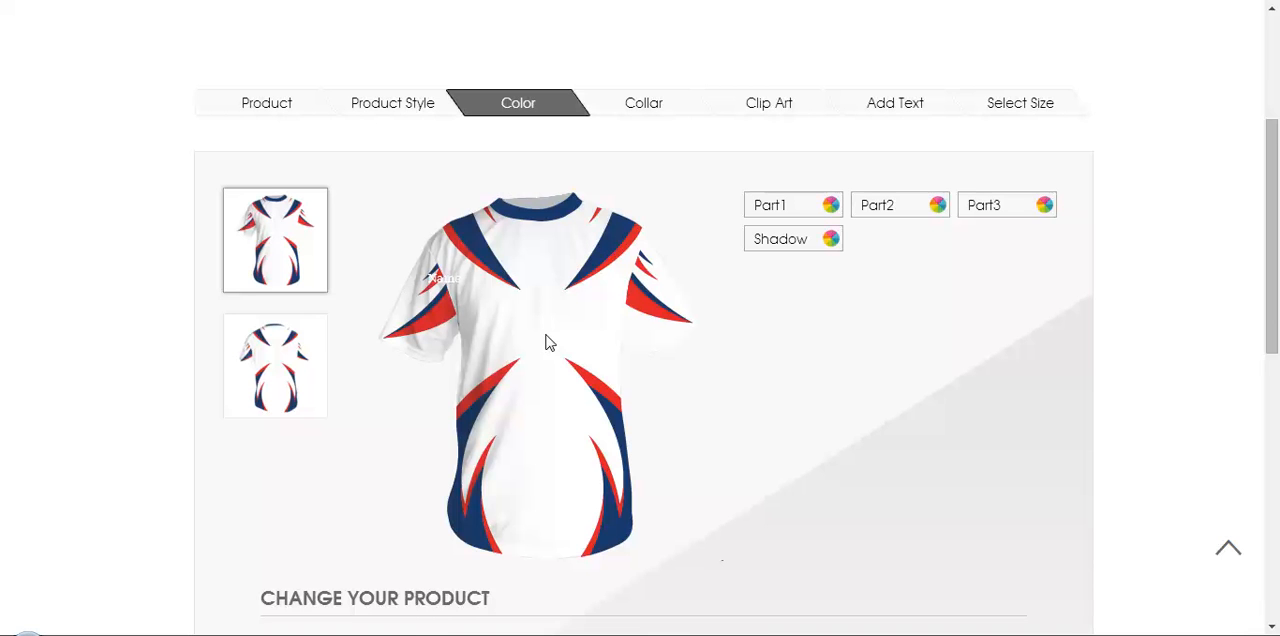
{"action": "mouse_move", "coordinate": [559, 315]}
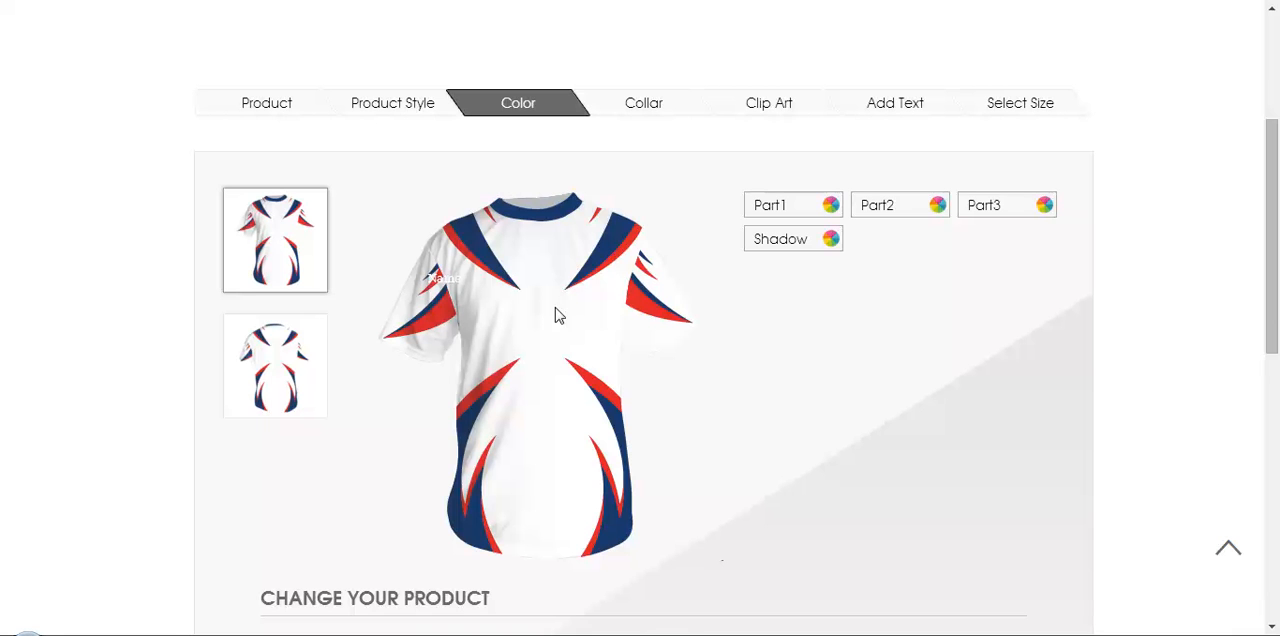
- Leave the Part1–Part3 and Shadow colours unchanged and move to the Collar step
{"action": "left_click", "coordinate": [643, 102]}
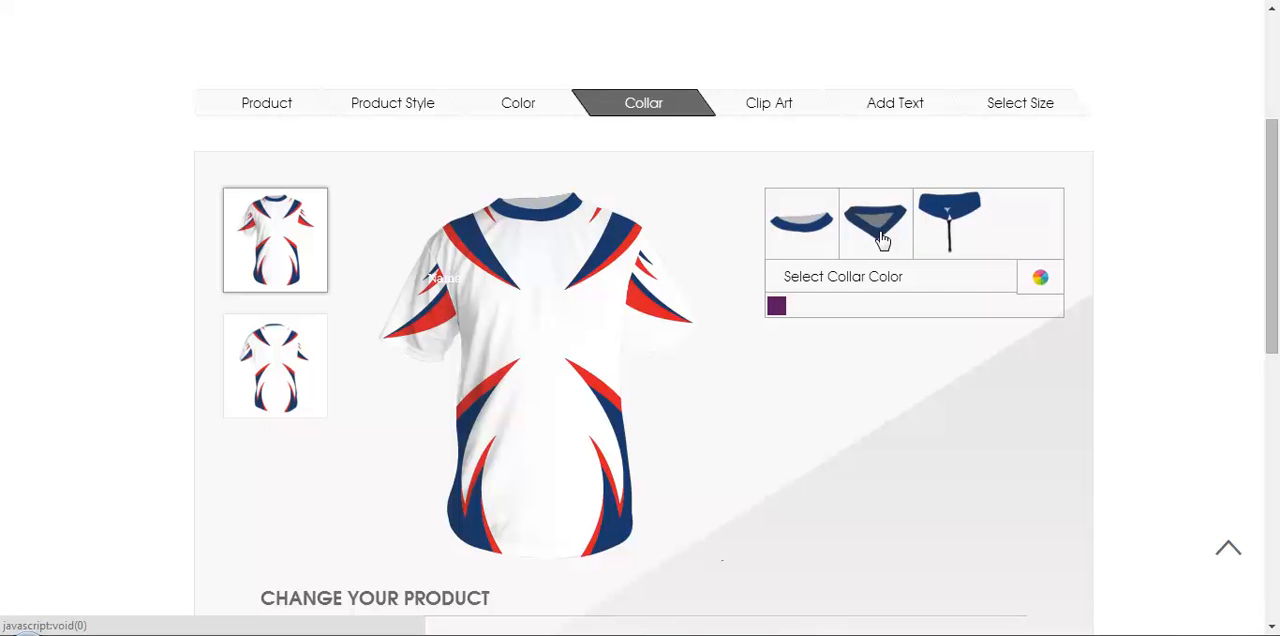
- Settle on the V-neck collar after trying the zip collar, then proceed to Clip Art
{"action": "left_click", "coordinate": [948, 220]}
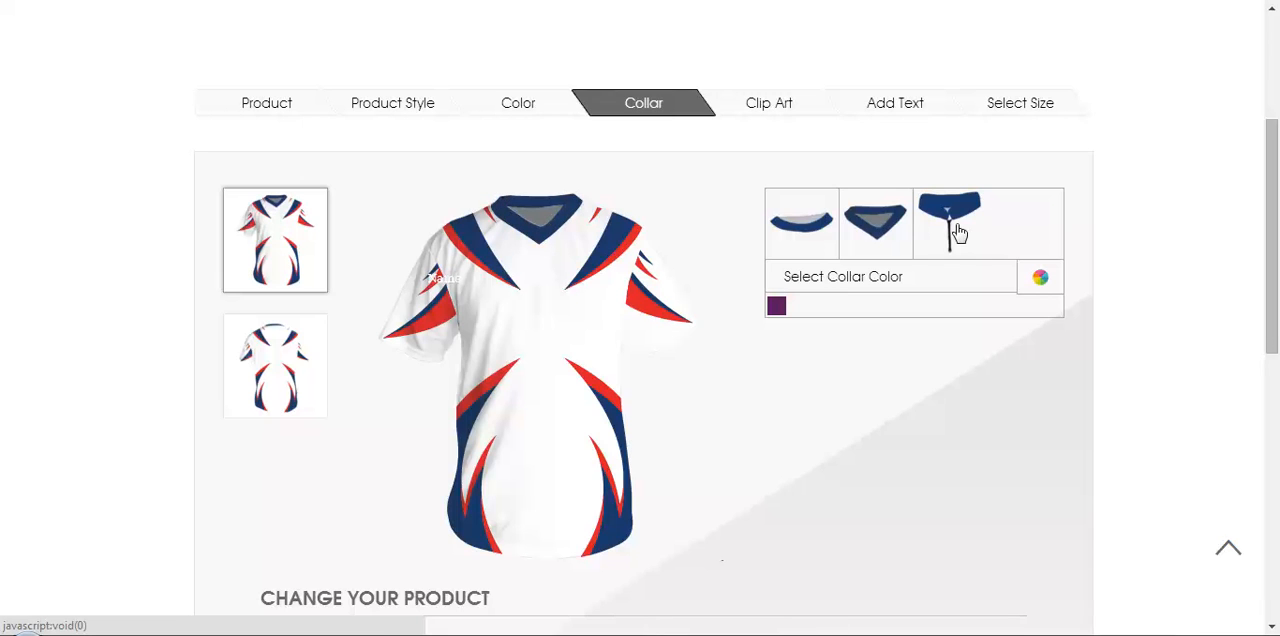
{"action": "left_click", "coordinate": [948, 222]}
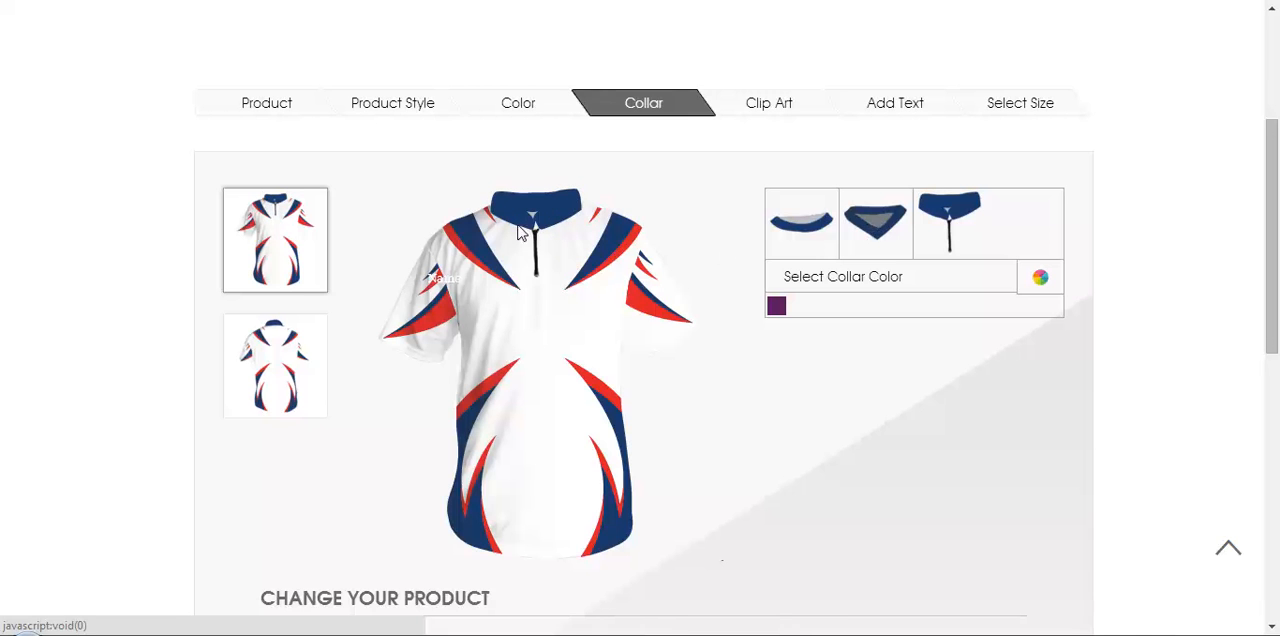
{"action": "left_click", "coordinate": [874, 222]}
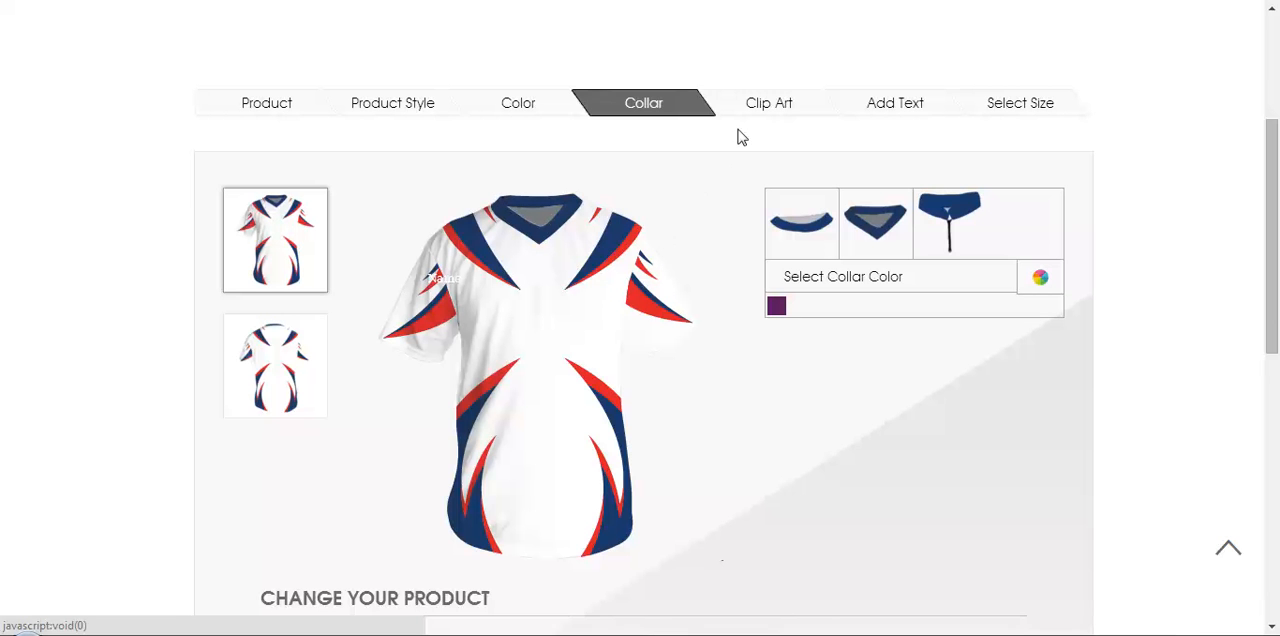
{"action": "left_click", "coordinate": [768, 102]}
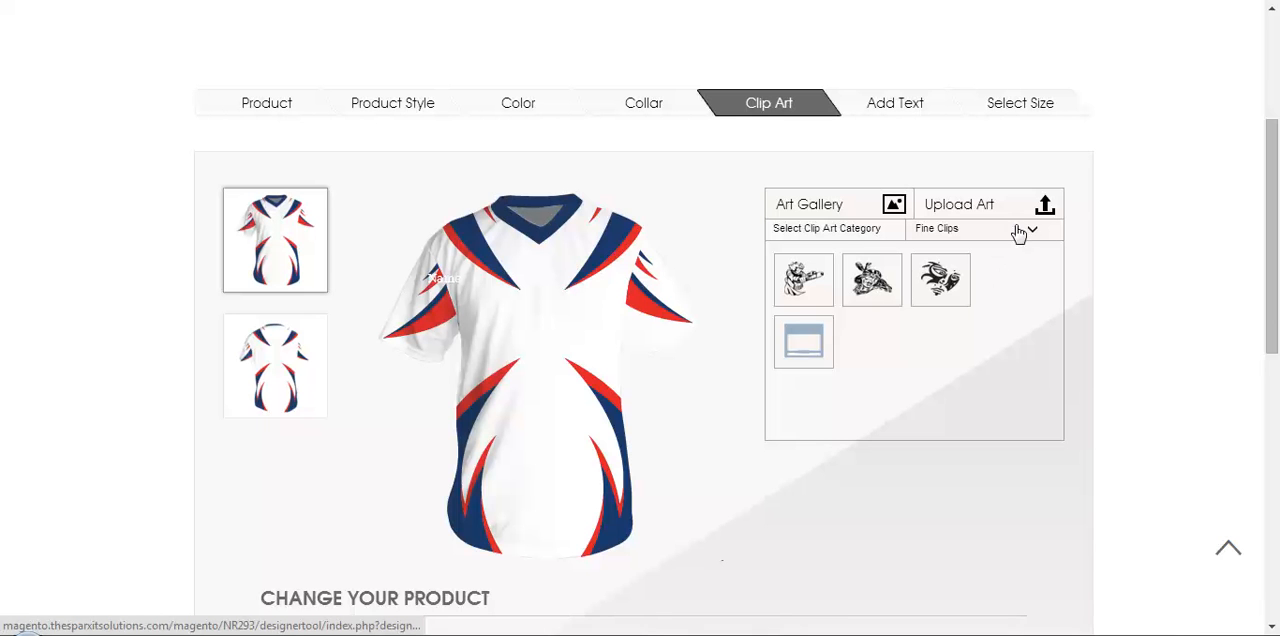
- Add the pistol artwork from the New Clips category to the jersey
{"action": "left_click", "coordinate": [1031, 228]}
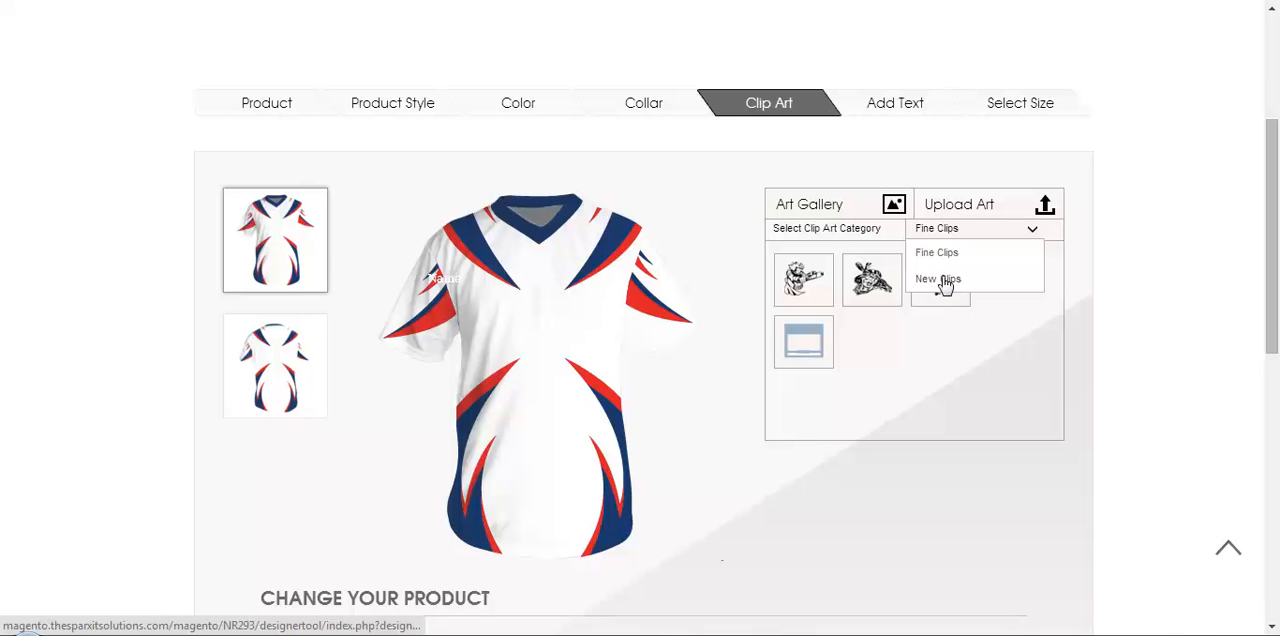
{"action": "left_click", "coordinate": [938, 279]}
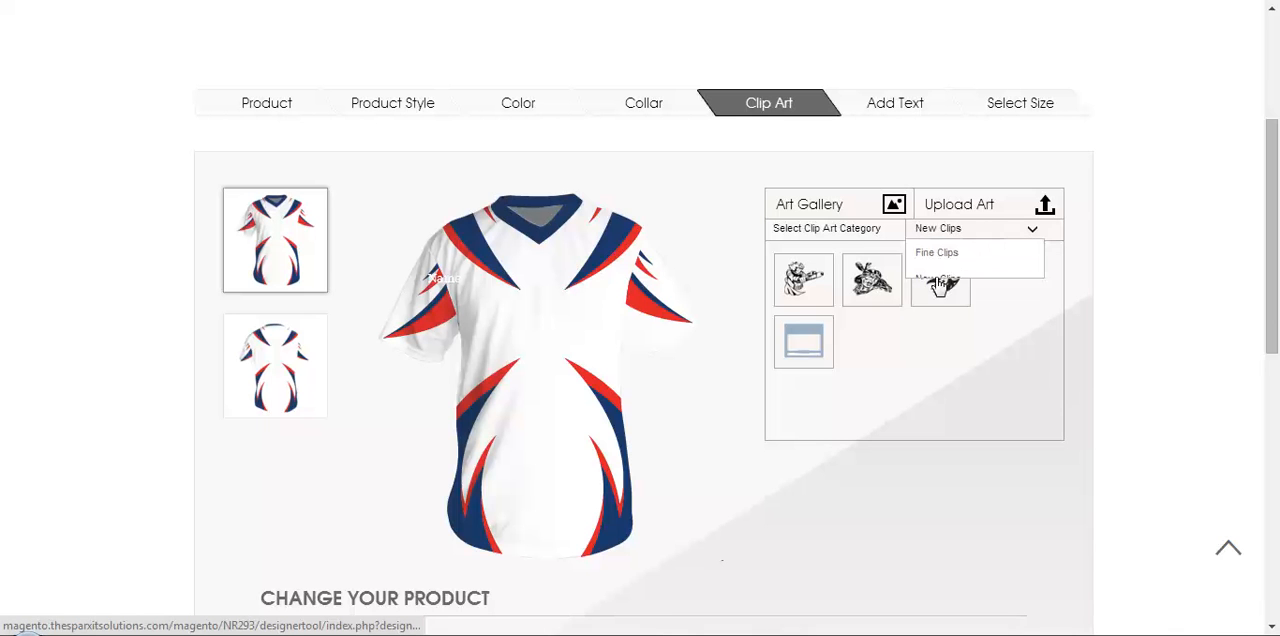
{"action": "left_click", "coordinate": [937, 268]}
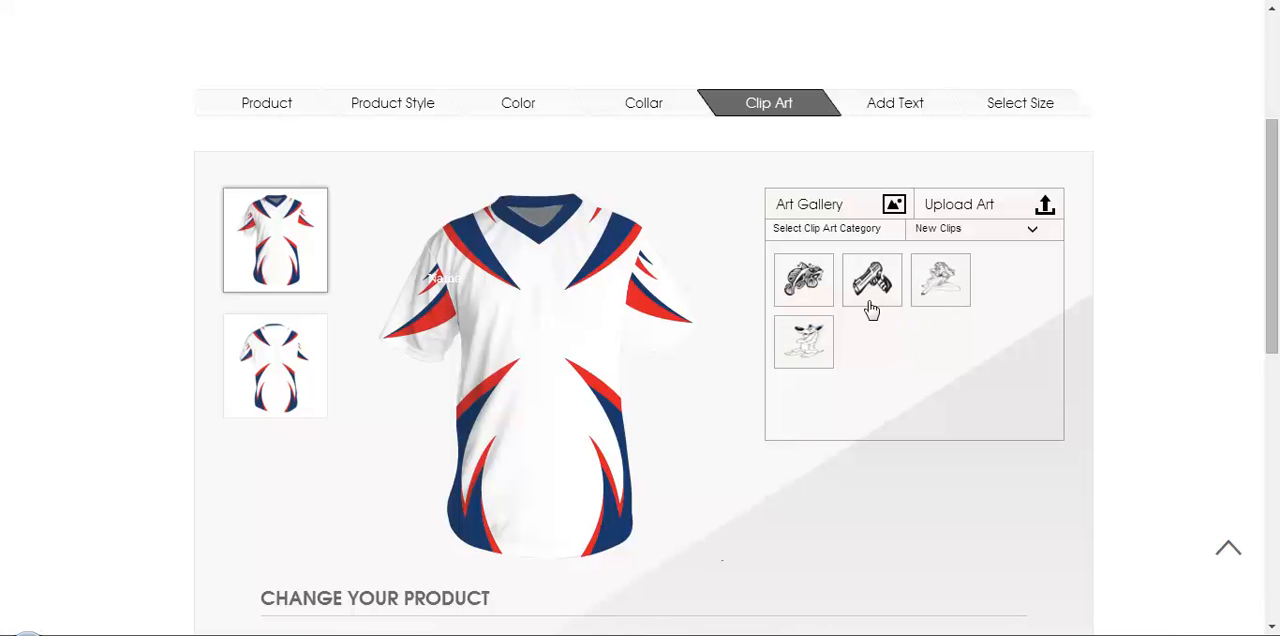
{"action": "left_click", "coordinate": [871, 279]}
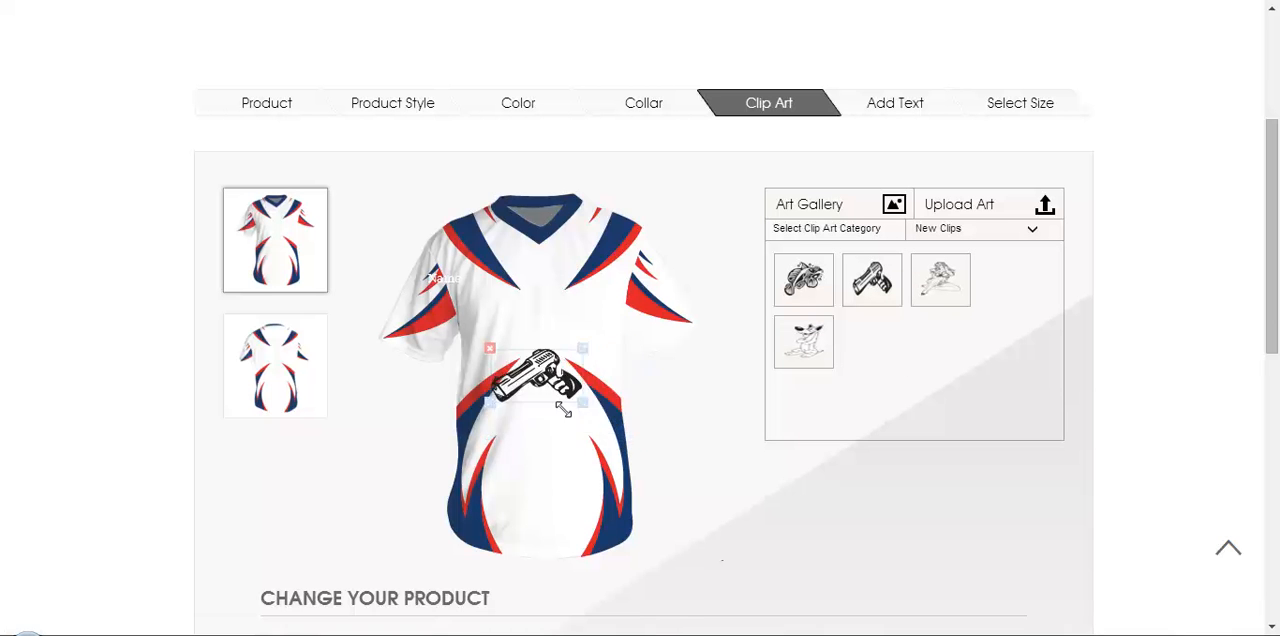
- Shrink the pistol to logo size and place it on the chest near the collar
{"action": "left_click_drag", "start_coordinate": [537, 383], "coordinate": [537, 335]}
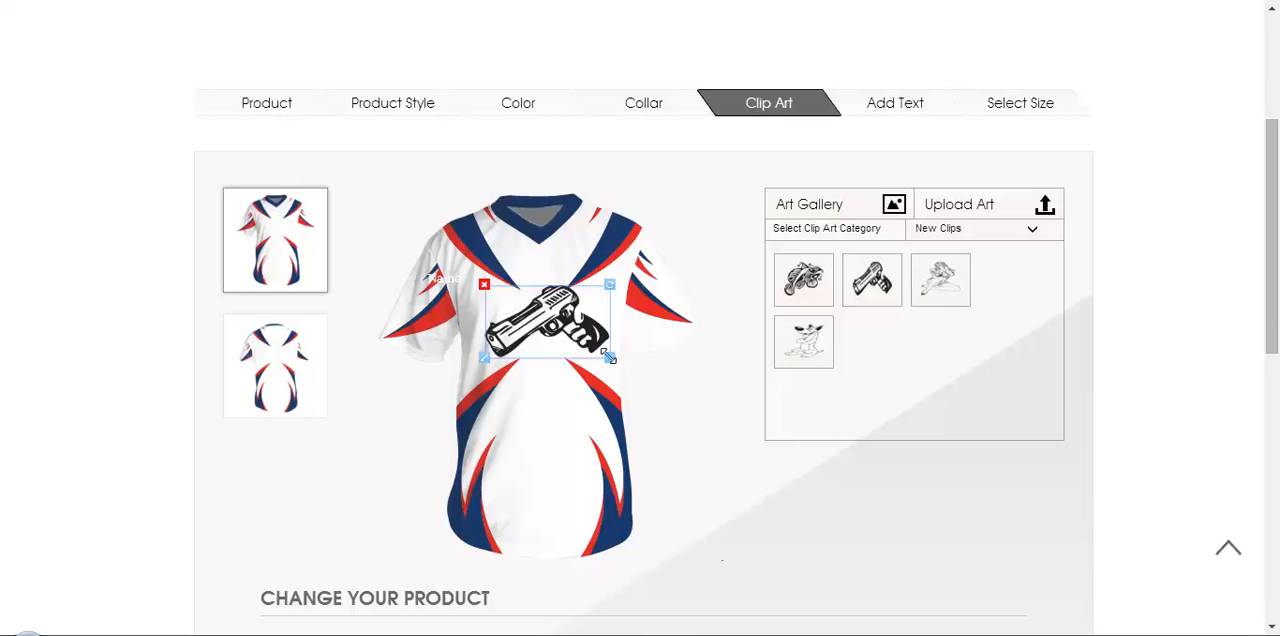
{"action": "left_click", "coordinate": [484, 284]}
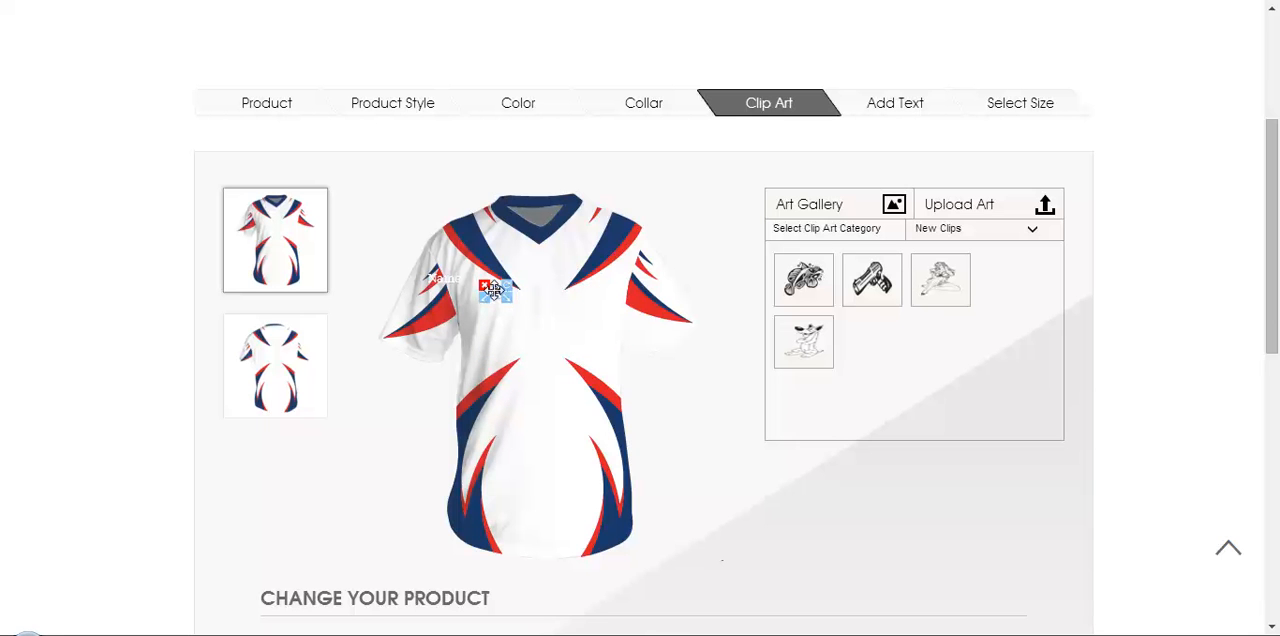
{"action": "left_click_drag", "start_coordinate": [493, 290], "coordinate": [563, 250]}
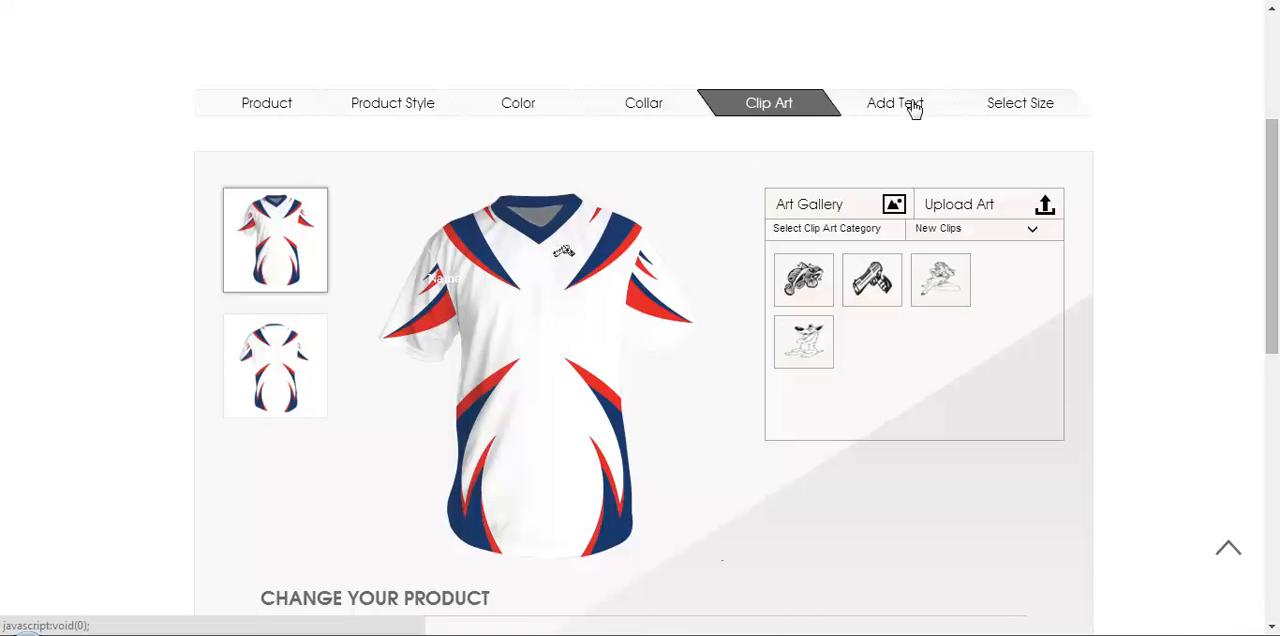
{"action": "left_click", "coordinate": [958, 204]}
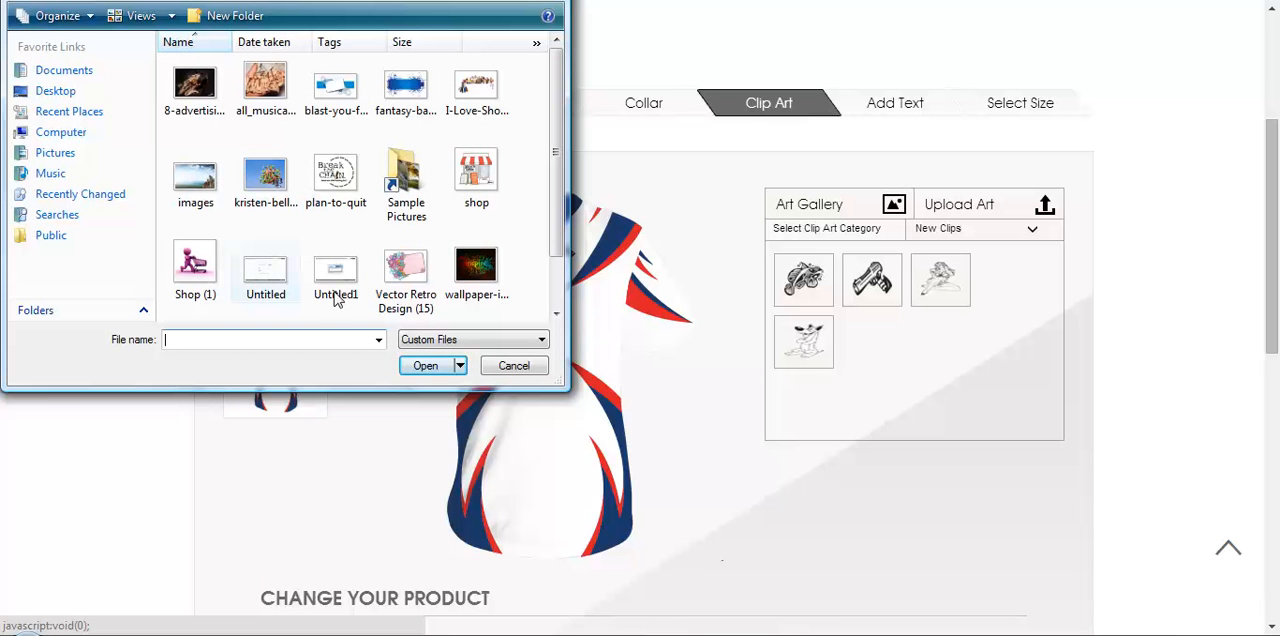
{"action": "scroll", "scroll_direction": "down", "scroll_amount": 3}
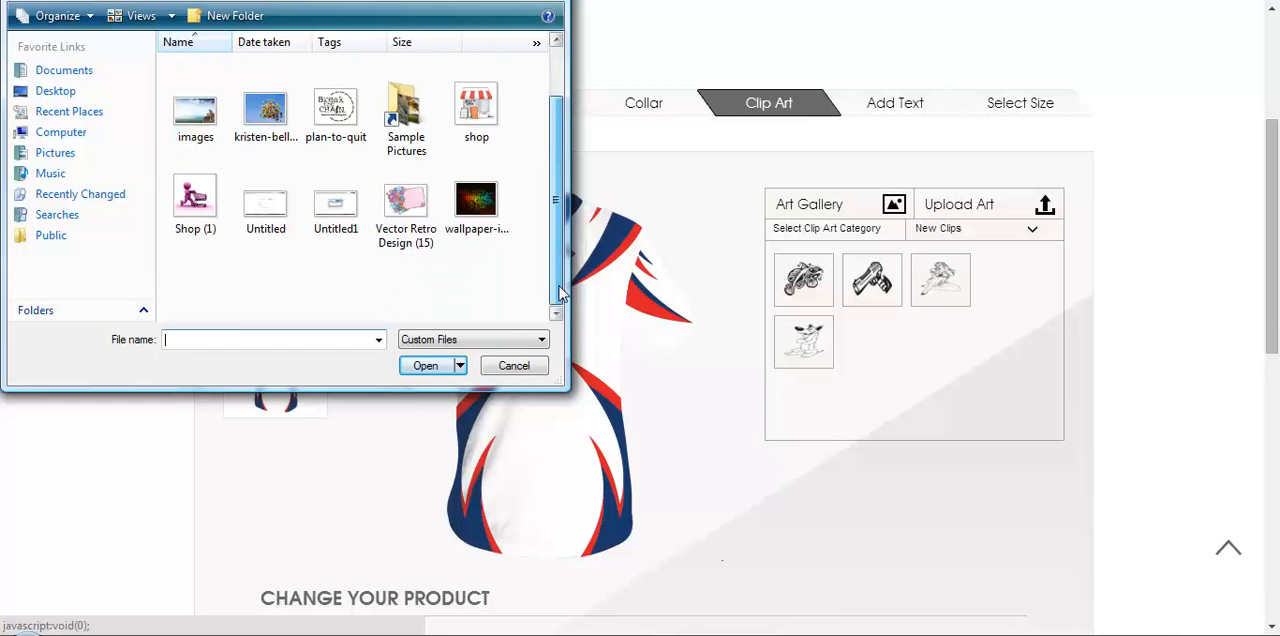
{"action": "scroll", "scroll_direction": "up", "scroll_amount": 3}
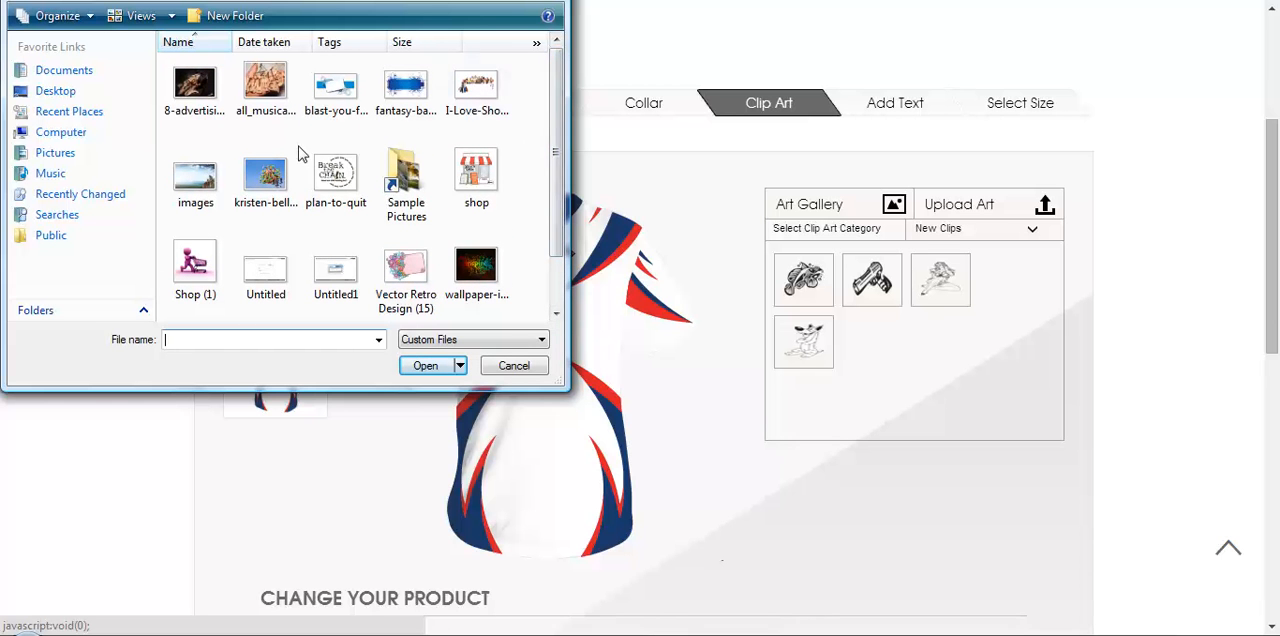
{"action": "mouse_move", "coordinate": [557, 183]}
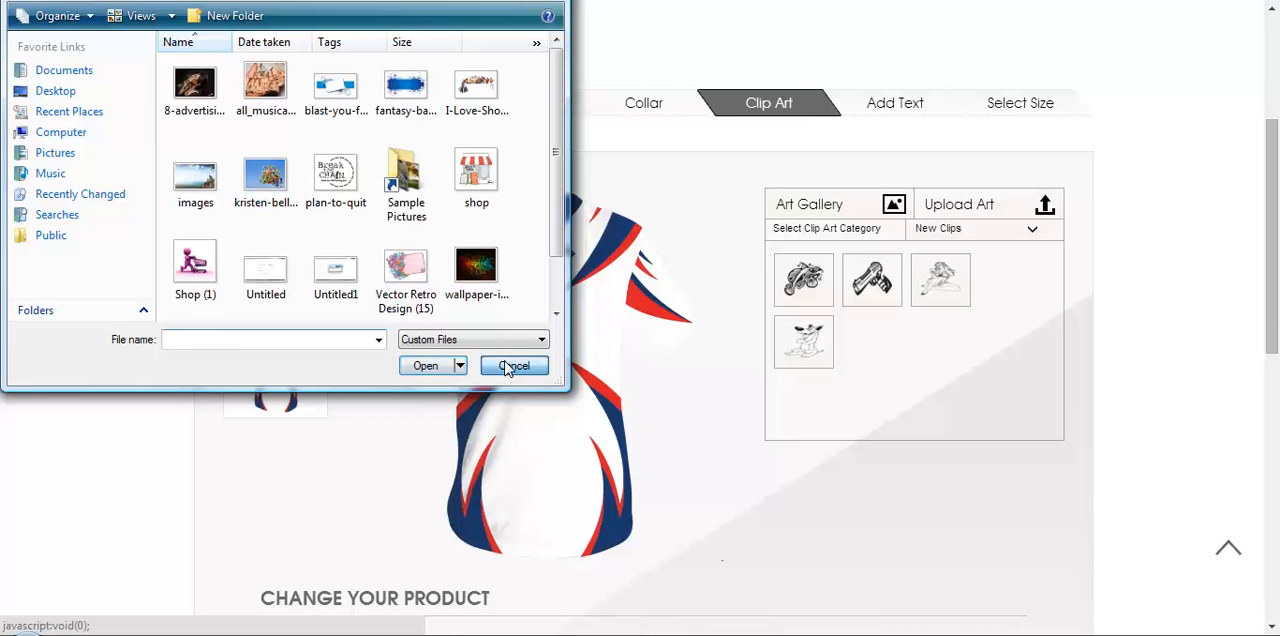
{"action": "left_click", "coordinate": [514, 365]}
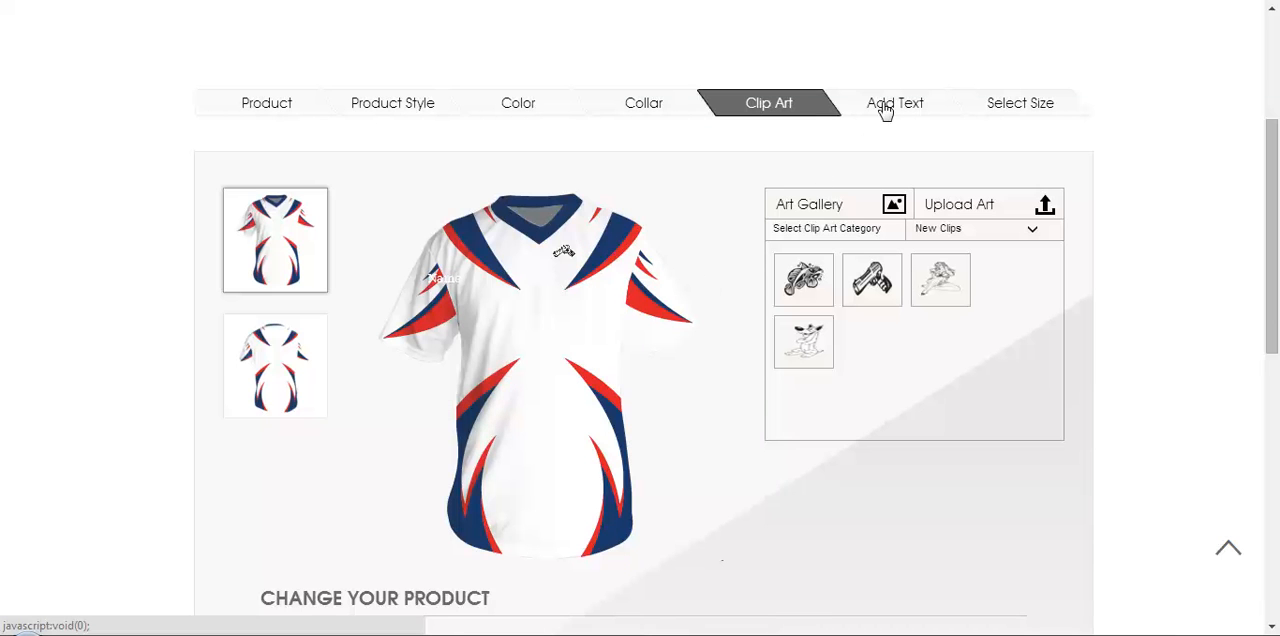
- Add 'My Club' lettering to the jersey and enlarge it across the chest
{"action": "left_click", "coordinate": [894, 103]}
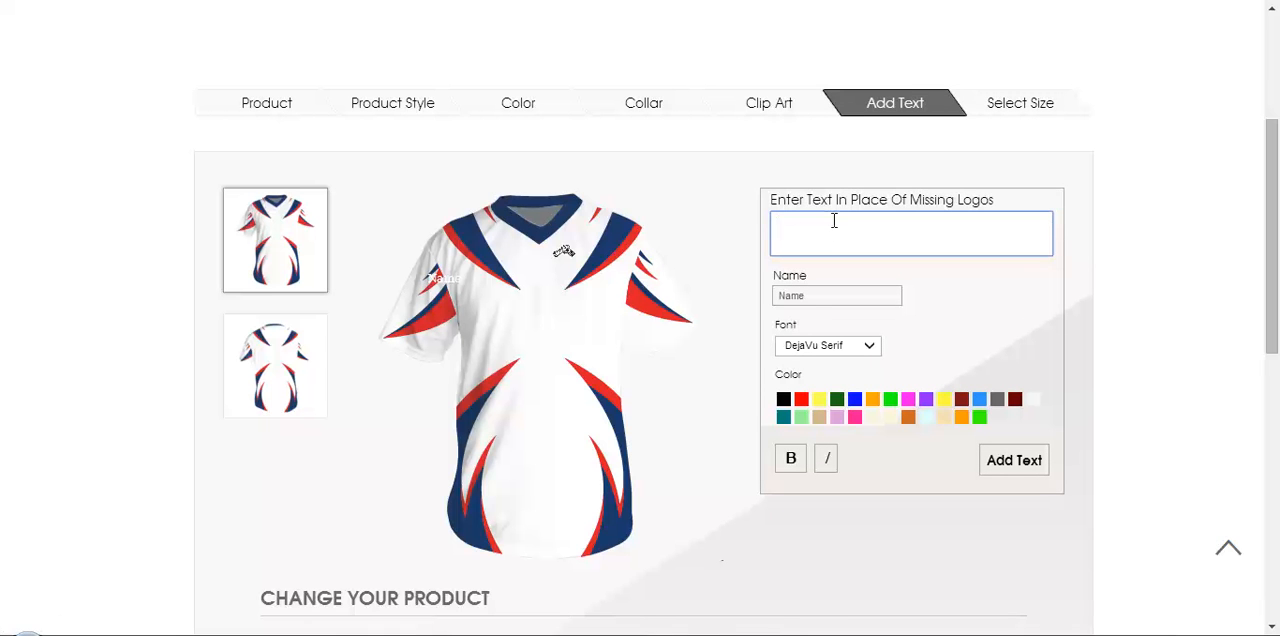
{"action": "type", "text": "My C"}
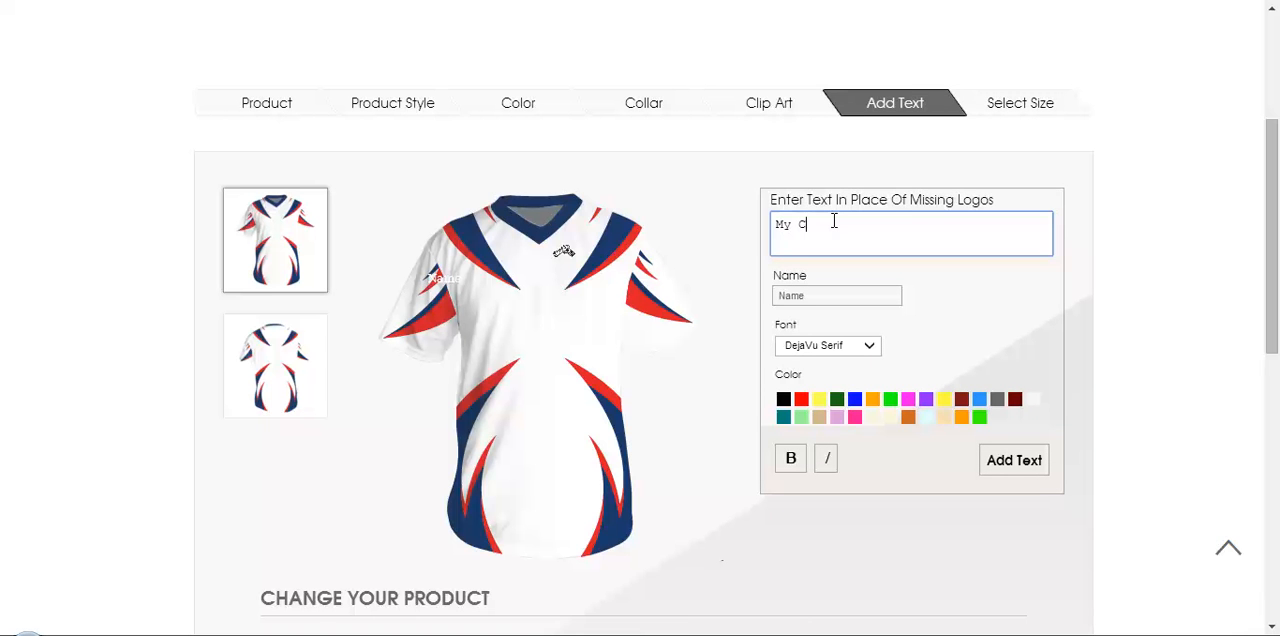
{"action": "type", "text": "lub"}
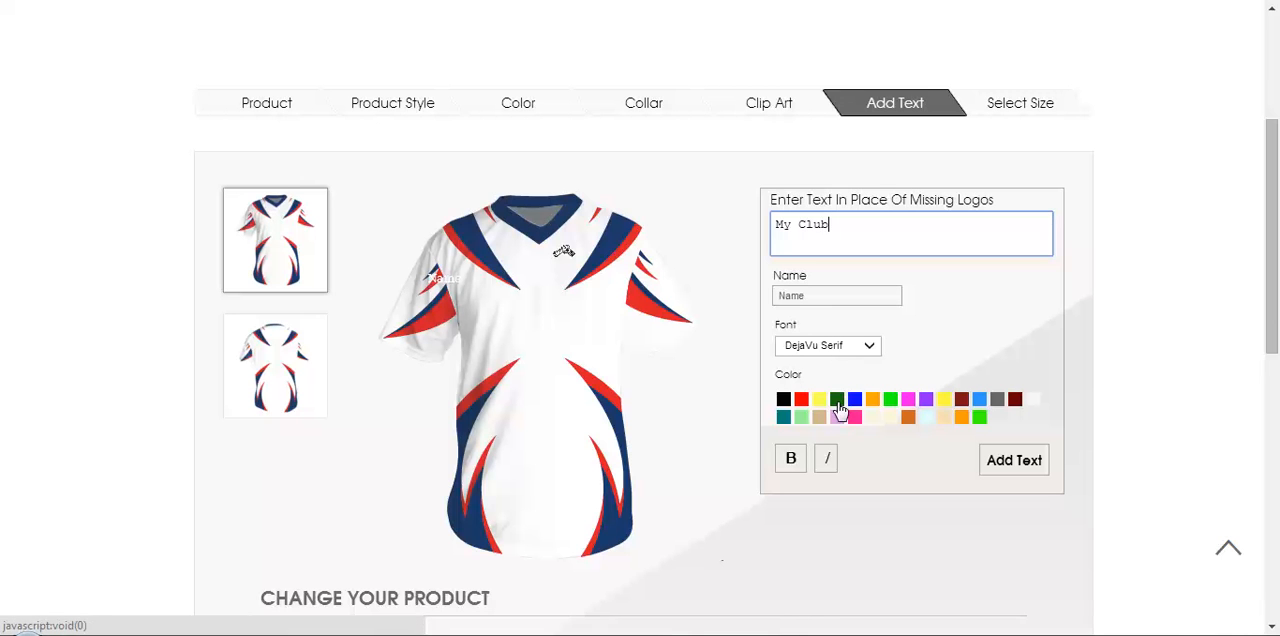
{"action": "mouse_move", "coordinate": [1014, 470]}
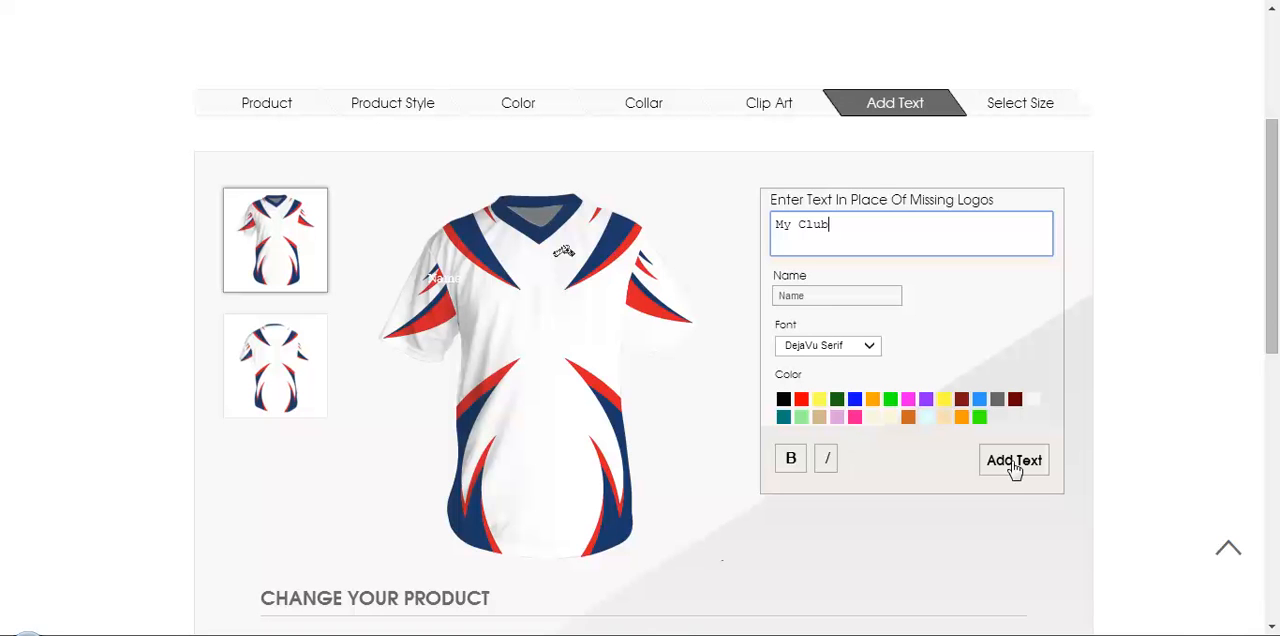
{"action": "left_click", "coordinate": [1013, 460]}
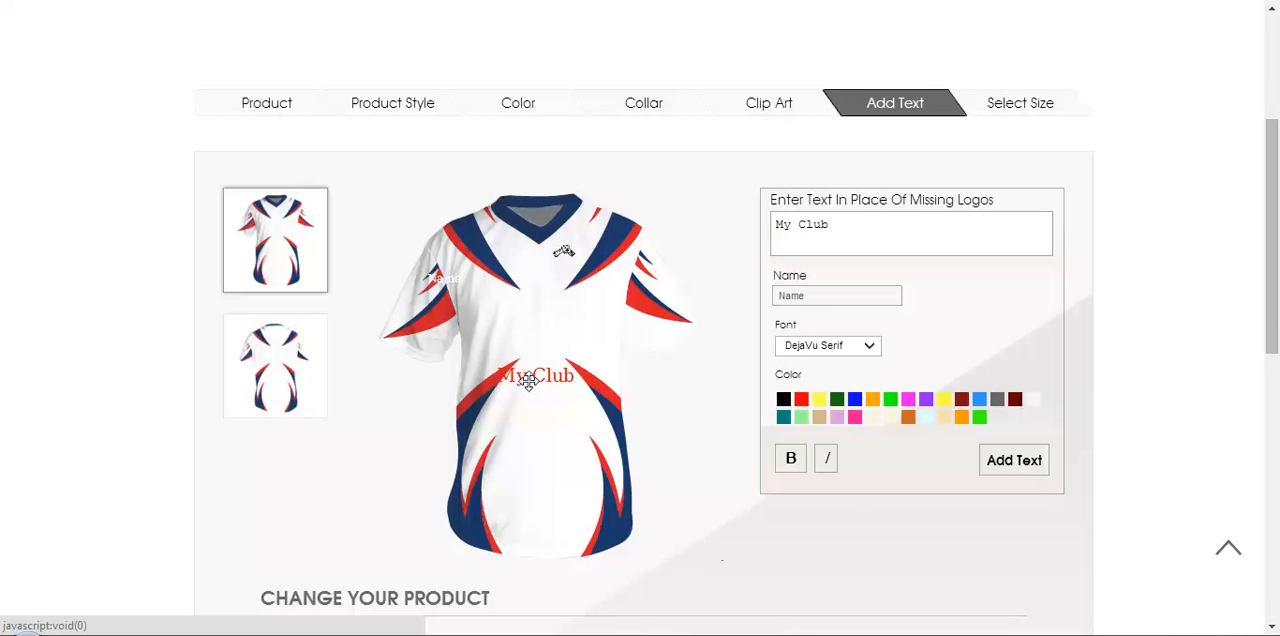
{"action": "left_click_drag", "start_coordinate": [535, 375], "coordinate": [542, 314]}
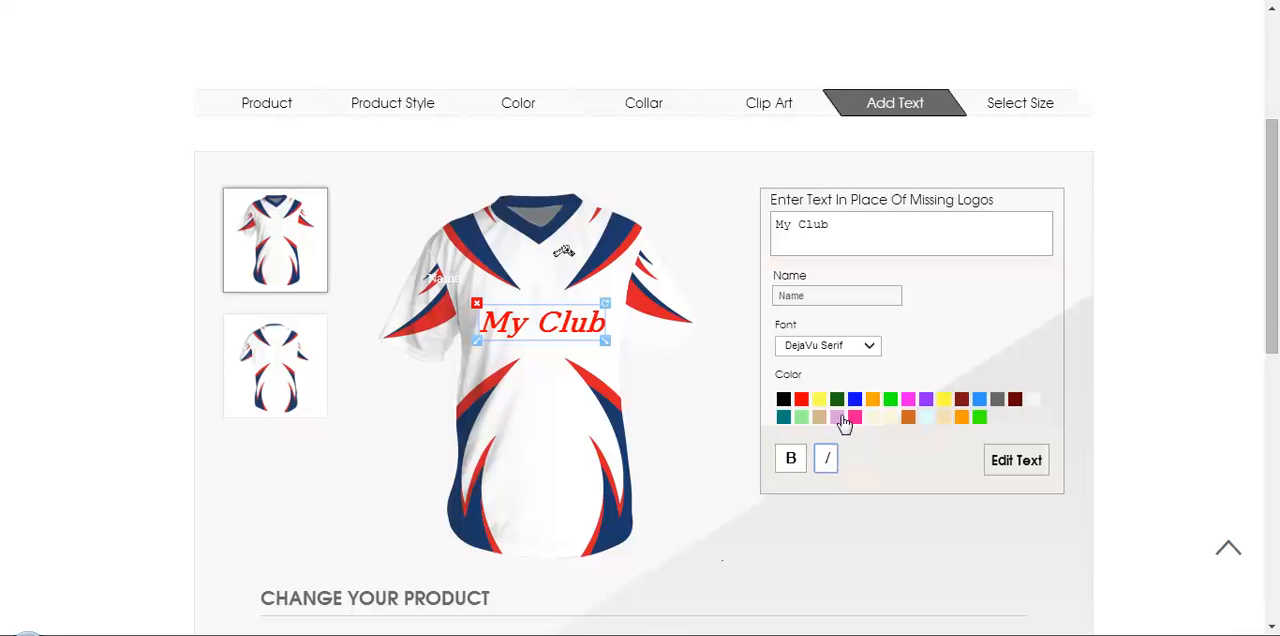
- Set the My Club lettering to the Georgia font in black
{"action": "left_click", "coordinate": [827, 345]}
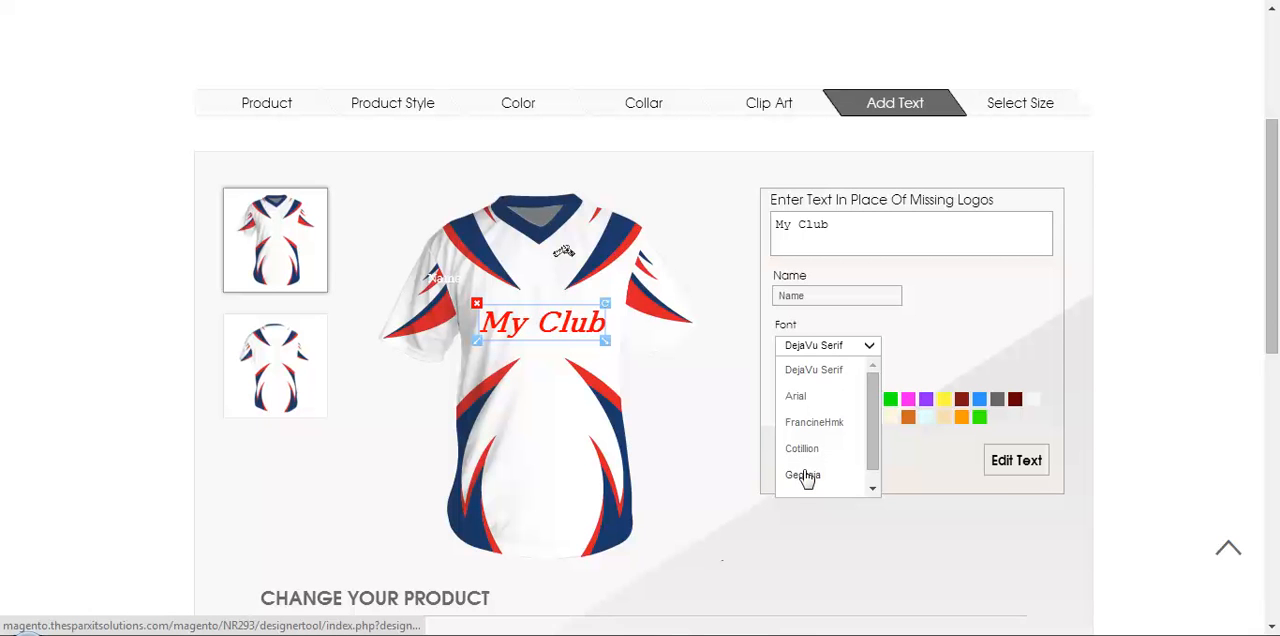
{"action": "left_click", "coordinate": [803, 475]}
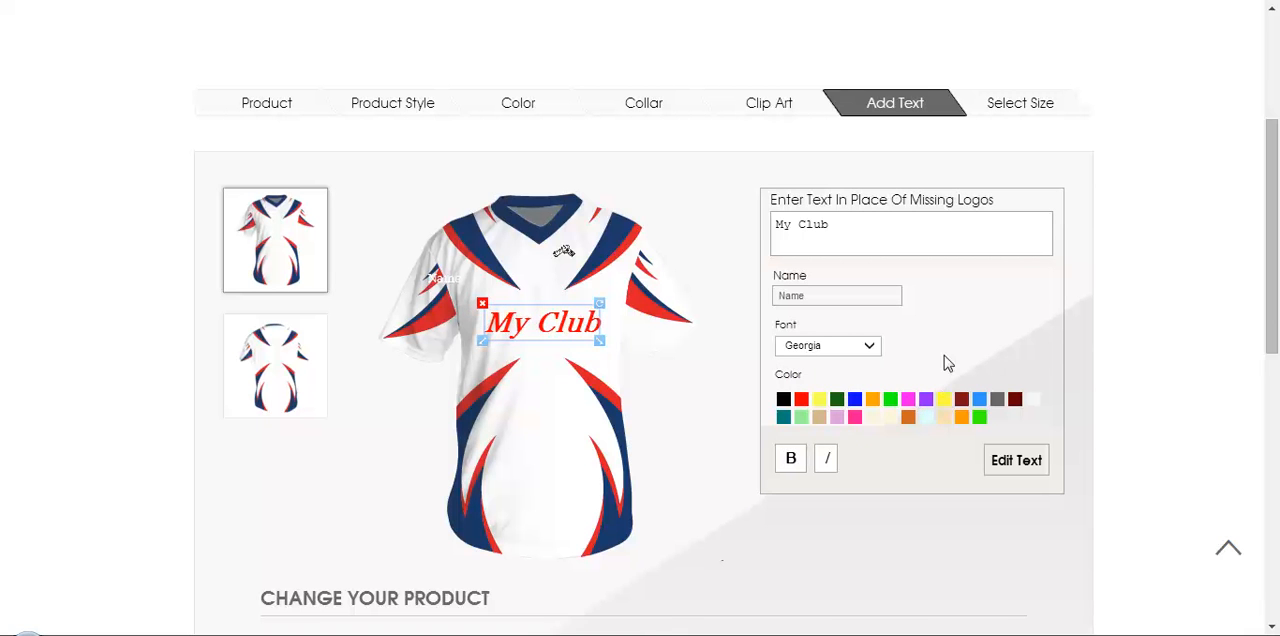
{"action": "left_click", "coordinate": [783, 399]}
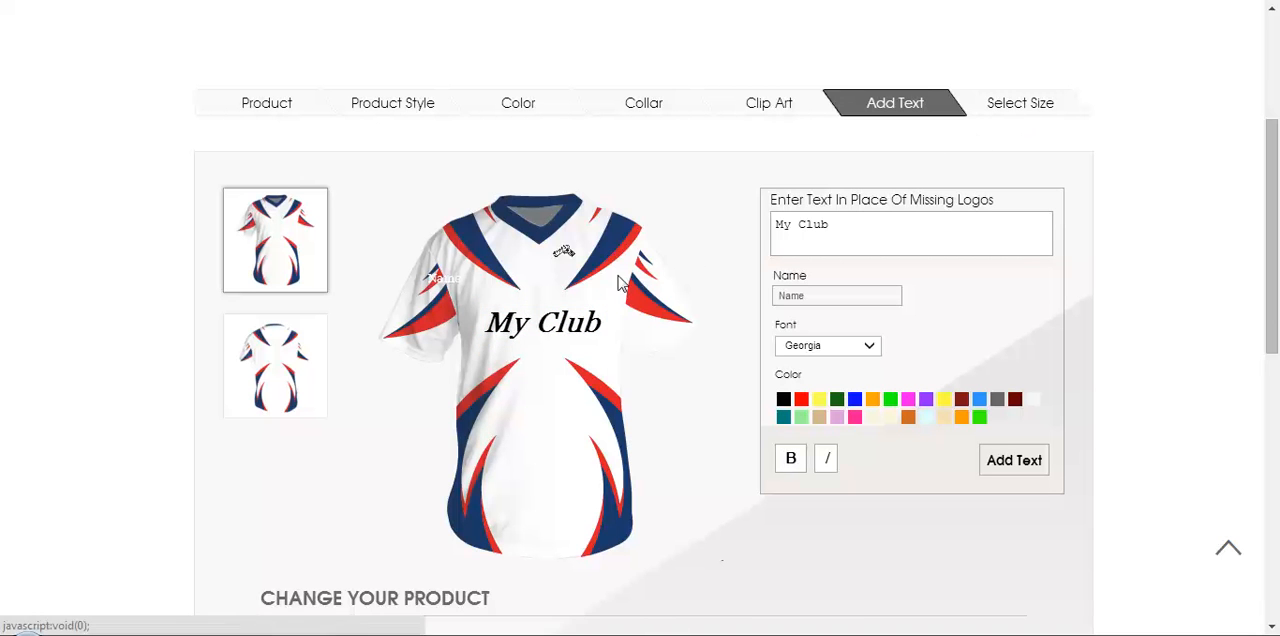
{"action": "mouse_move", "coordinate": [669, 343]}
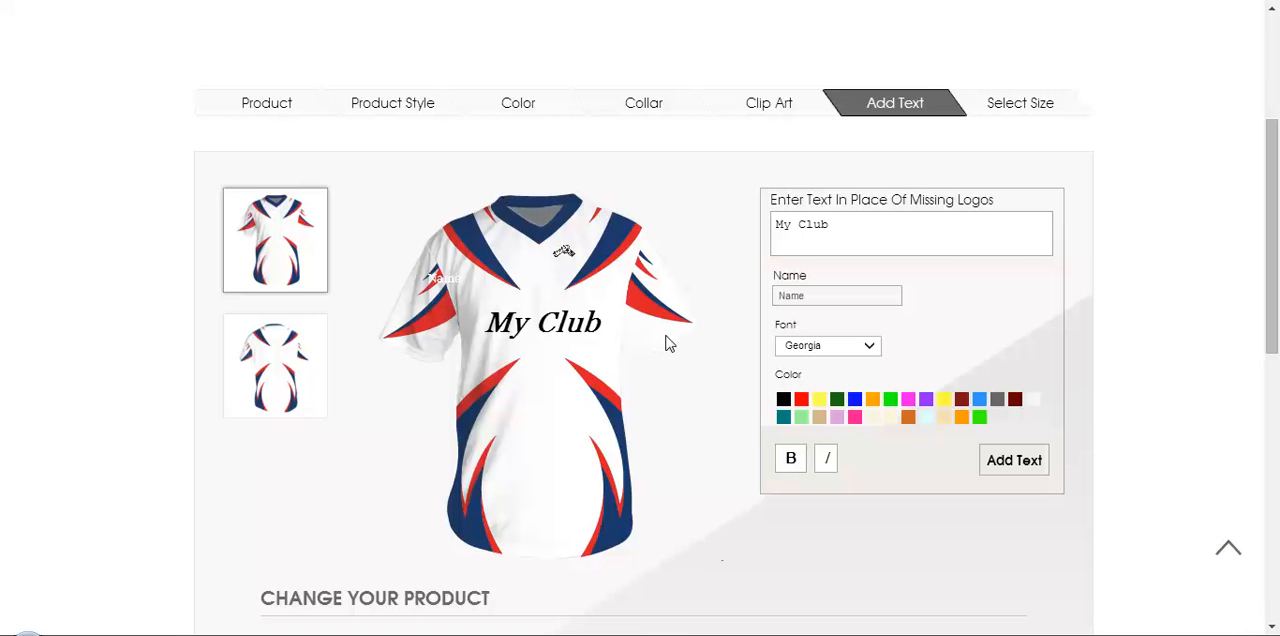
{"action": "mouse_move", "coordinate": [1020, 103]}
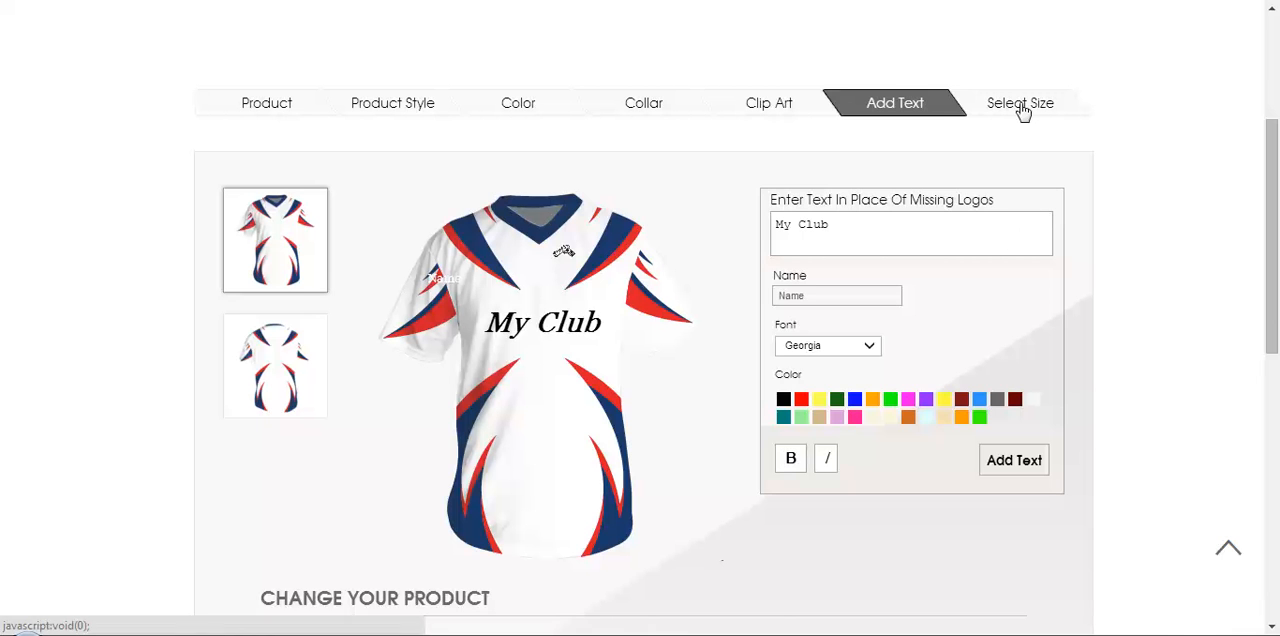
- Keep one Large short-sleeve jersey at quantity 1 ($21) and add a second empty size row
{"action": "left_click", "coordinate": [1020, 102]}
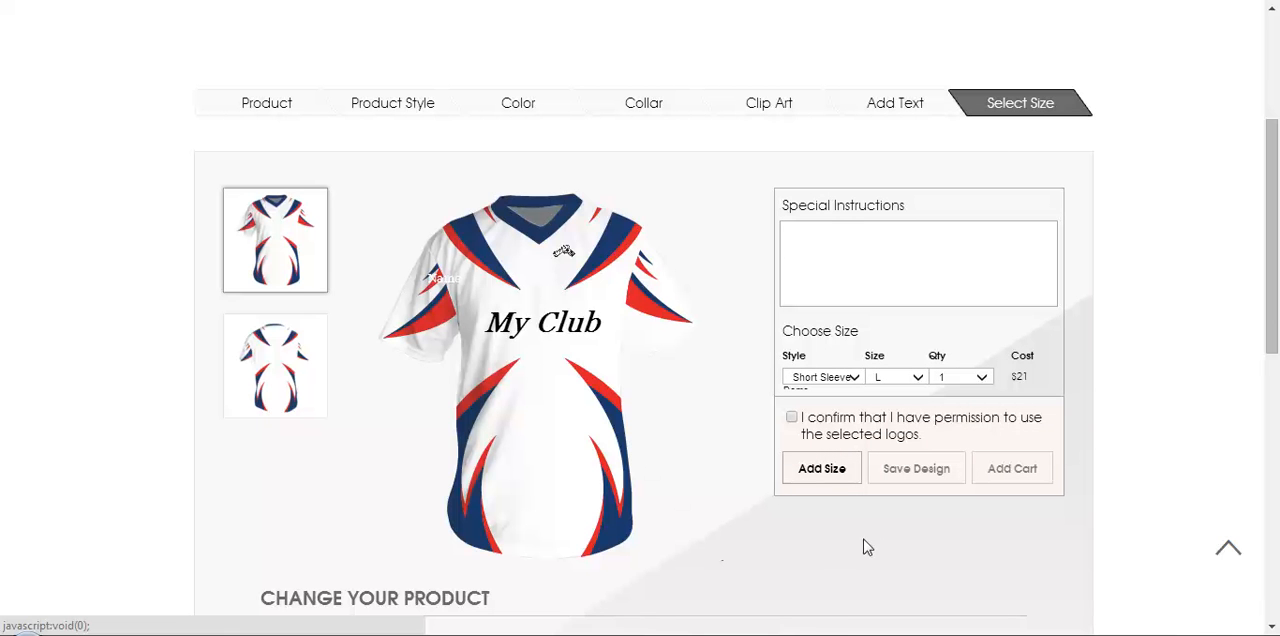
{"action": "mouse_move", "coordinate": [738, 466]}
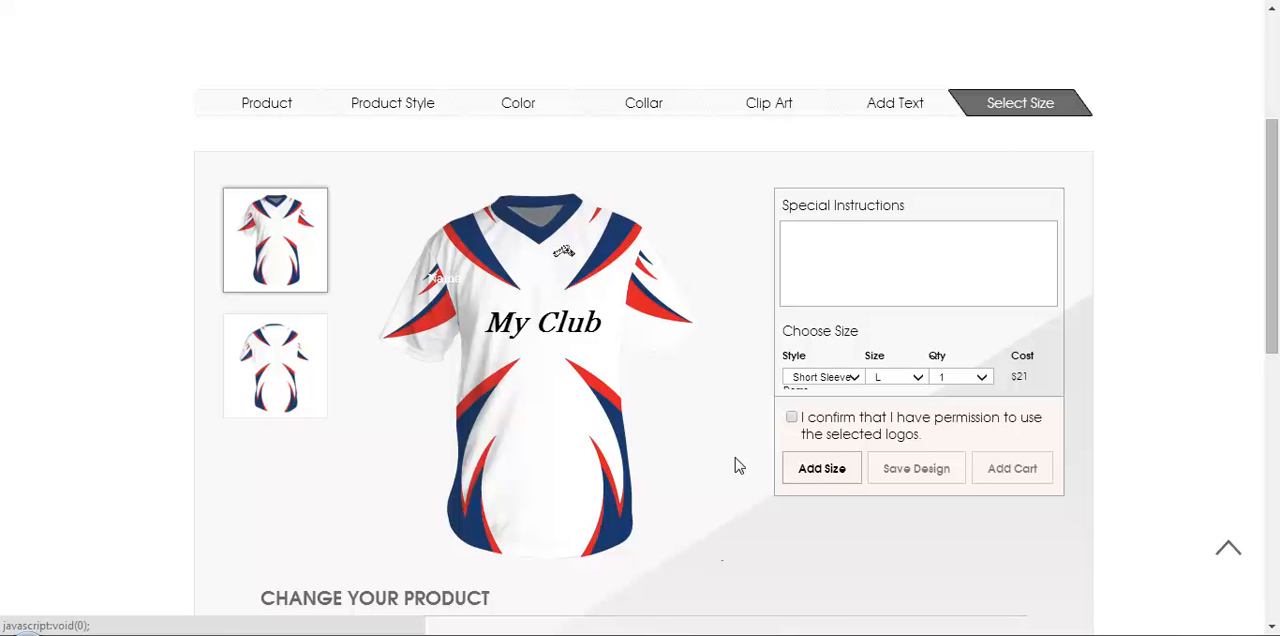
{"action": "scroll", "scroll_direction": "down", "scroll_amount": 3}
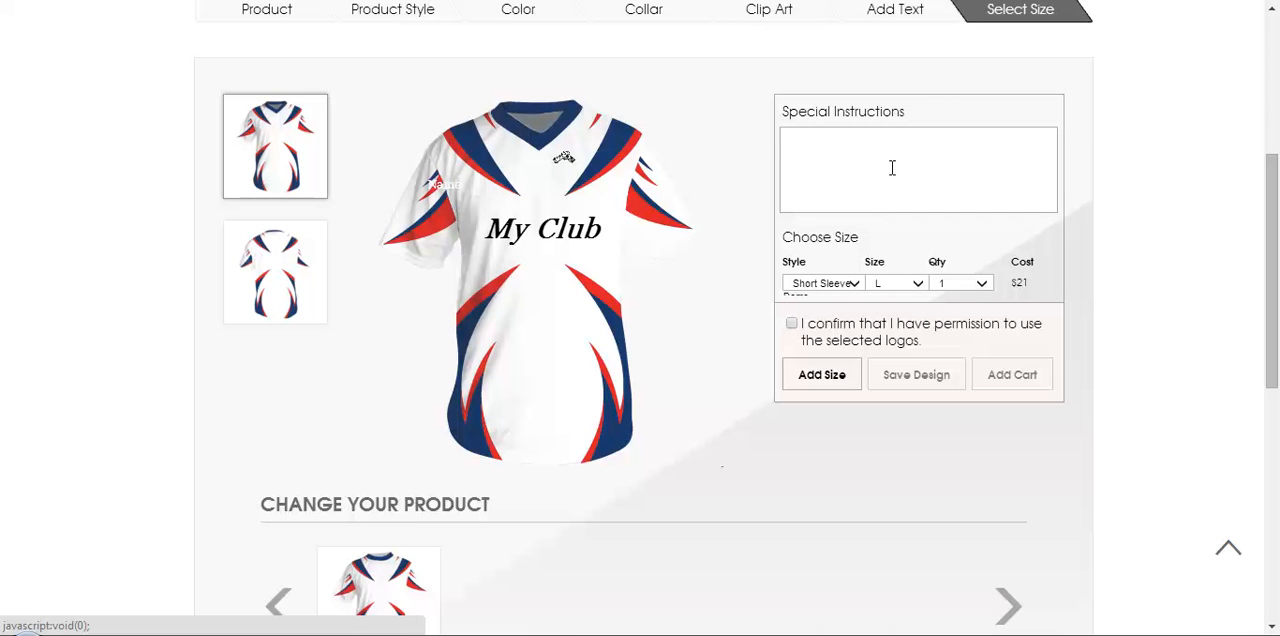
{"action": "left_click", "coordinate": [918, 168]}
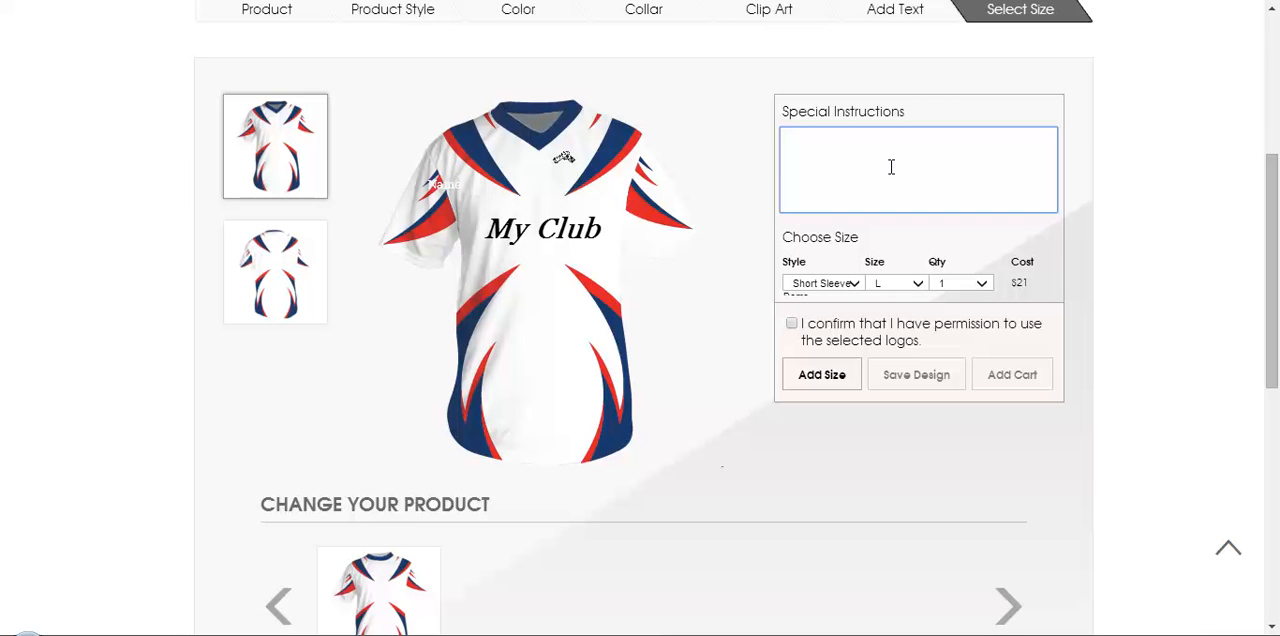
{"action": "mouse_move", "coordinate": [757, 220]}
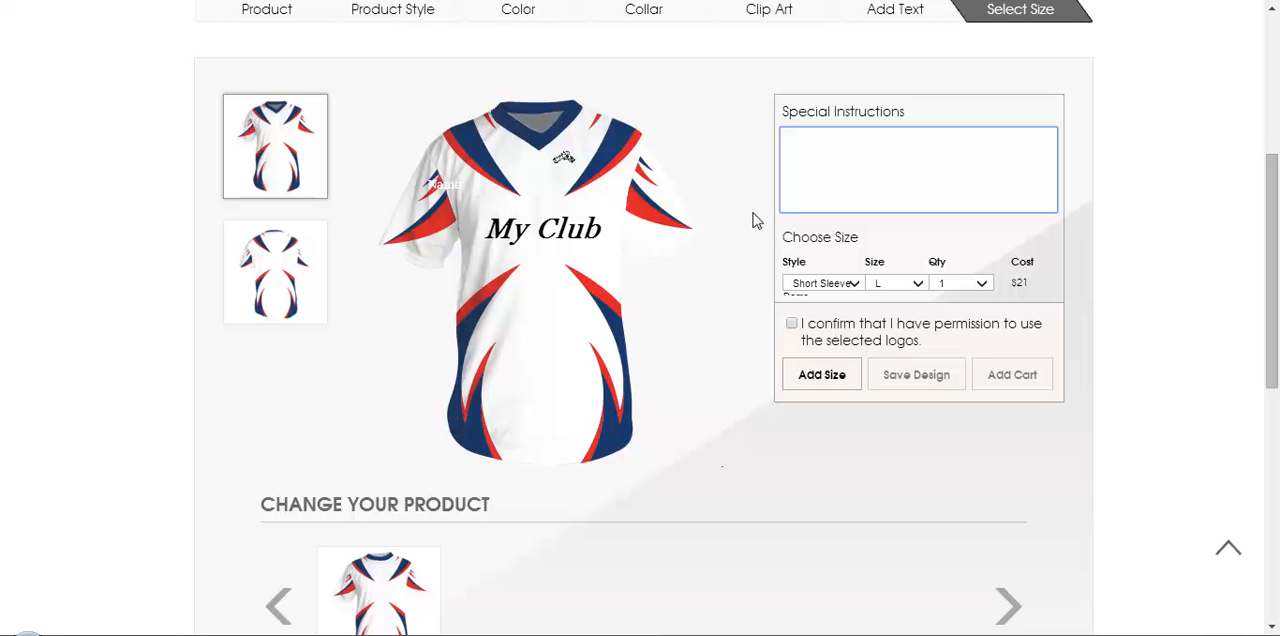
{"action": "scroll", "scroll_direction": "up", "scroll_amount": 3}
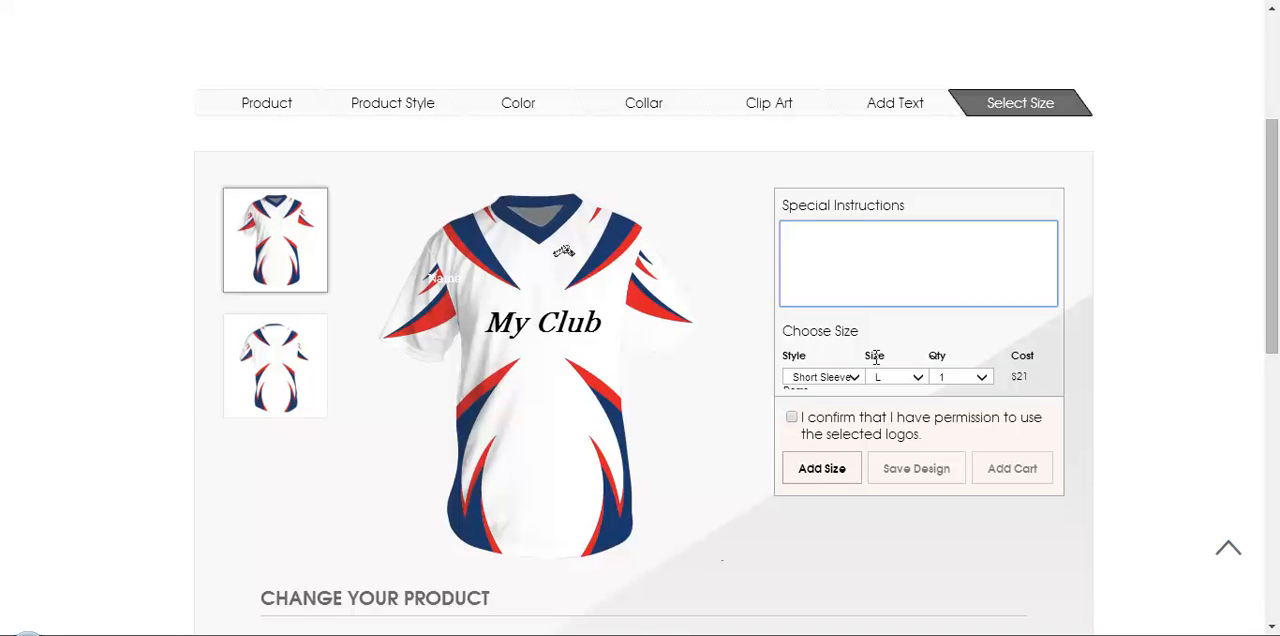
{"action": "left_click", "coordinate": [917, 263]}
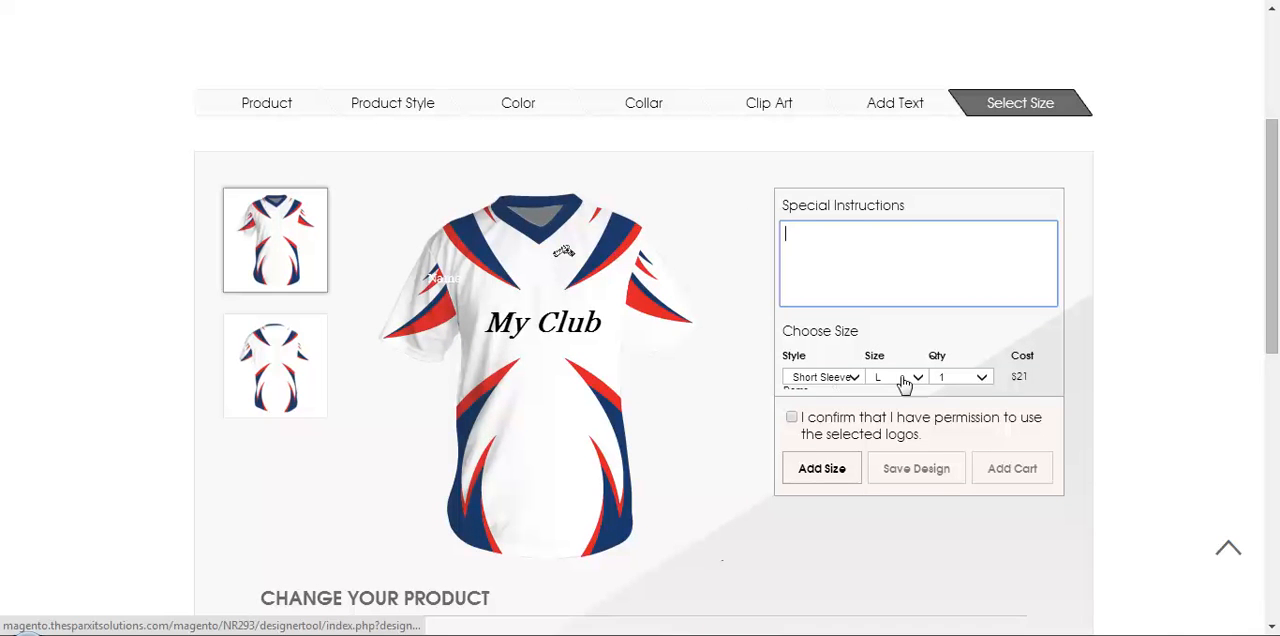
{"action": "left_click", "coordinate": [823, 377]}
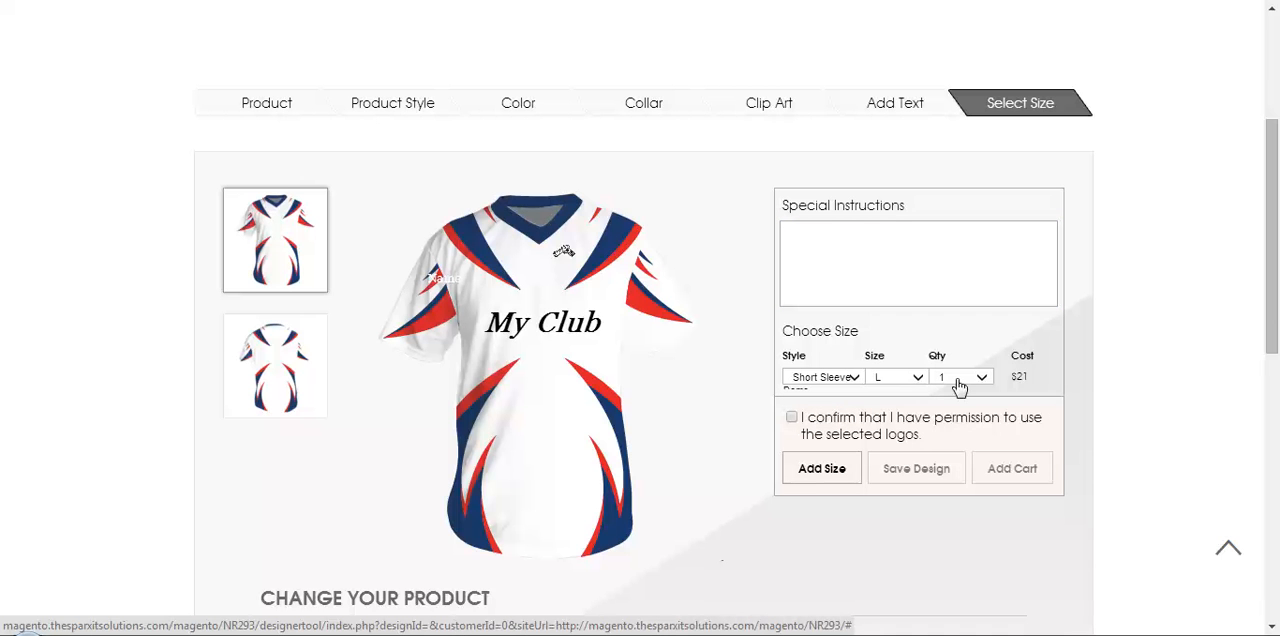
{"action": "left_click", "coordinate": [963, 377]}
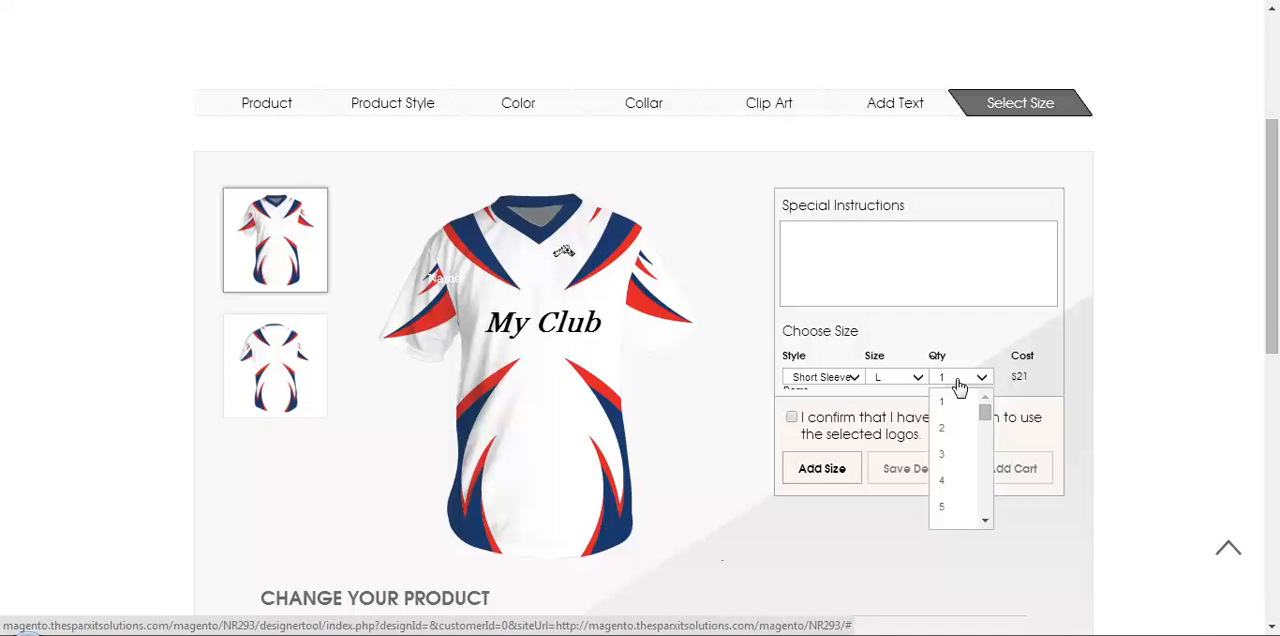
{"action": "left_click", "coordinate": [941, 401]}
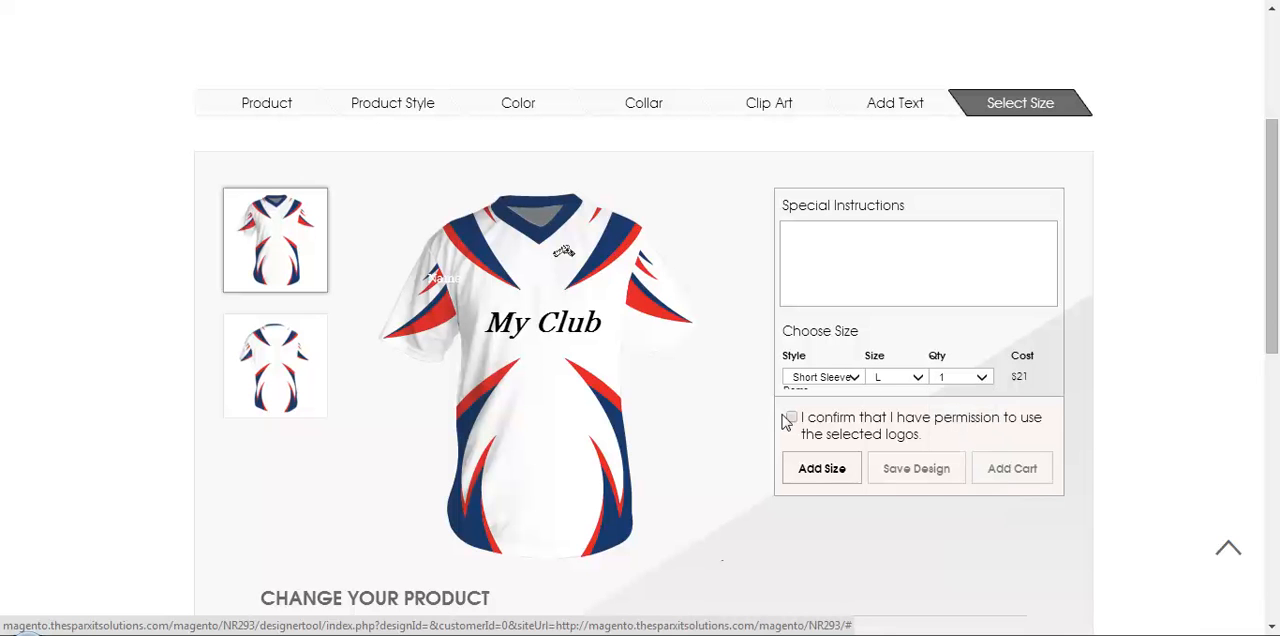
{"action": "left_click", "coordinate": [821, 468]}
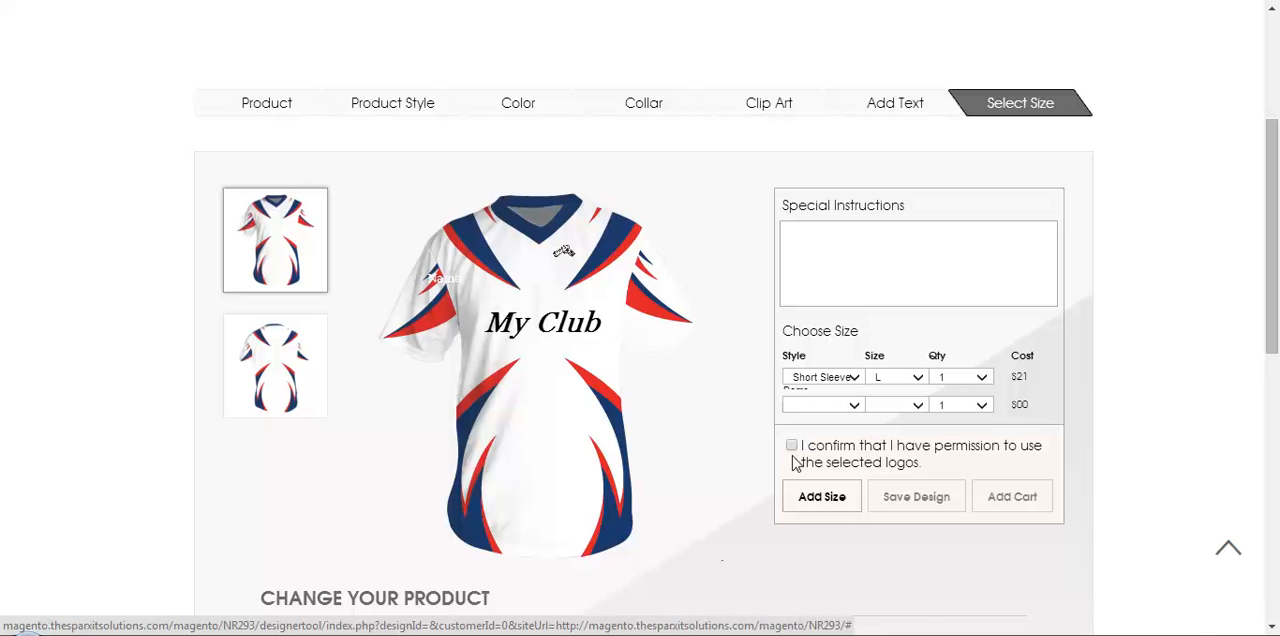
{"action": "mouse_move", "coordinate": [931, 356]}
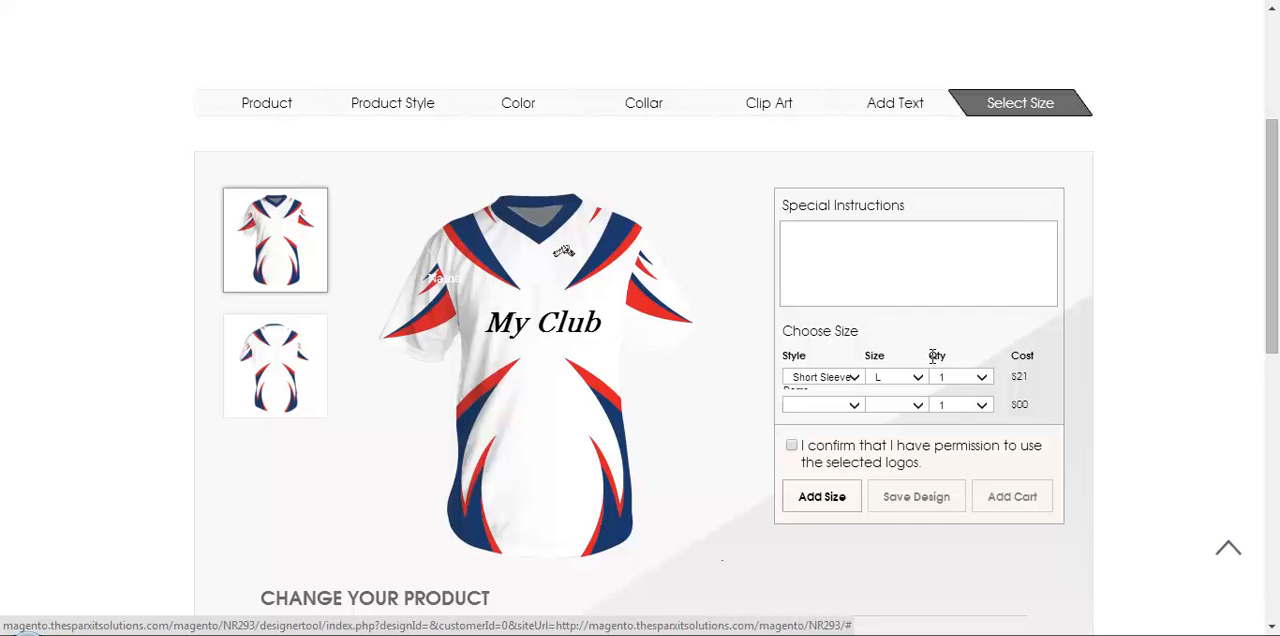
- Confirm the logo permission and add the size L My Club jersey to the cart
{"action": "left_click", "coordinate": [791, 444]}
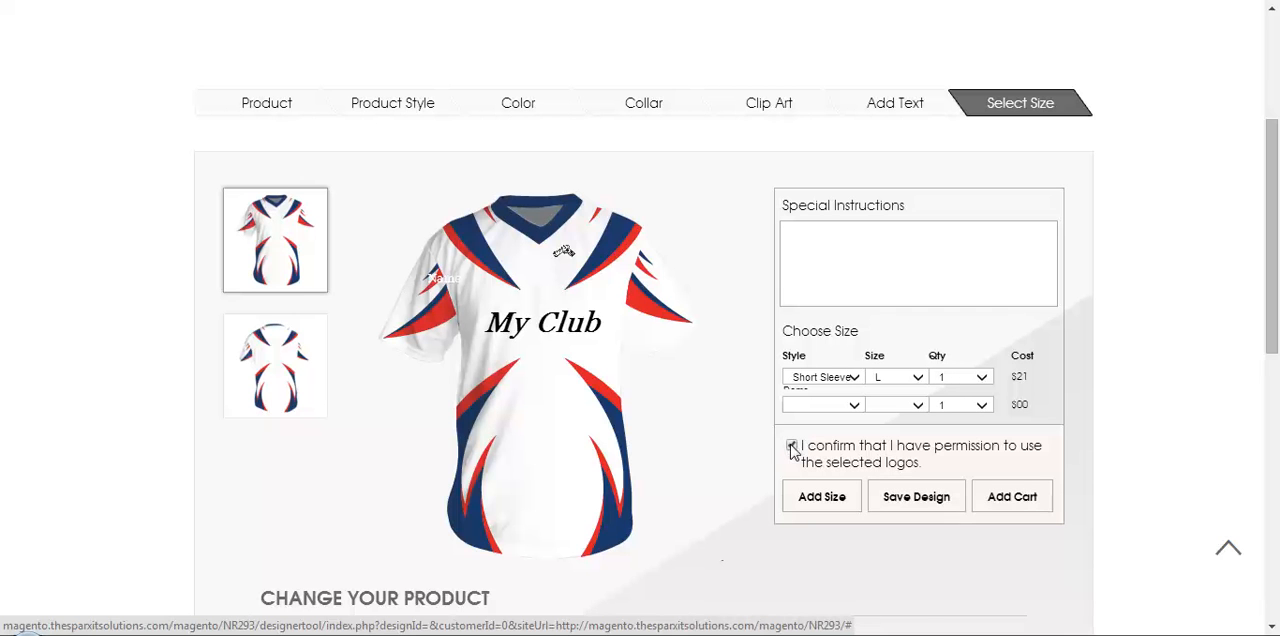
{"action": "left_click", "coordinate": [792, 445]}
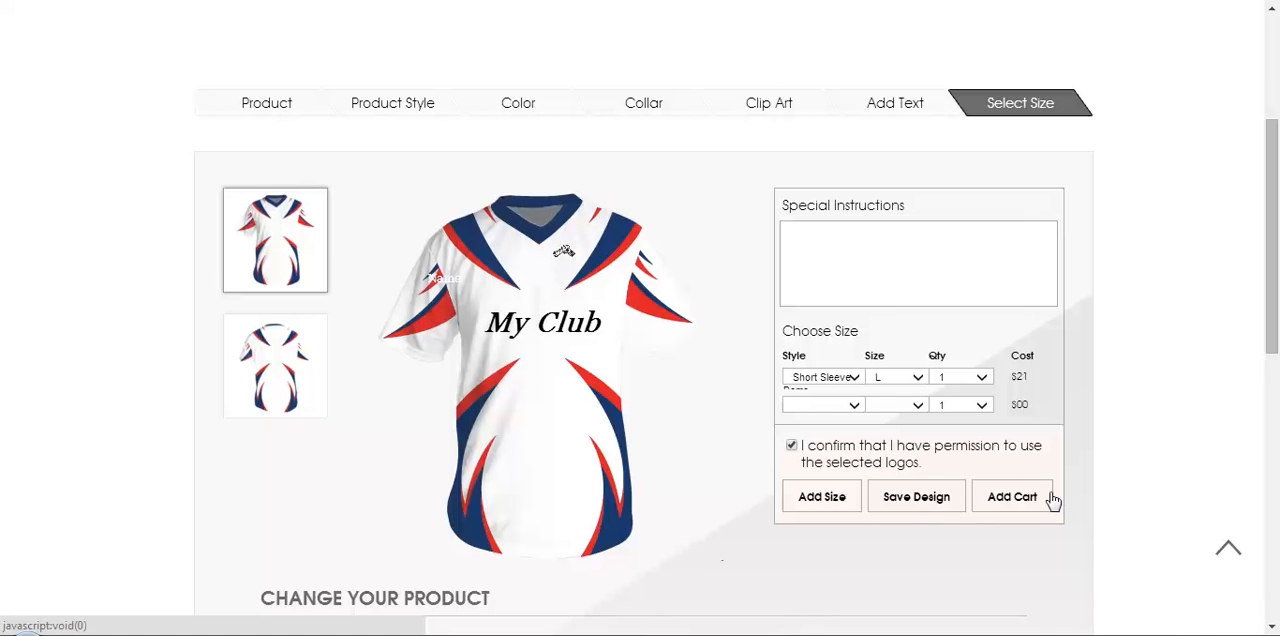
{"action": "mouse_move", "coordinate": [933, 574]}
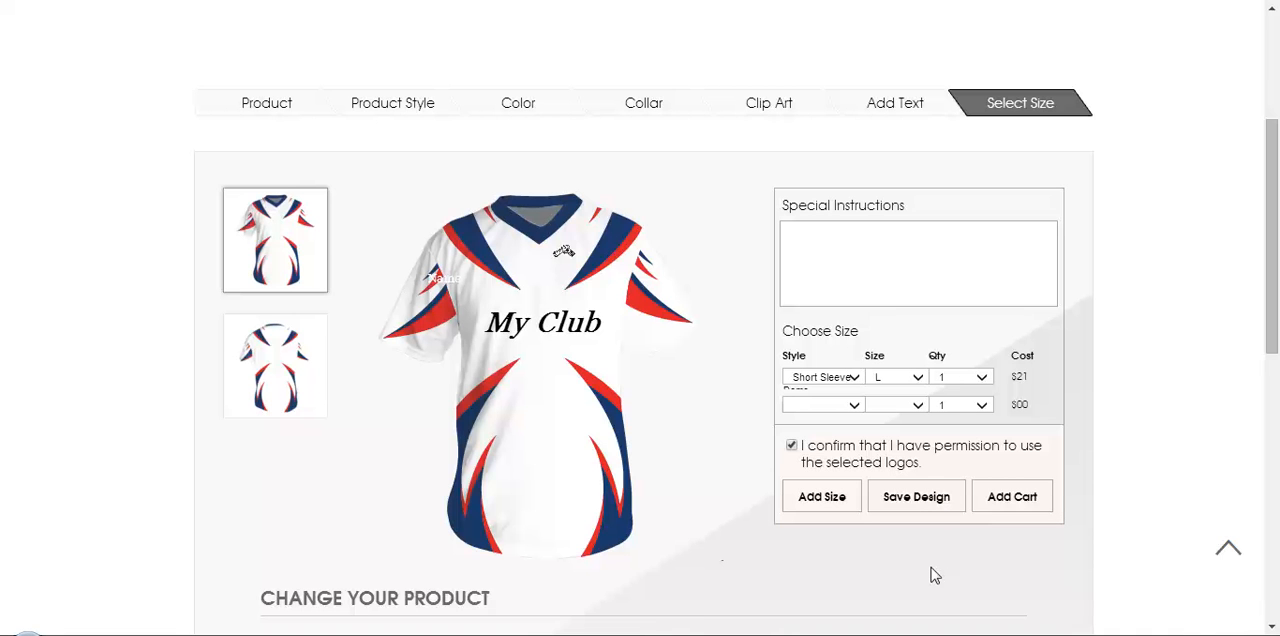
{"action": "mouse_move", "coordinate": [916, 497]}
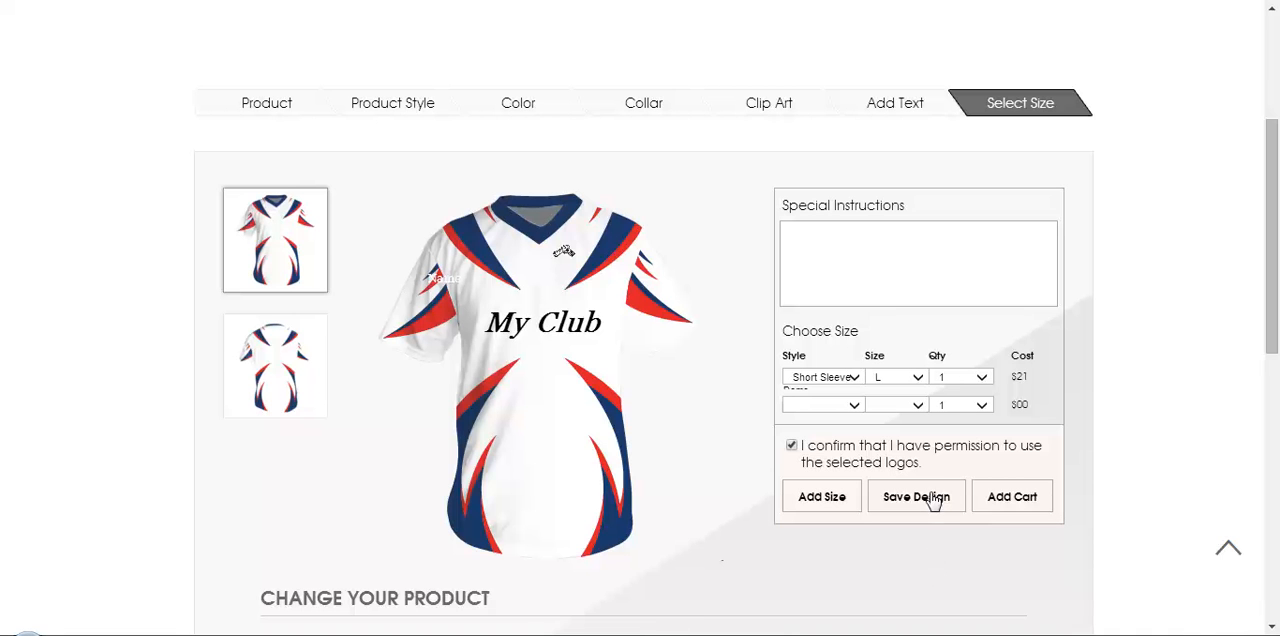
{"action": "mouse_move", "coordinate": [925, 566]}
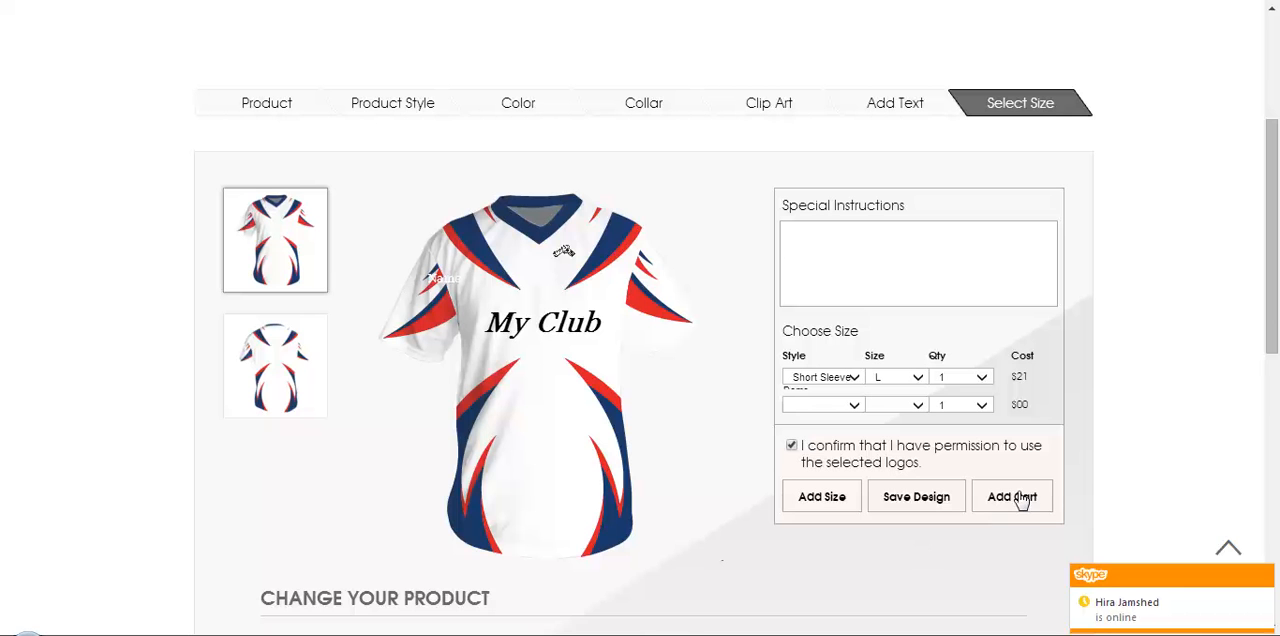
{"action": "left_click", "coordinate": [1011, 496]}
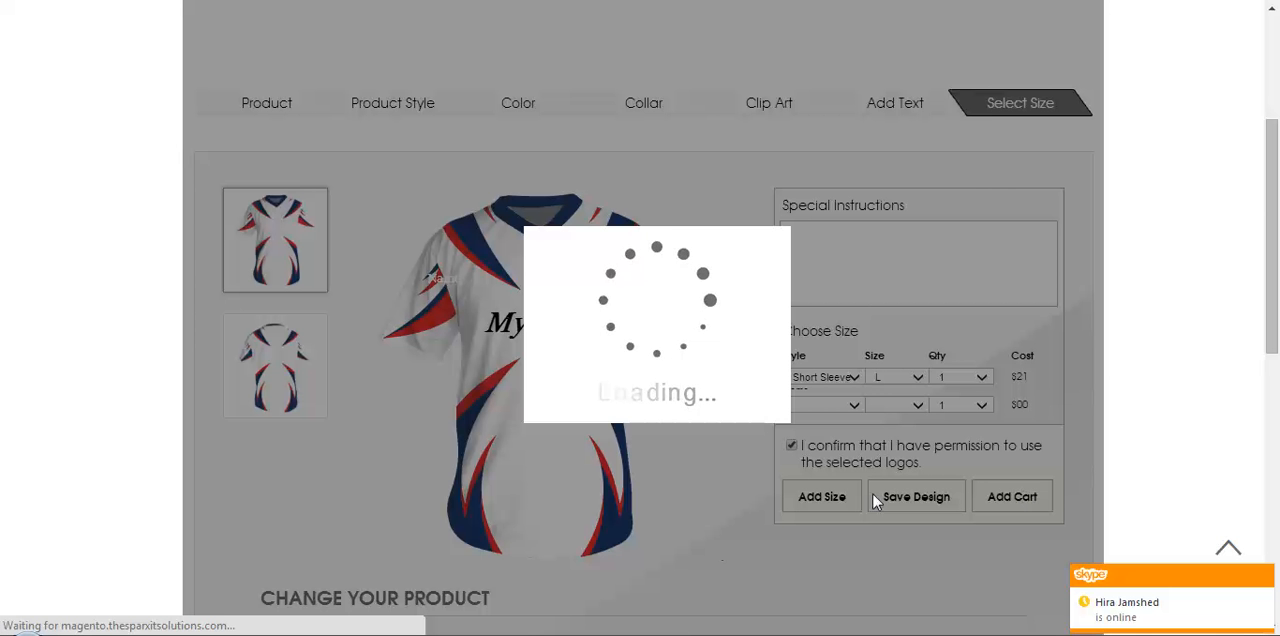
- Remove the duplicate jersey XMX-0000045 from the shopping cart
{"action": "left_click", "coordinate": [1011, 496]}
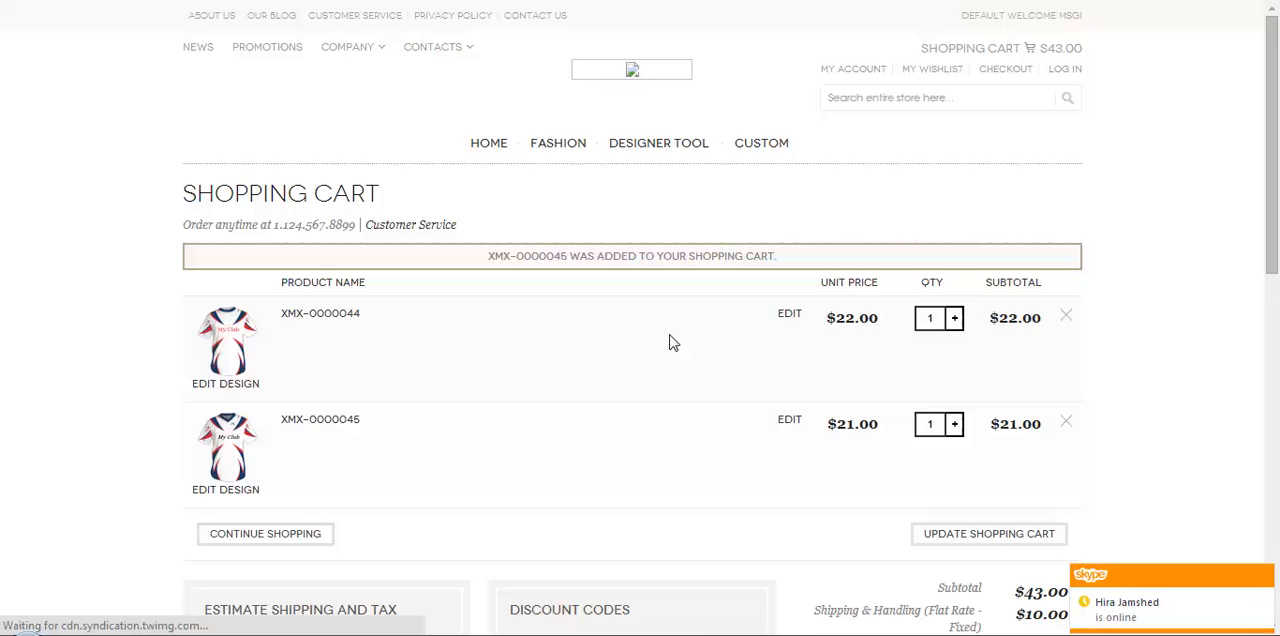
{"action": "scroll", "scroll_direction": "down", "scroll_amount": 3}
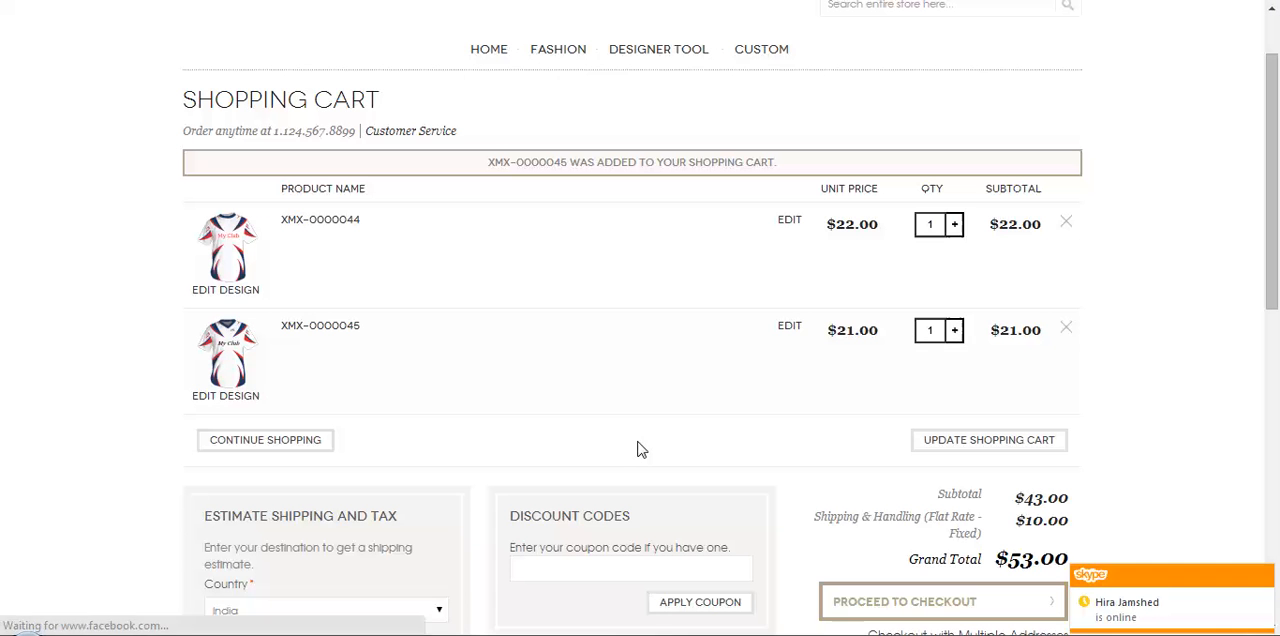
{"action": "mouse_move", "coordinate": [300, 431]}
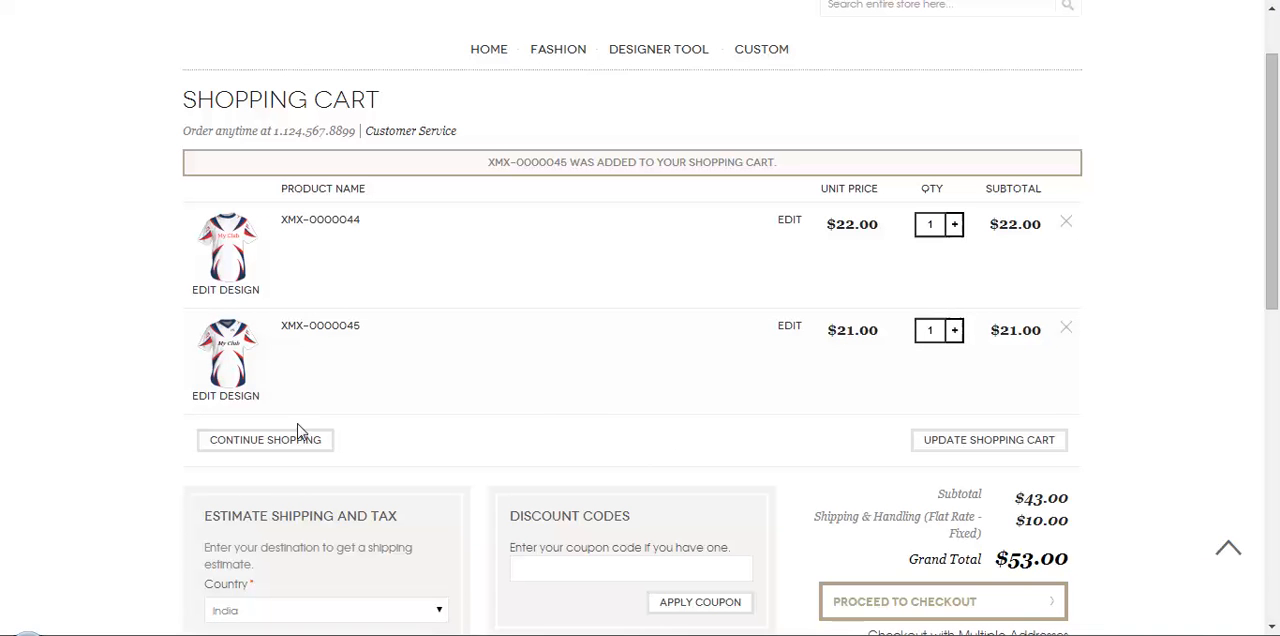
{"action": "left_click", "coordinate": [1066, 330]}
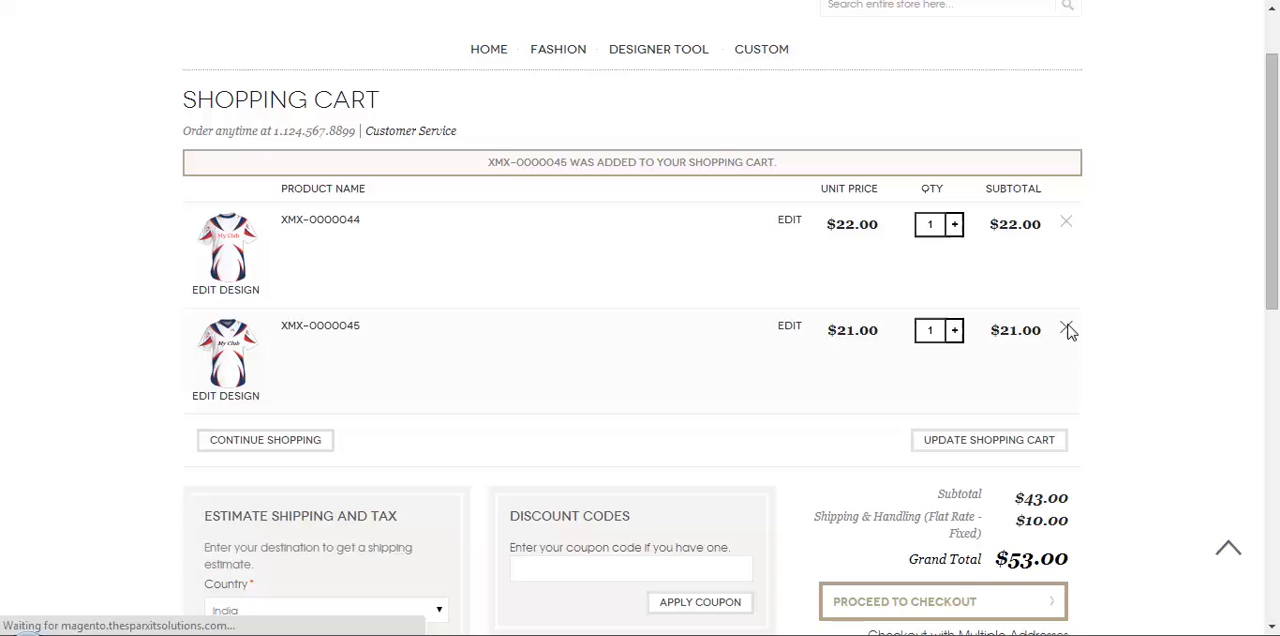
{"action": "left_click", "coordinate": [1068, 330]}
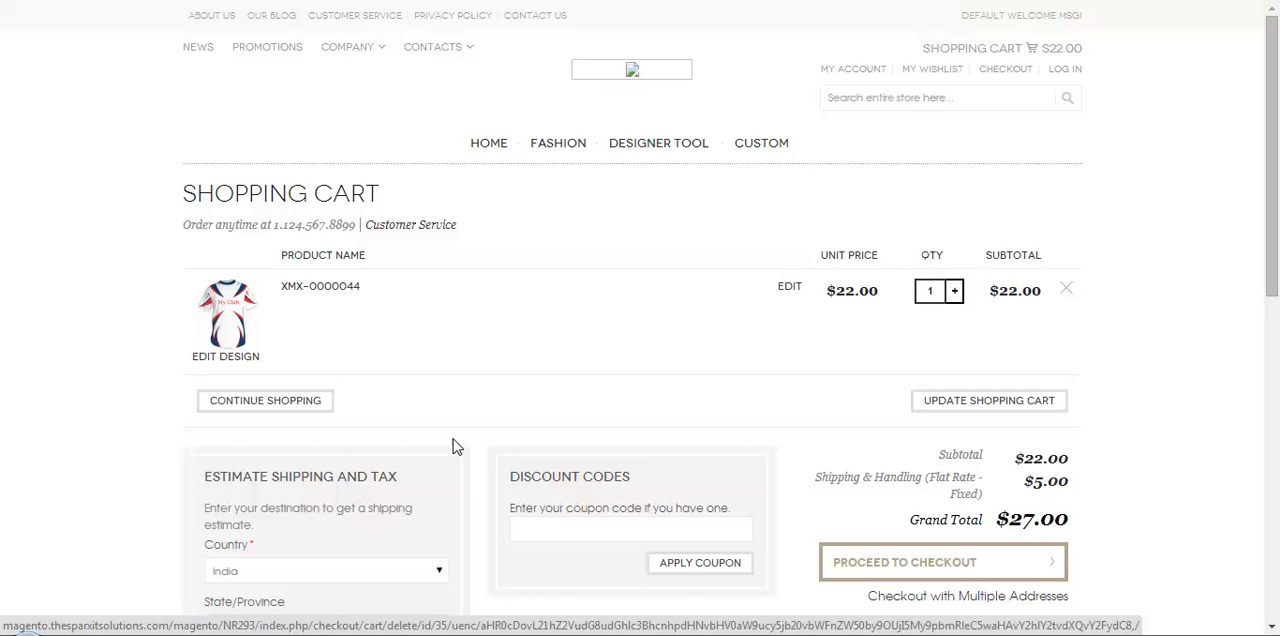
- Proceed to checkout with the remaining jersey totalling $27
{"action": "scroll", "scroll_direction": "down", "scroll_amount": 3}
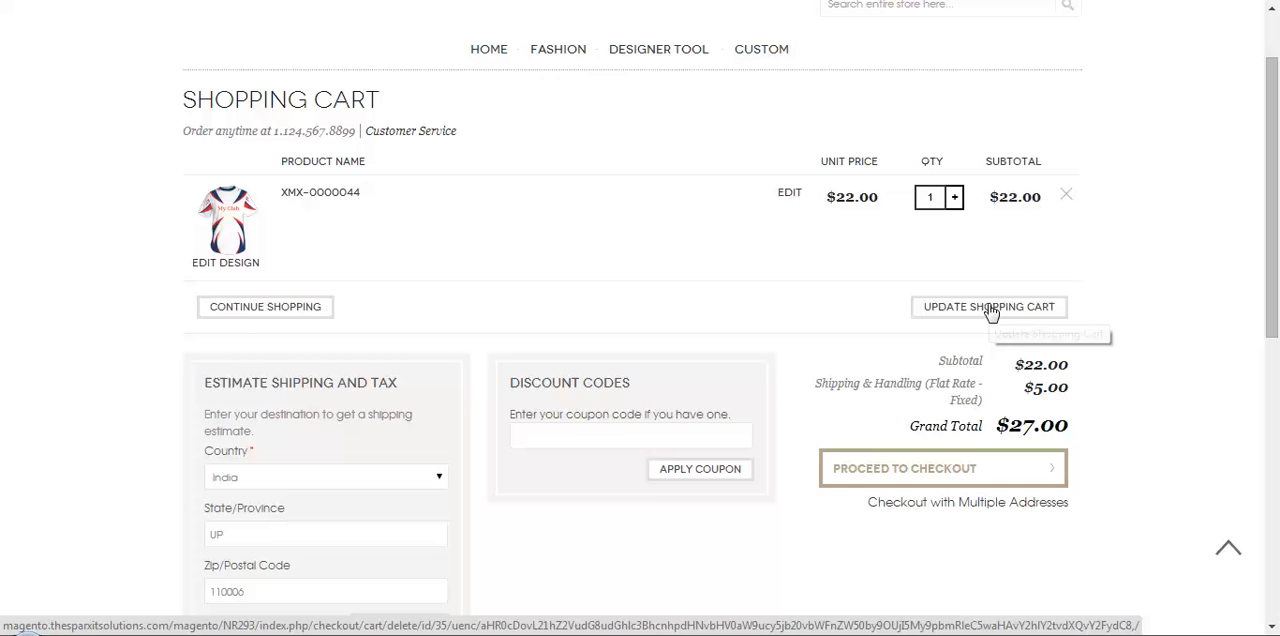
{"action": "mouse_move", "coordinate": [235, 310]}
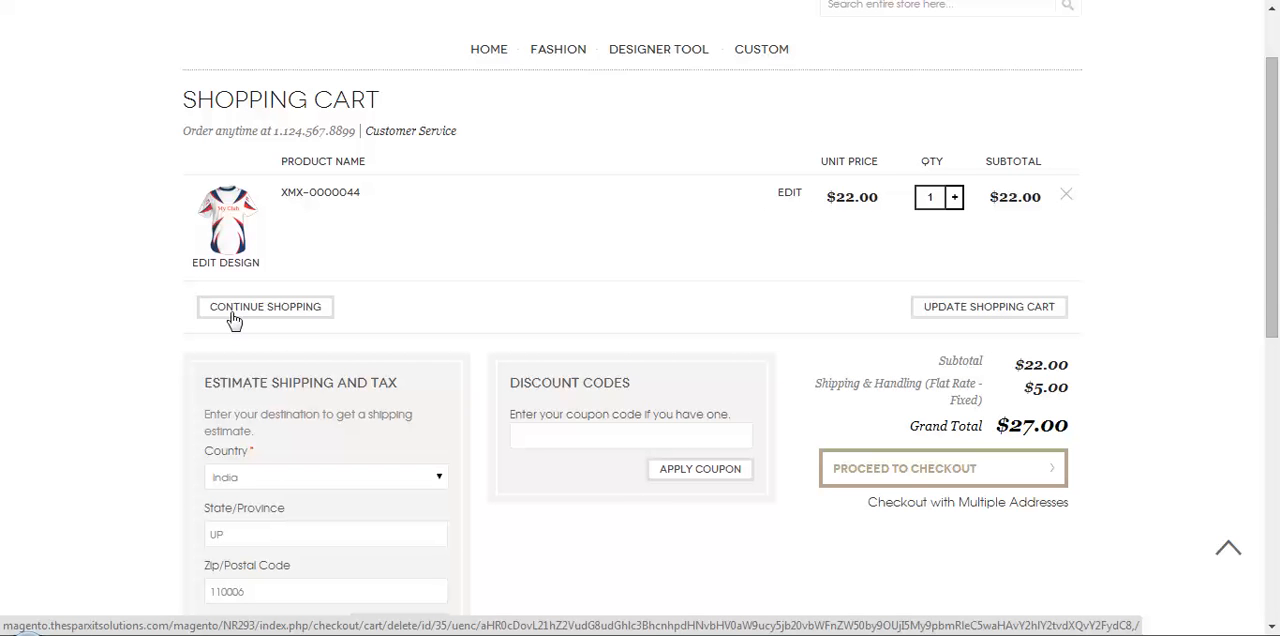
{"action": "mouse_move", "coordinate": [785, 361]}
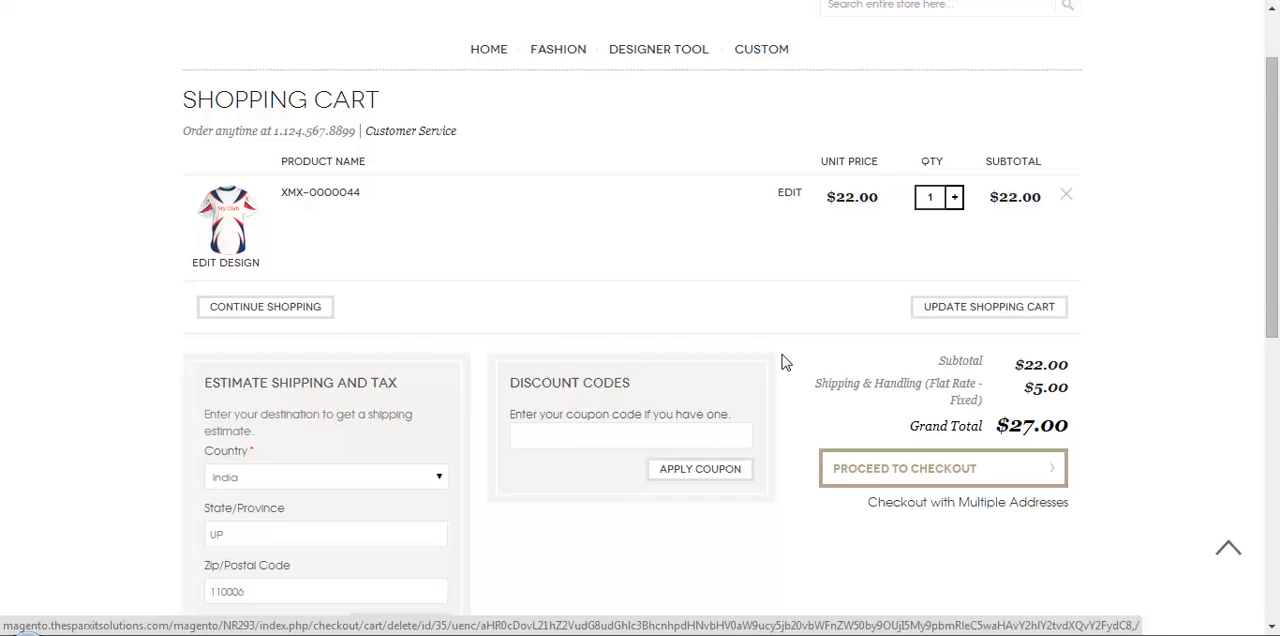
{"action": "scroll", "scroll_direction": "down", "scroll_amount": 3}
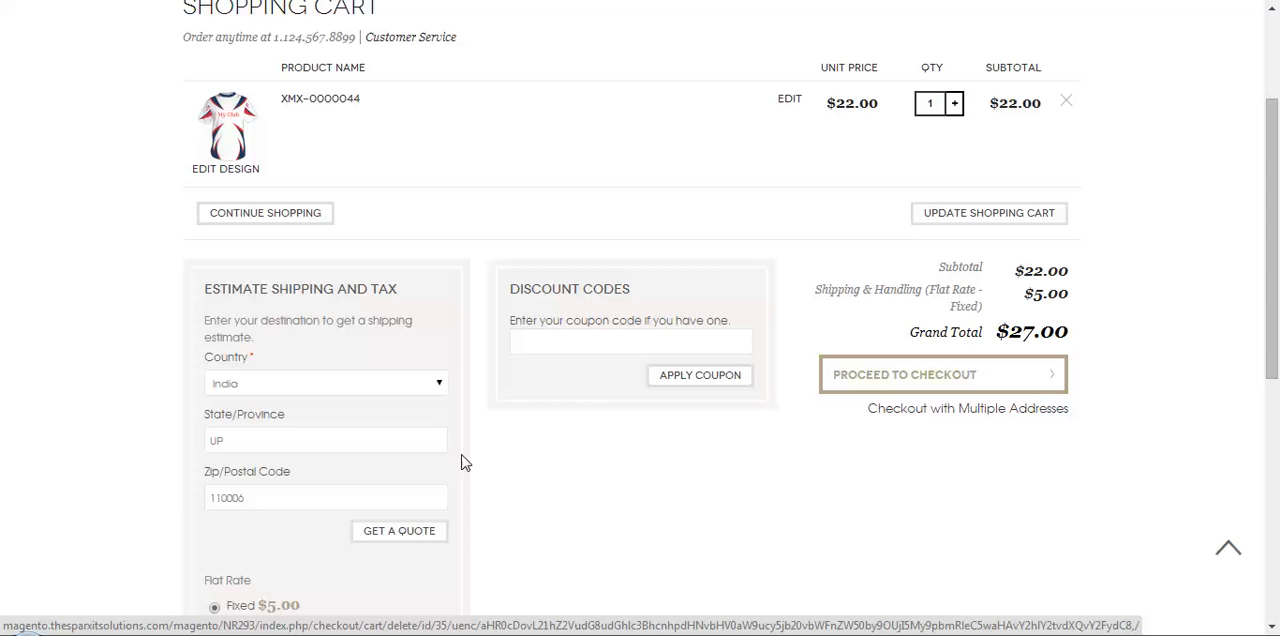
{"action": "mouse_move", "coordinate": [320, 349]}
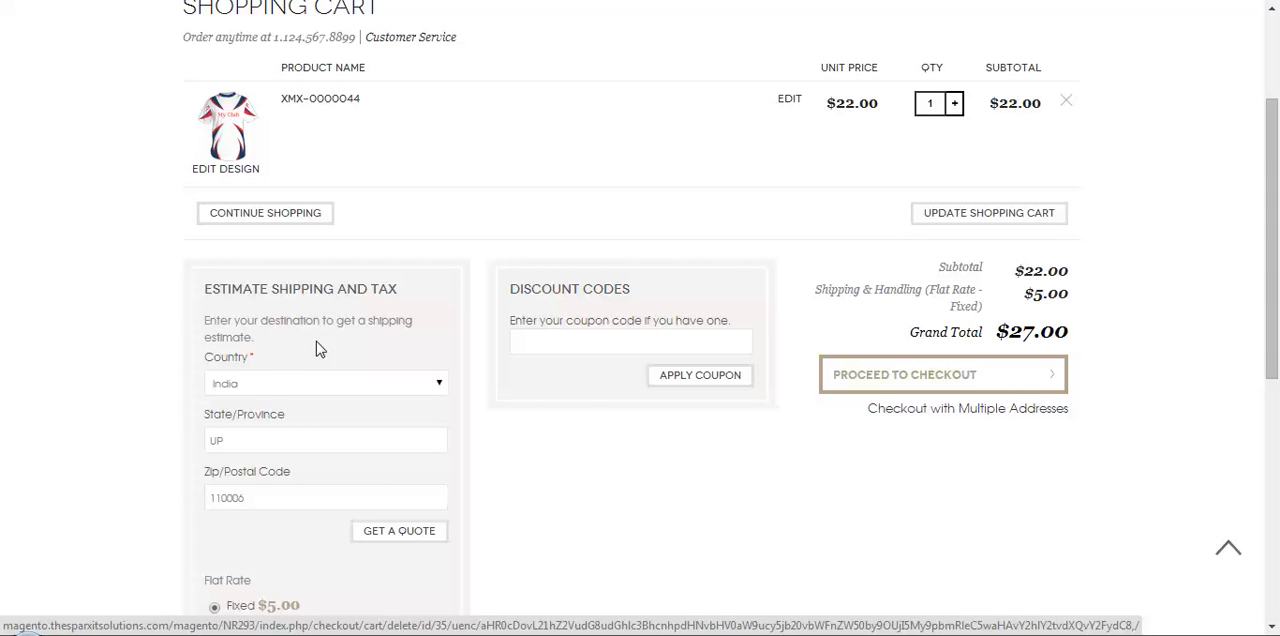
{"action": "mouse_move", "coordinate": [398, 305]}
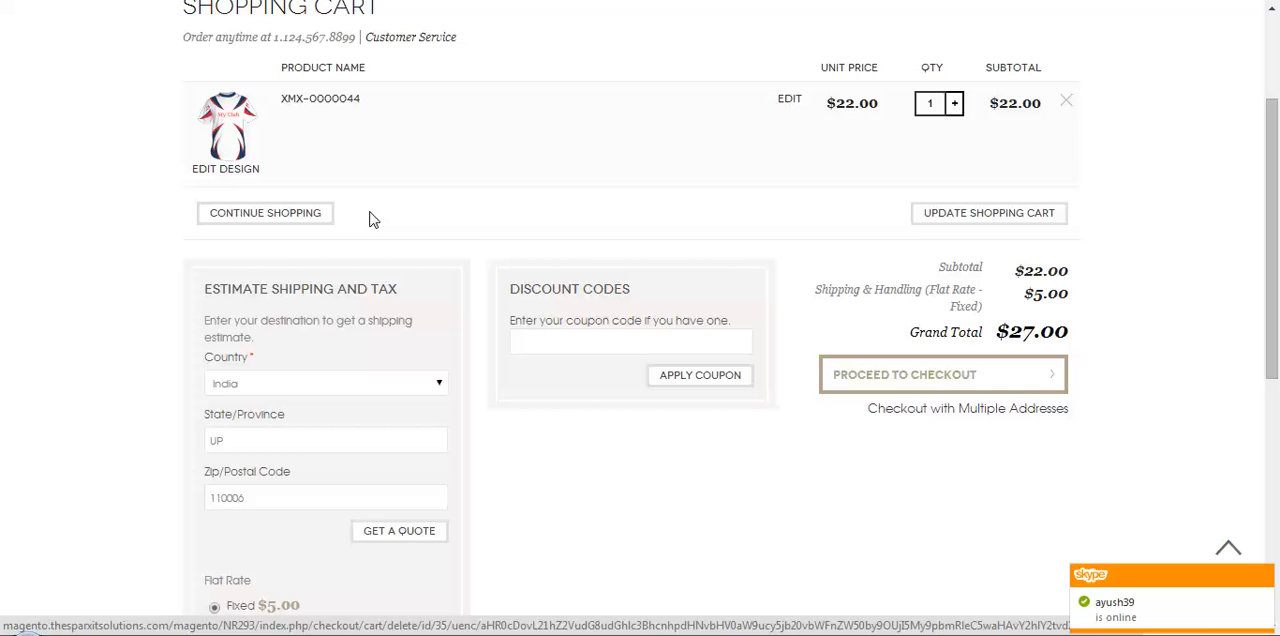
{"action": "mouse_move", "coordinate": [690, 430]}
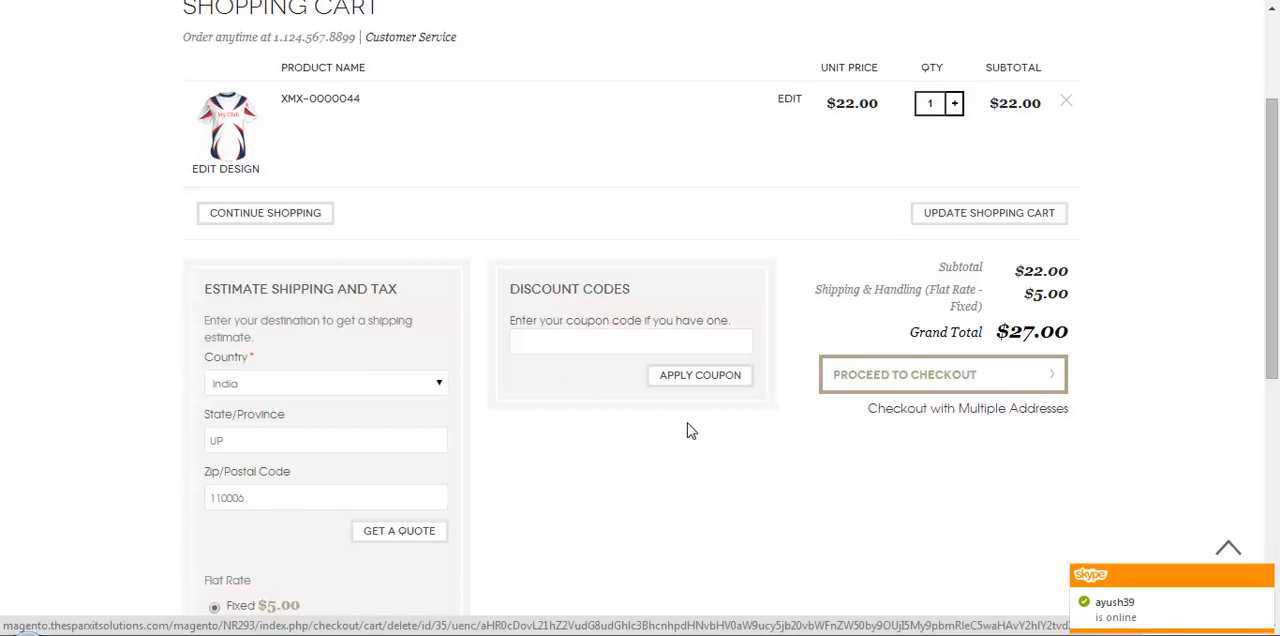
{"action": "mouse_move", "coordinate": [938, 374]}
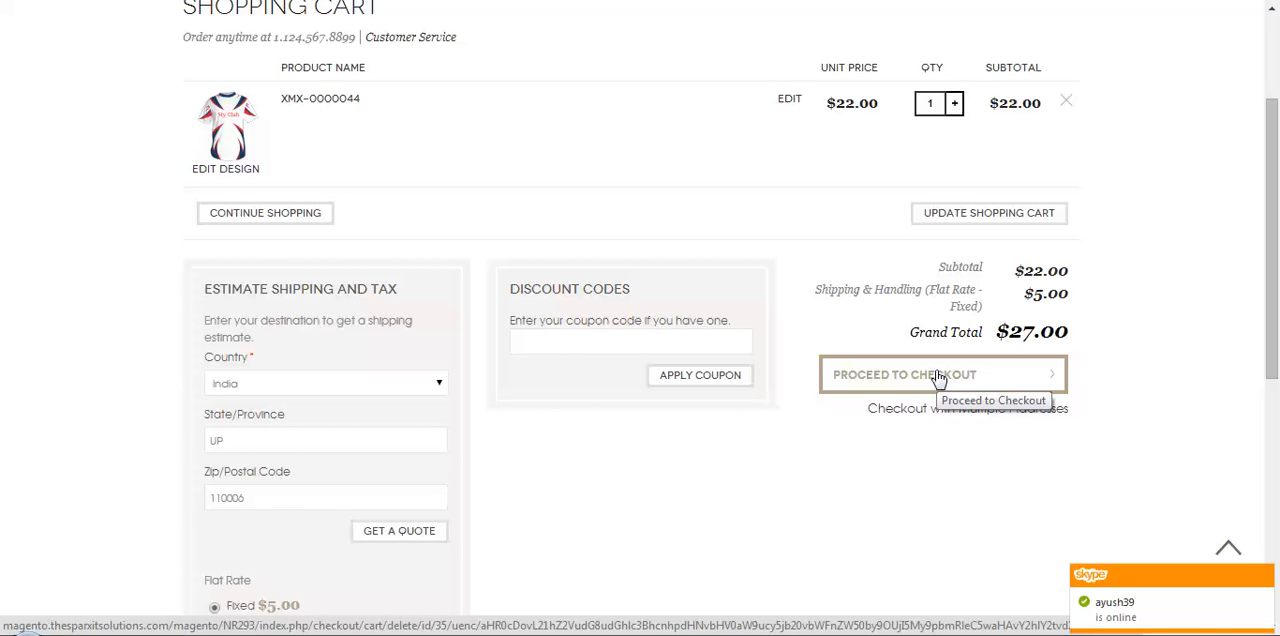
{"action": "left_click", "coordinate": [940, 374]}
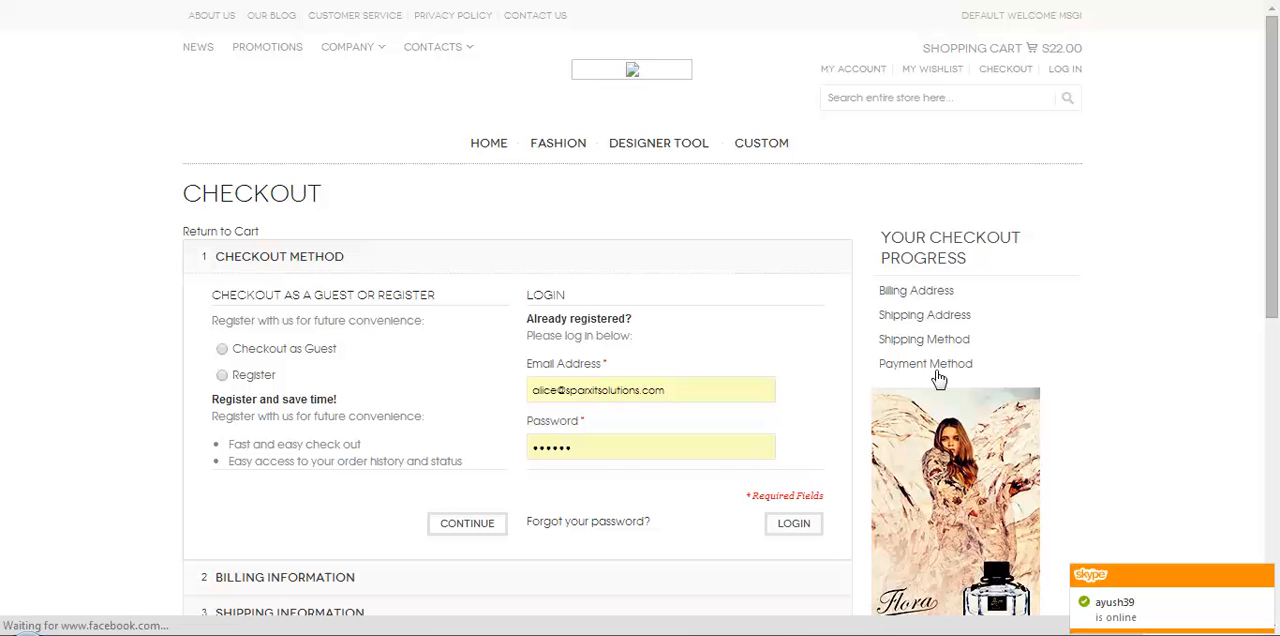
{"action": "mouse_move", "coordinate": [568, 365]}
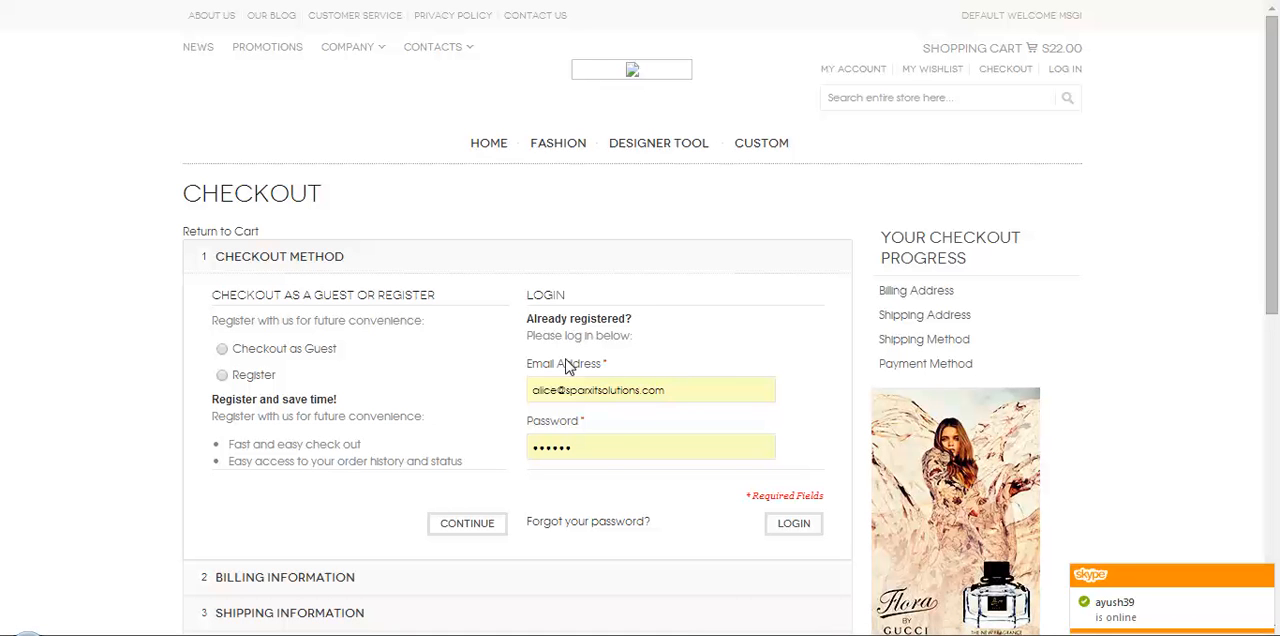
{"action": "mouse_move", "coordinate": [607, 447]}
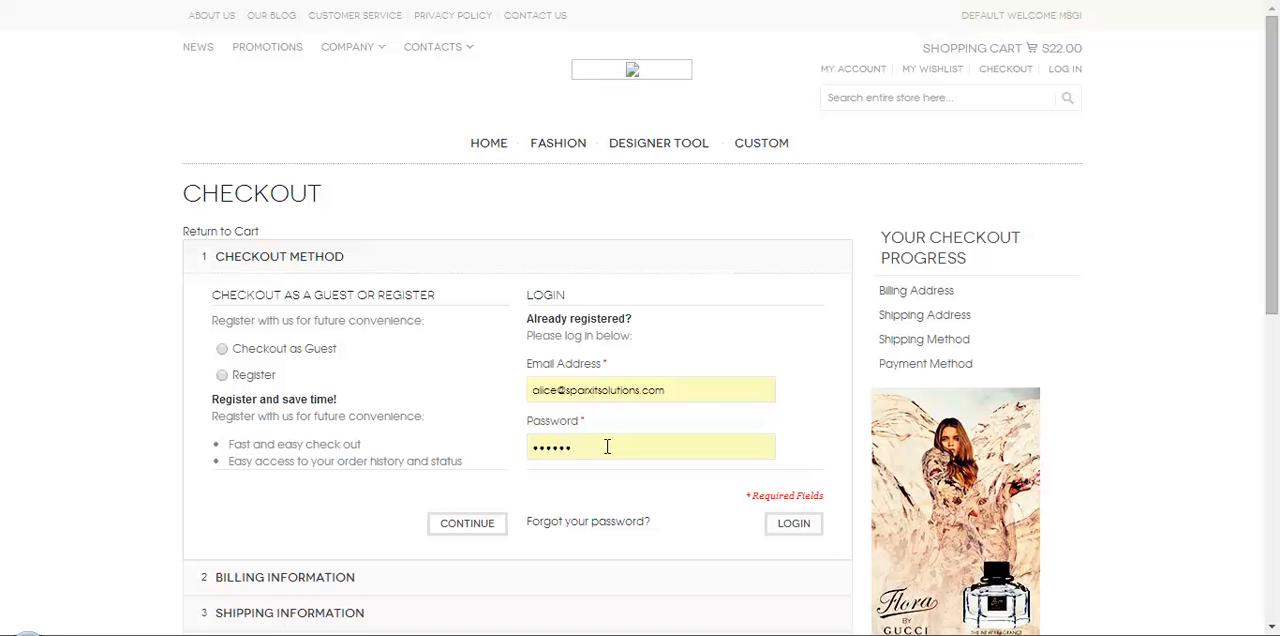
{"action": "mouse_move", "coordinate": [230, 290]}
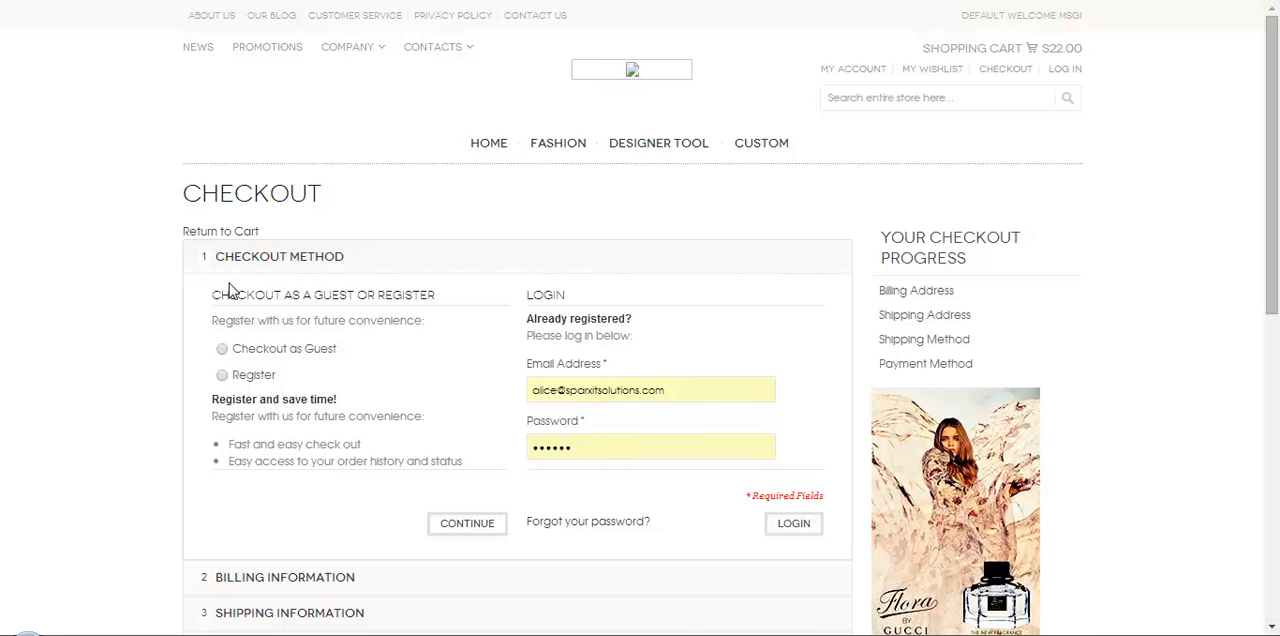
{"action": "mouse_move", "coordinate": [222, 356]}
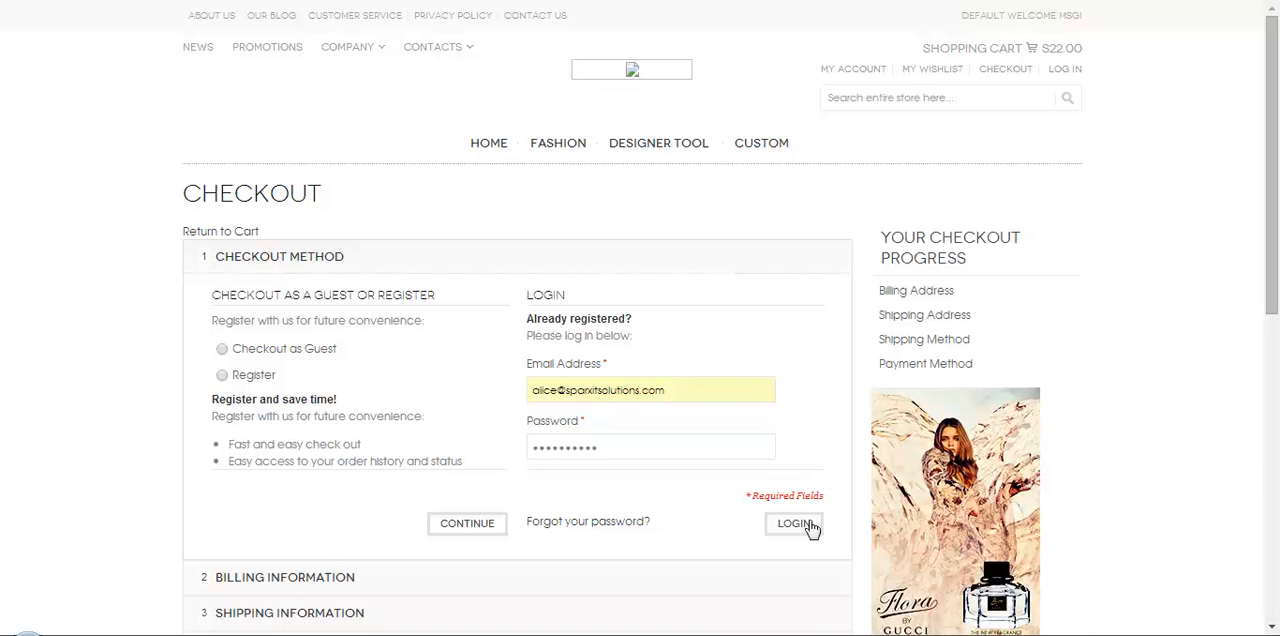
- Sign in at checkout, retyping the password after the rejected attempt, reaching shipping information
{"action": "left_click", "coordinate": [793, 523]}
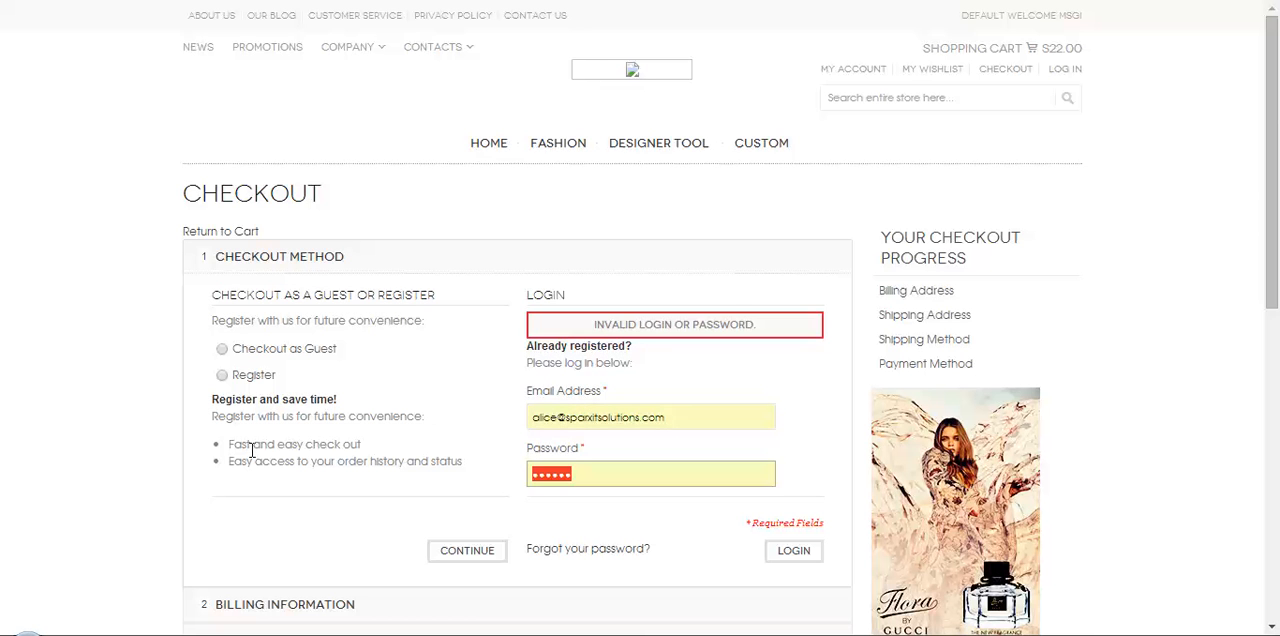
{"action": "type", "text": "••"}
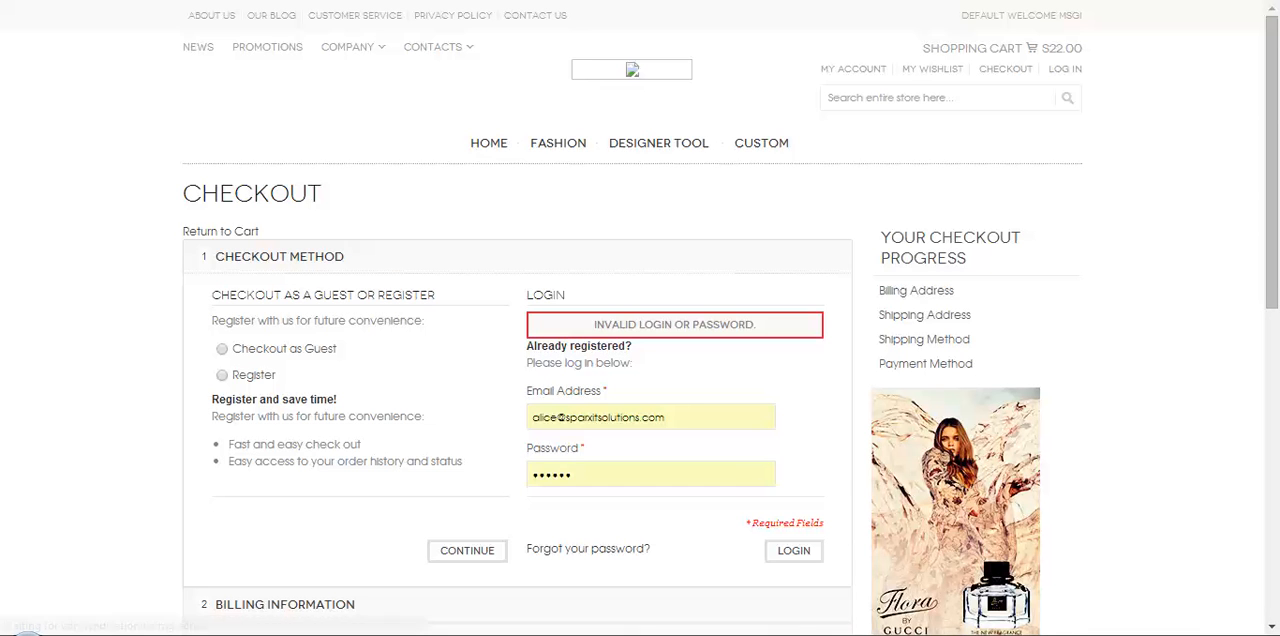
{"action": "left_click", "coordinate": [793, 550]}
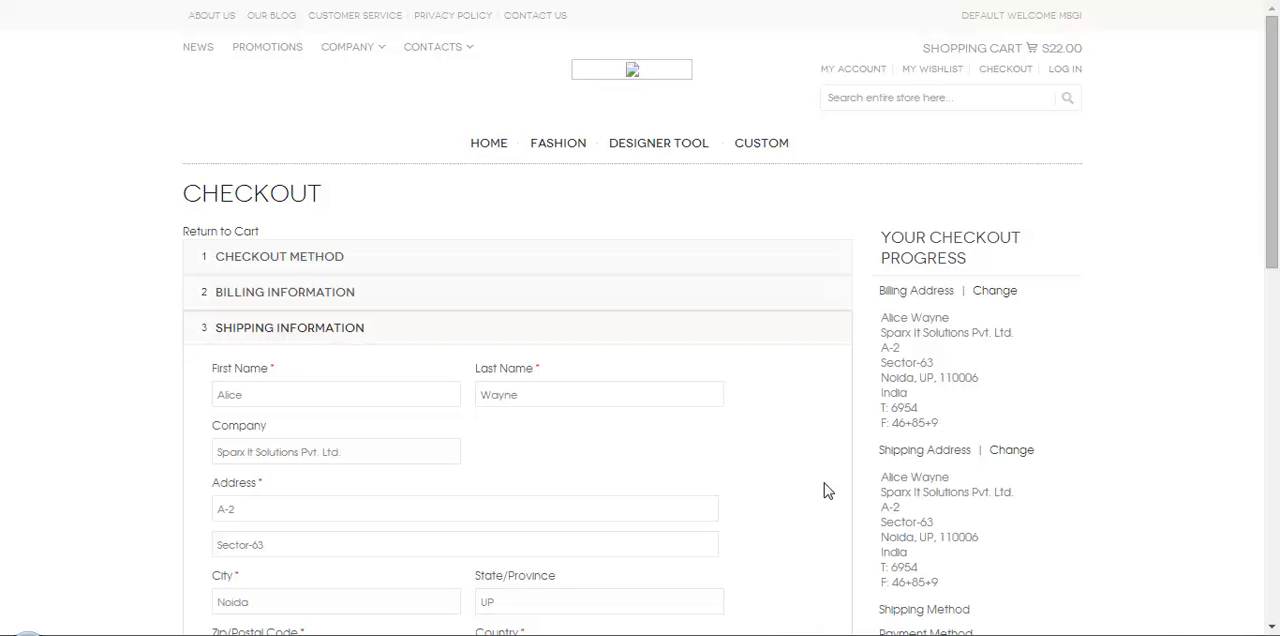
{"action": "mouse_move", "coordinate": [806, 490]}
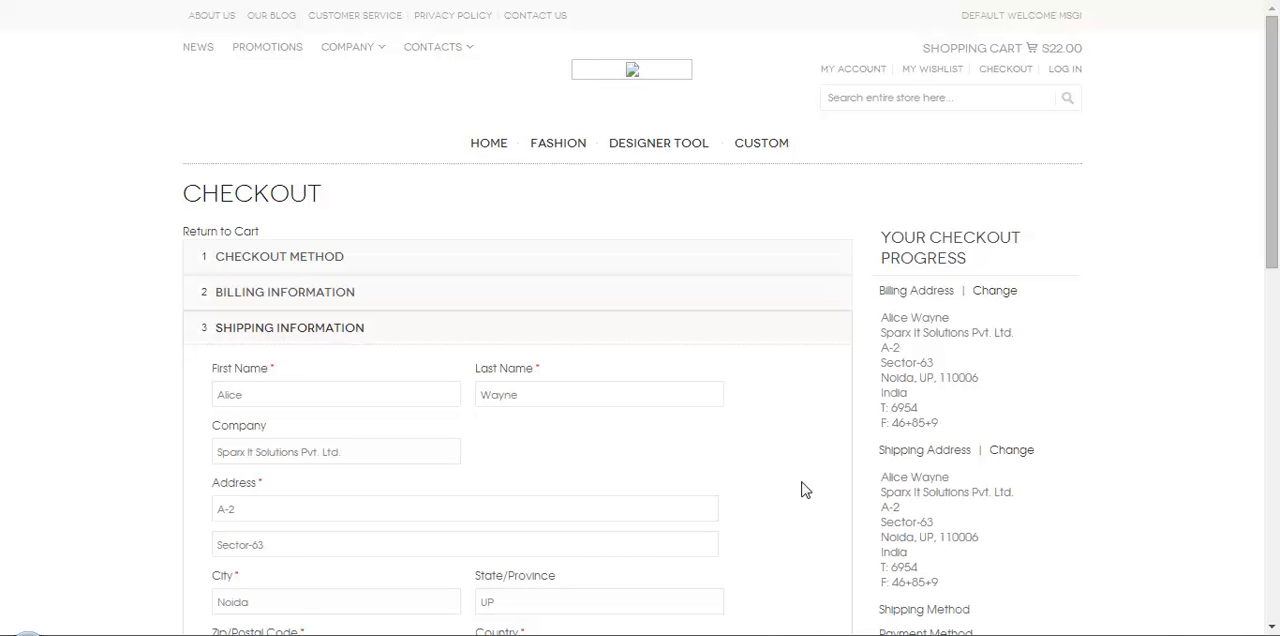
{"action": "mouse_move", "coordinate": [806, 433]}
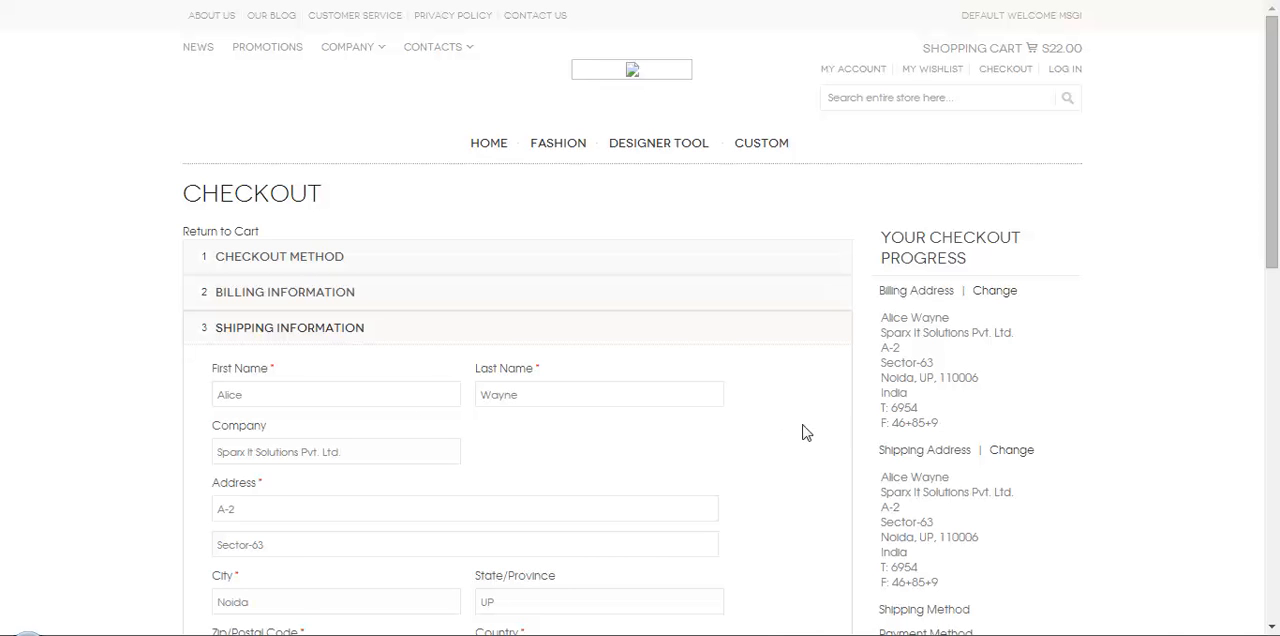
- Submit Alice Wayne's shipping details using the billing address and continue
{"action": "scroll", "scroll_direction": "down", "scroll_amount": 3}
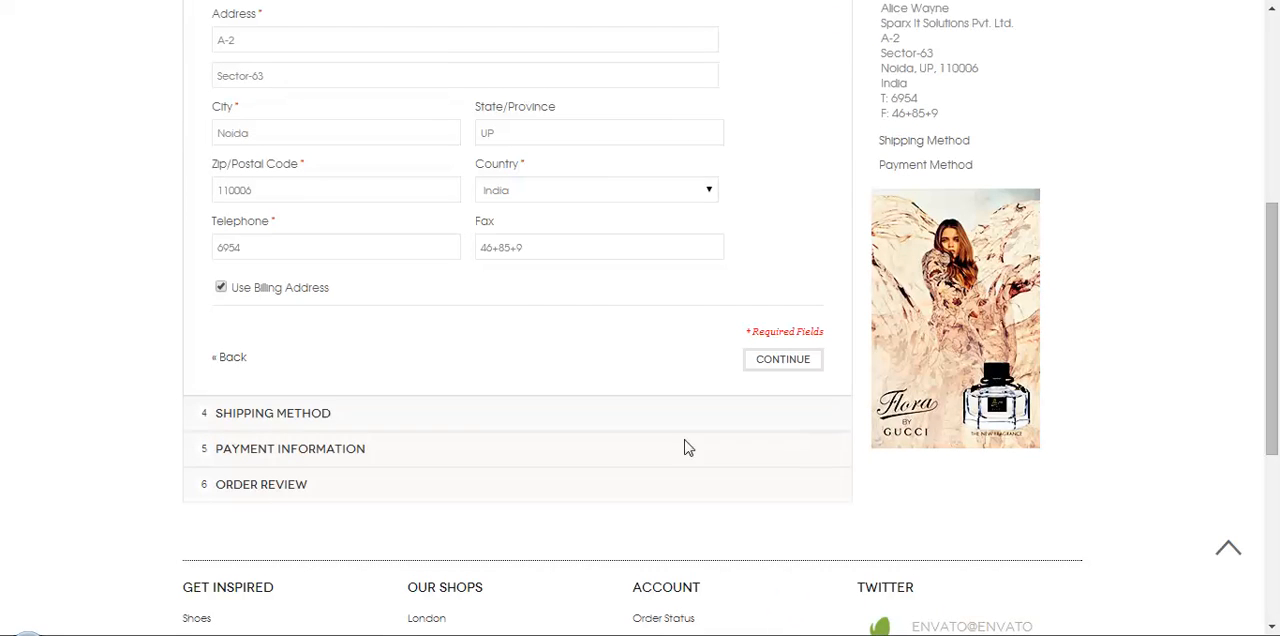
{"action": "mouse_move", "coordinate": [330, 290]}
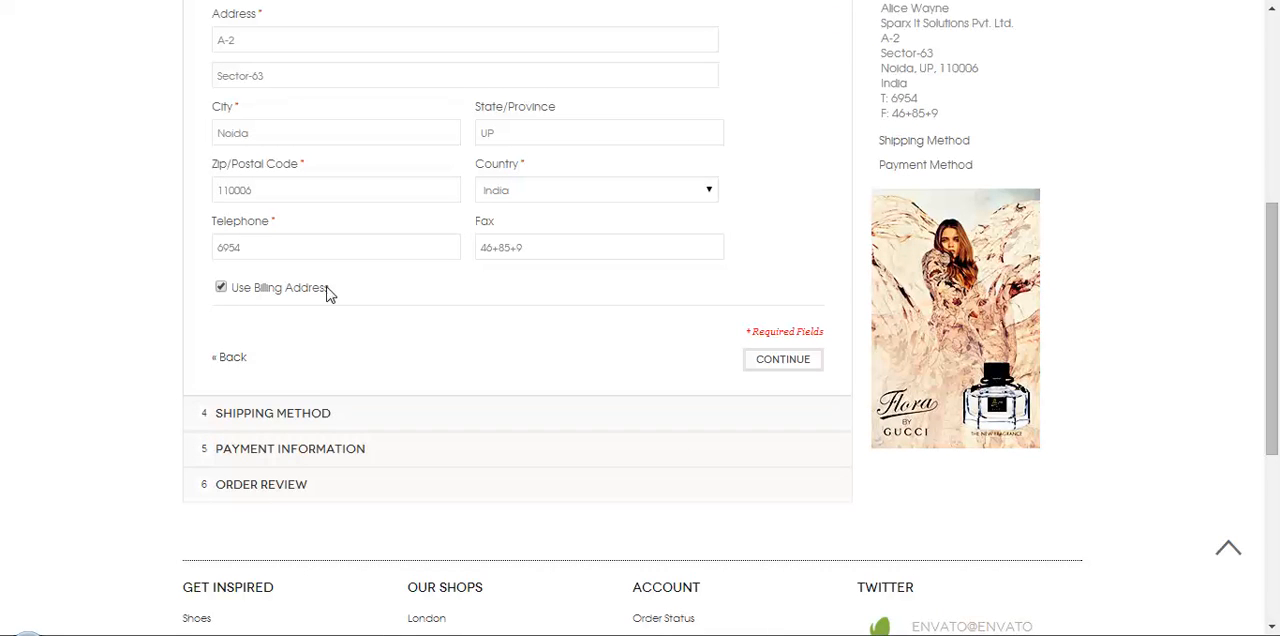
{"action": "mouse_move", "coordinate": [310, 278]}
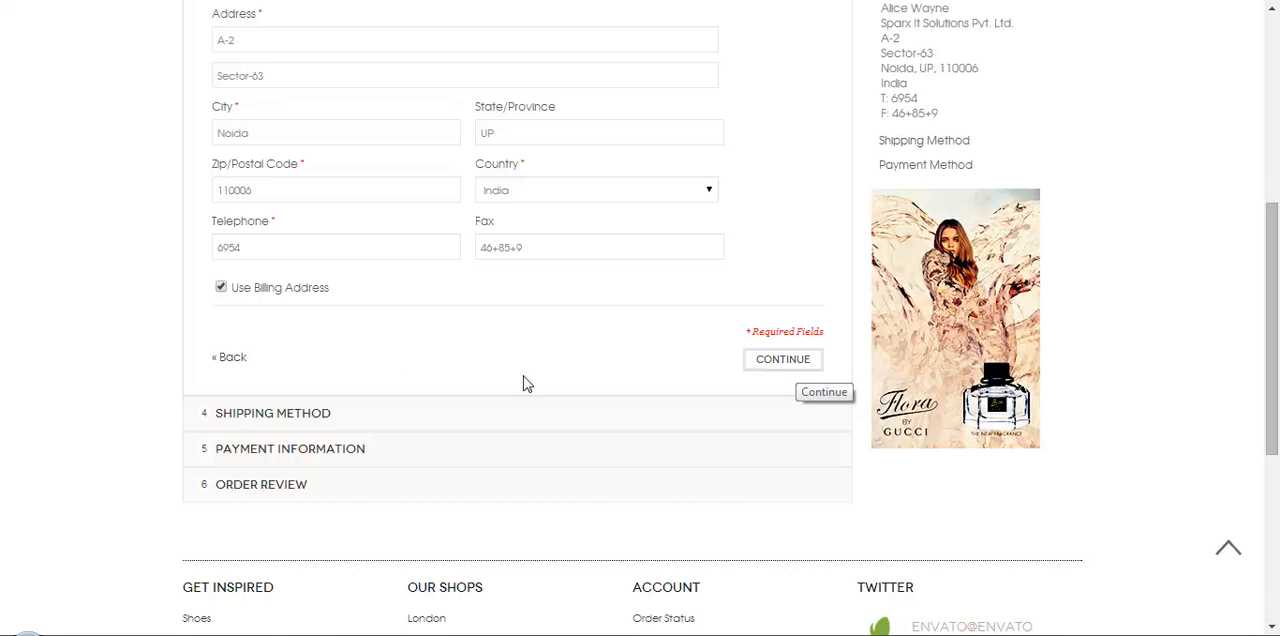
{"action": "scroll", "scroll_direction": "up", "scroll_amount": 3}
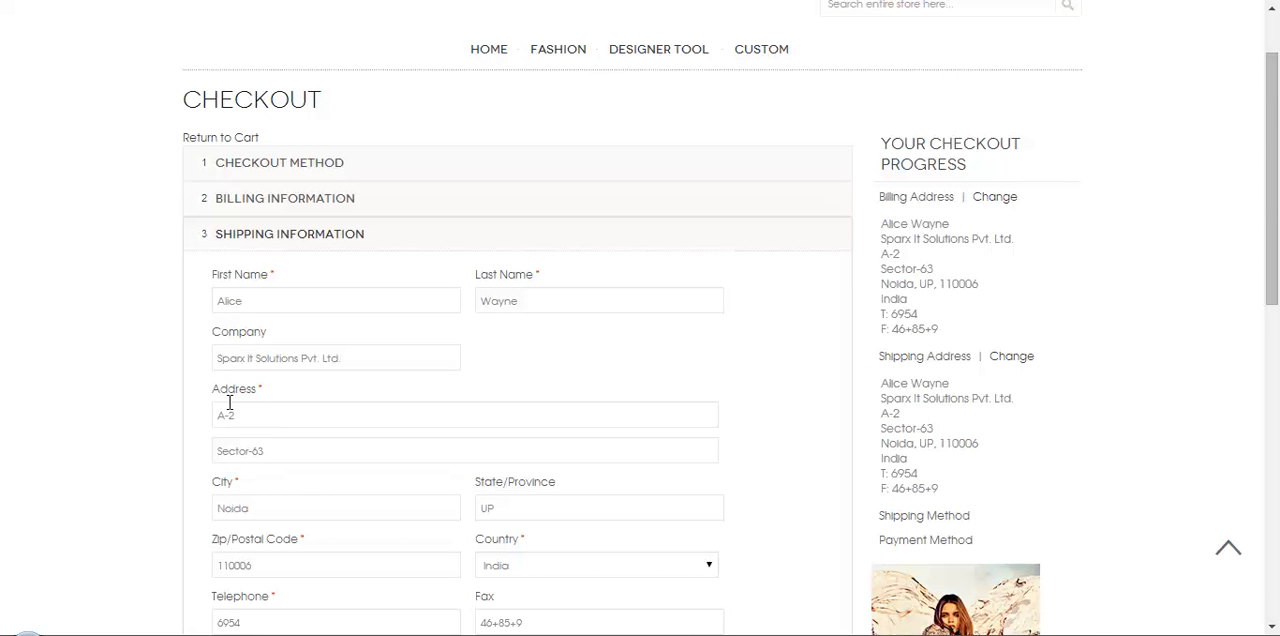
{"action": "scroll", "scroll_direction": "down", "scroll_amount": 3}
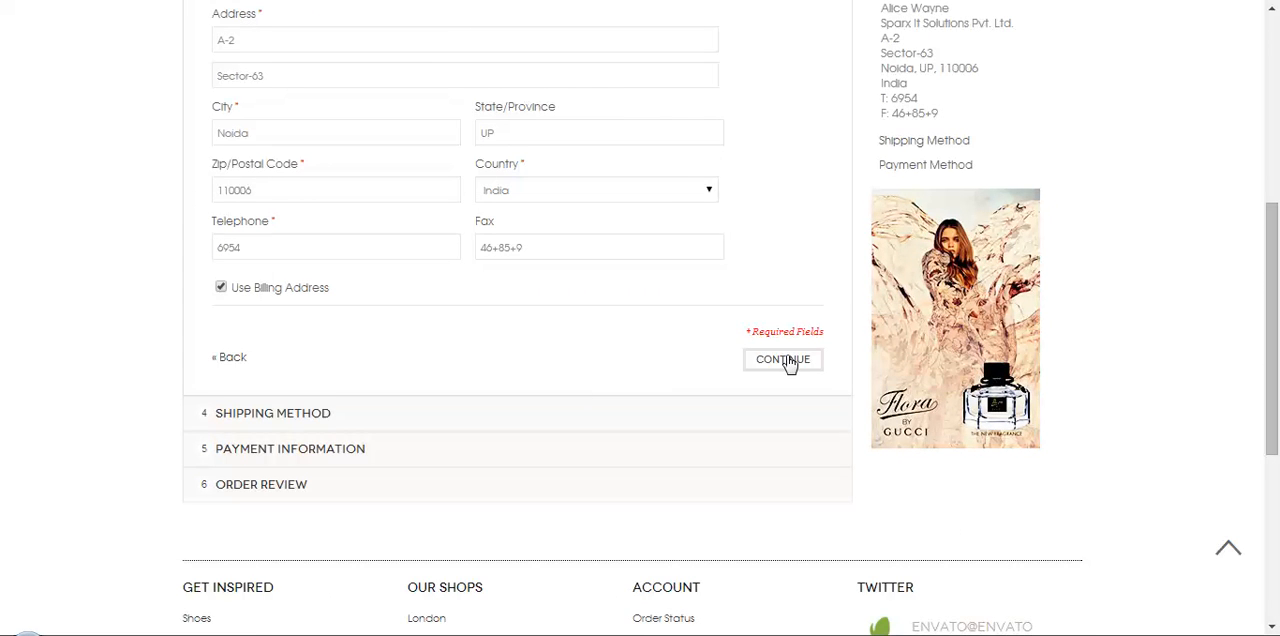
{"action": "left_click", "coordinate": [783, 360]}
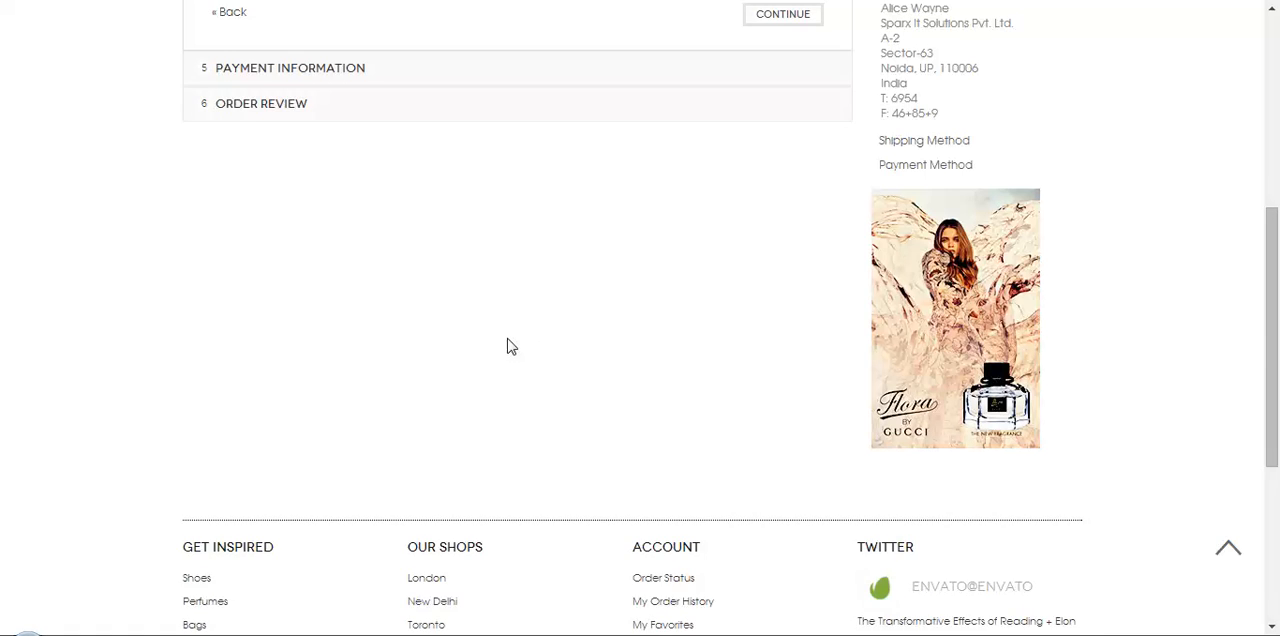
- Keep Flat Rate Fixed $5.00 shipping and continue to payment
{"action": "scroll", "scroll_direction": "up", "scroll_amount": 3}
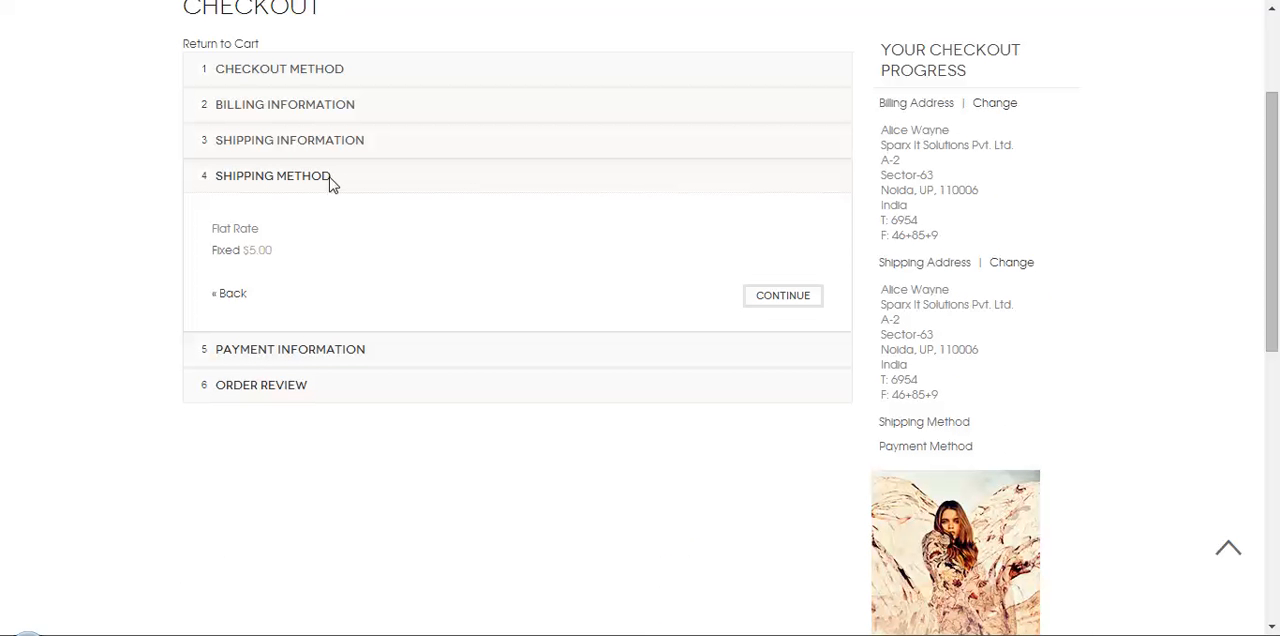
{"action": "mouse_move", "coordinate": [215, 230]}
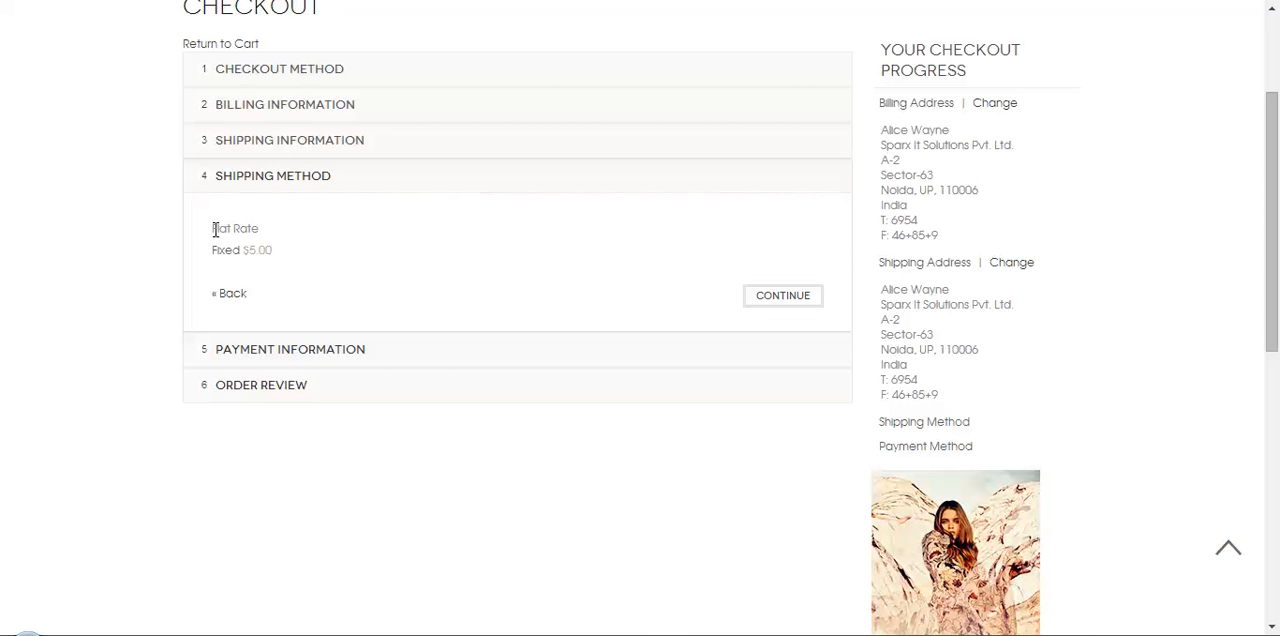
{"action": "mouse_move", "coordinate": [221, 259]}
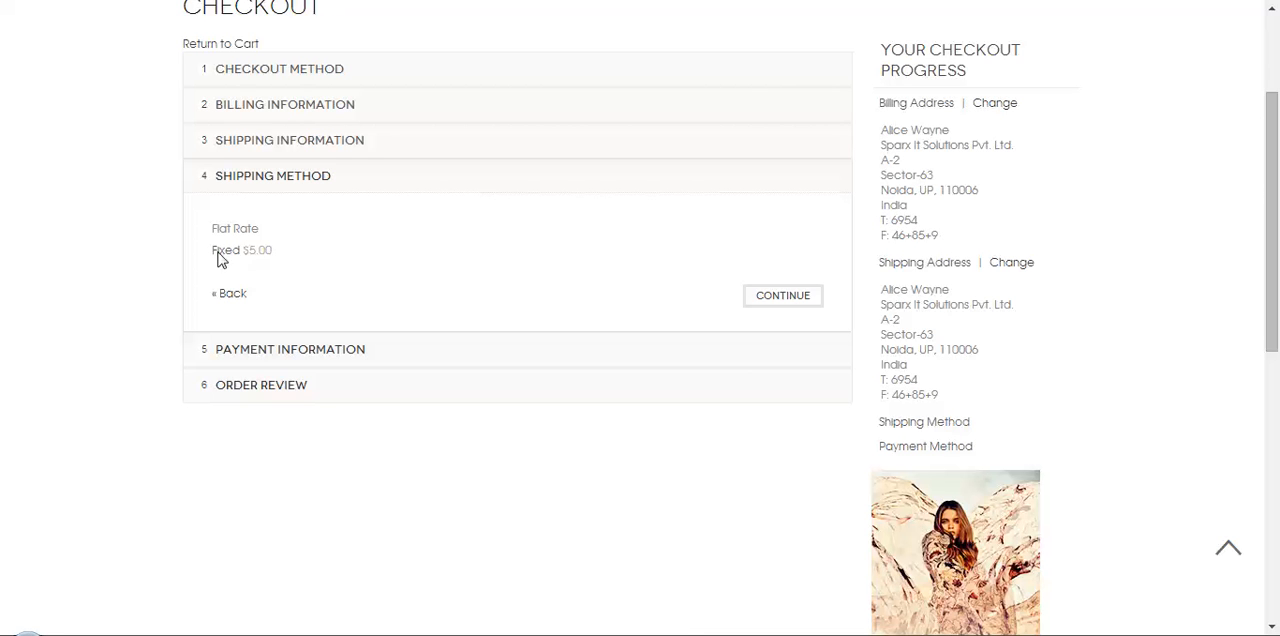
{"action": "mouse_move", "coordinate": [265, 272]}
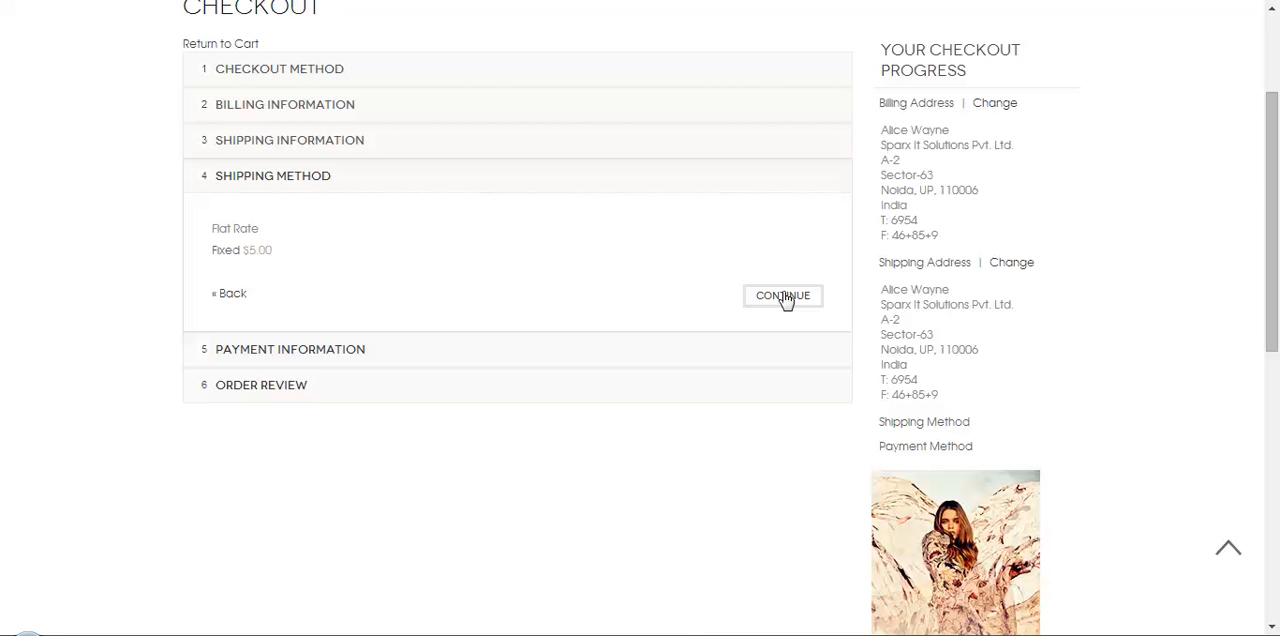
{"action": "left_click", "coordinate": [782, 295]}
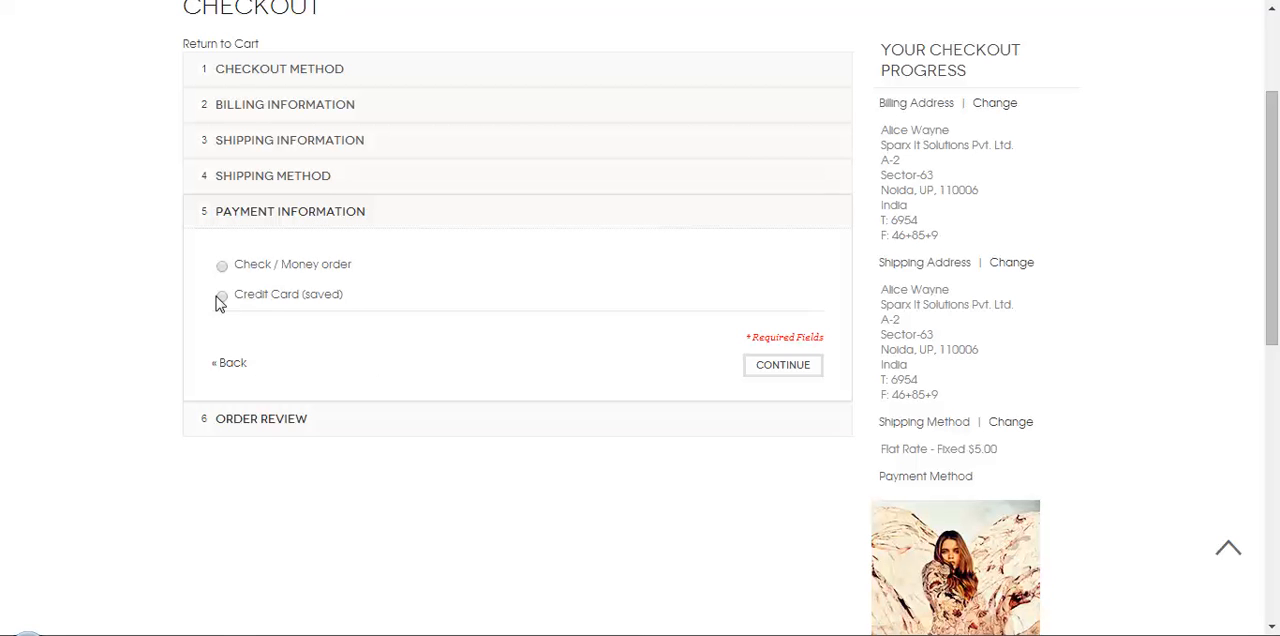
- Try Credit Card (saved), settle on Check / Money order, and continue to order review
{"action": "left_click", "coordinate": [221, 294]}
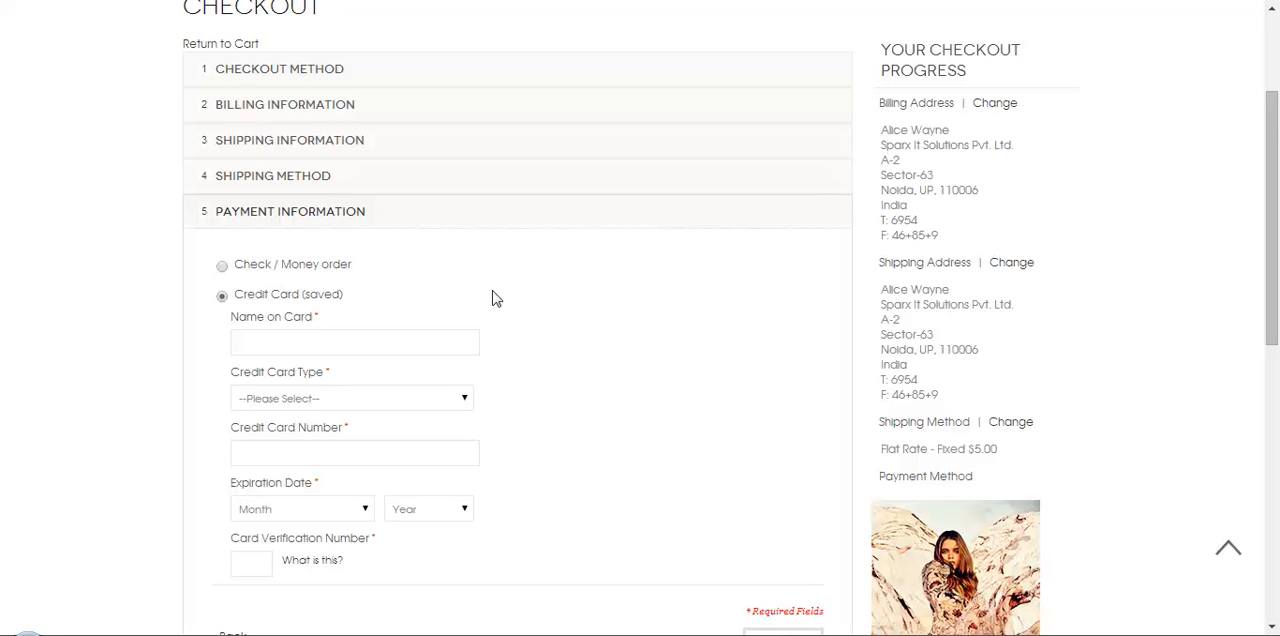
{"action": "left_click", "coordinate": [221, 264]}
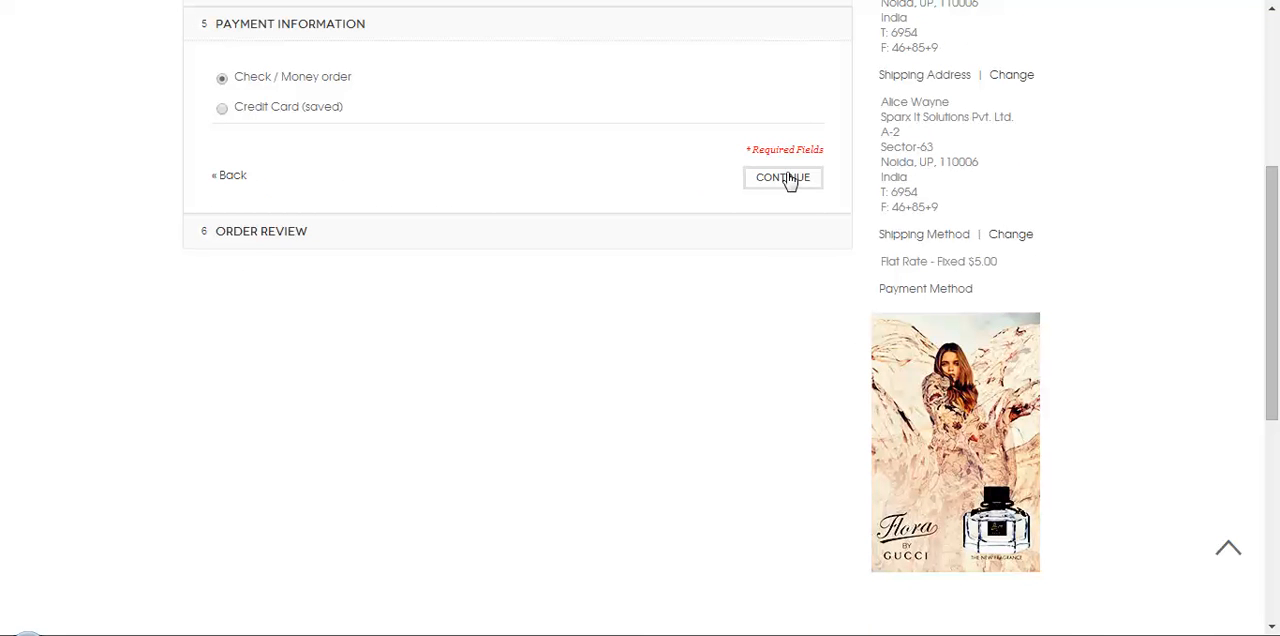
{"action": "left_click", "coordinate": [783, 177]}
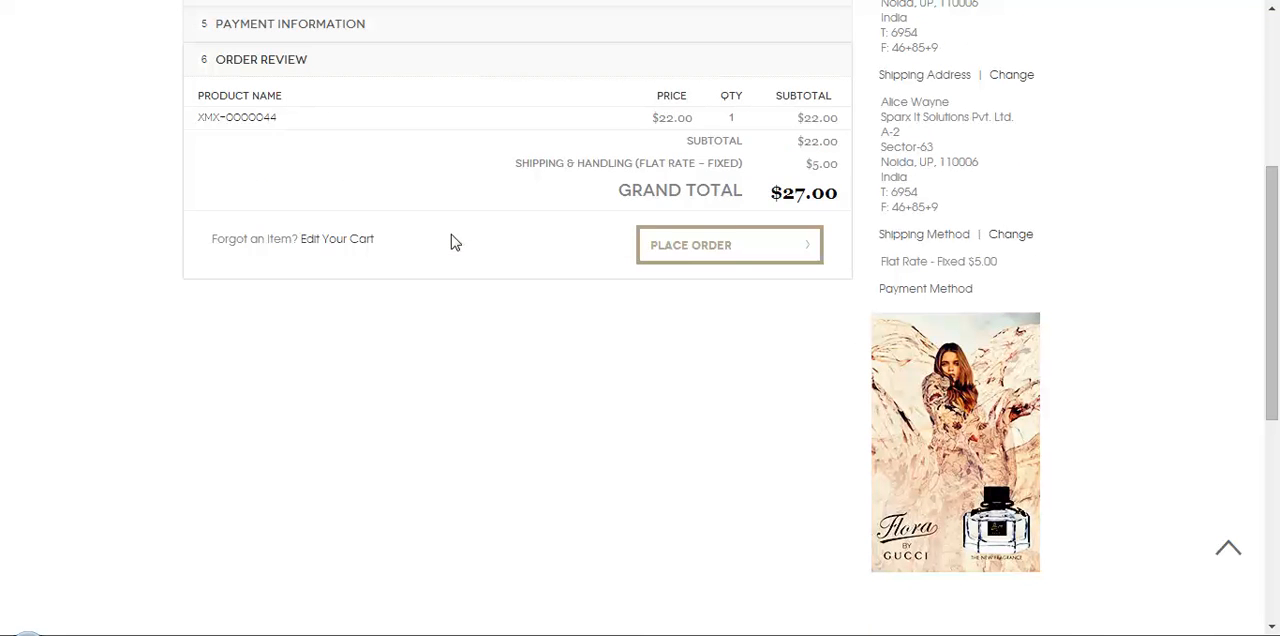
- Place the one-jersey order with its $27.00 grand total
{"action": "scroll", "scroll_direction": "up", "scroll_amount": 3}
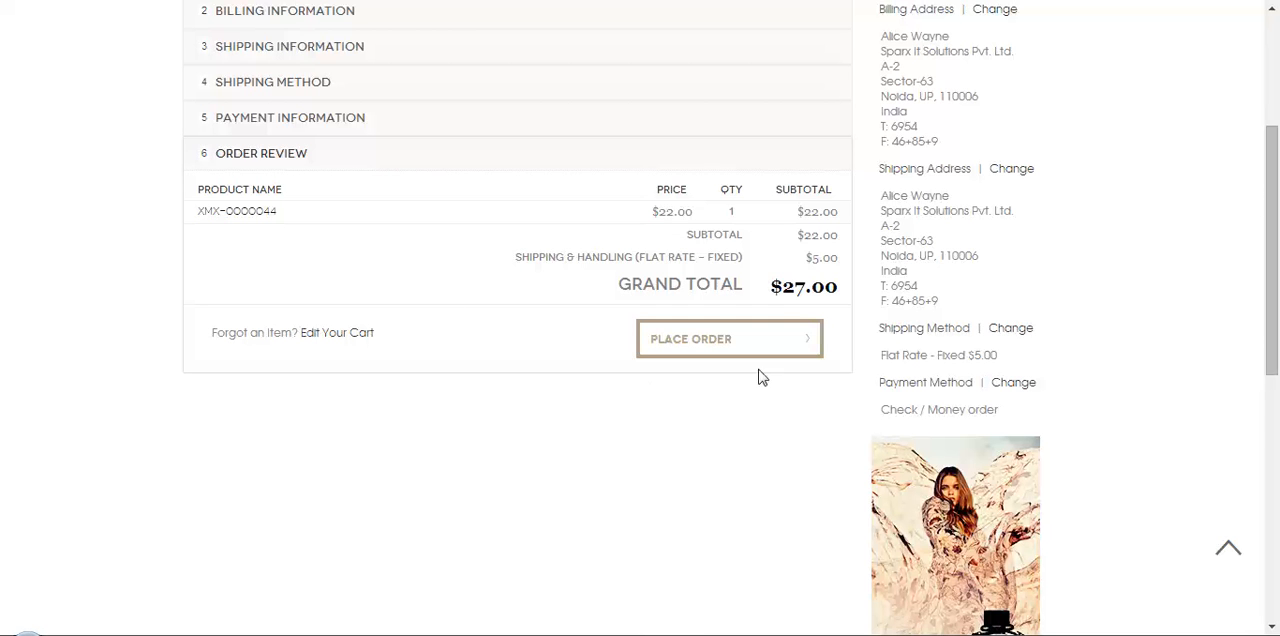
{"action": "mouse_move", "coordinate": [862, 307]}
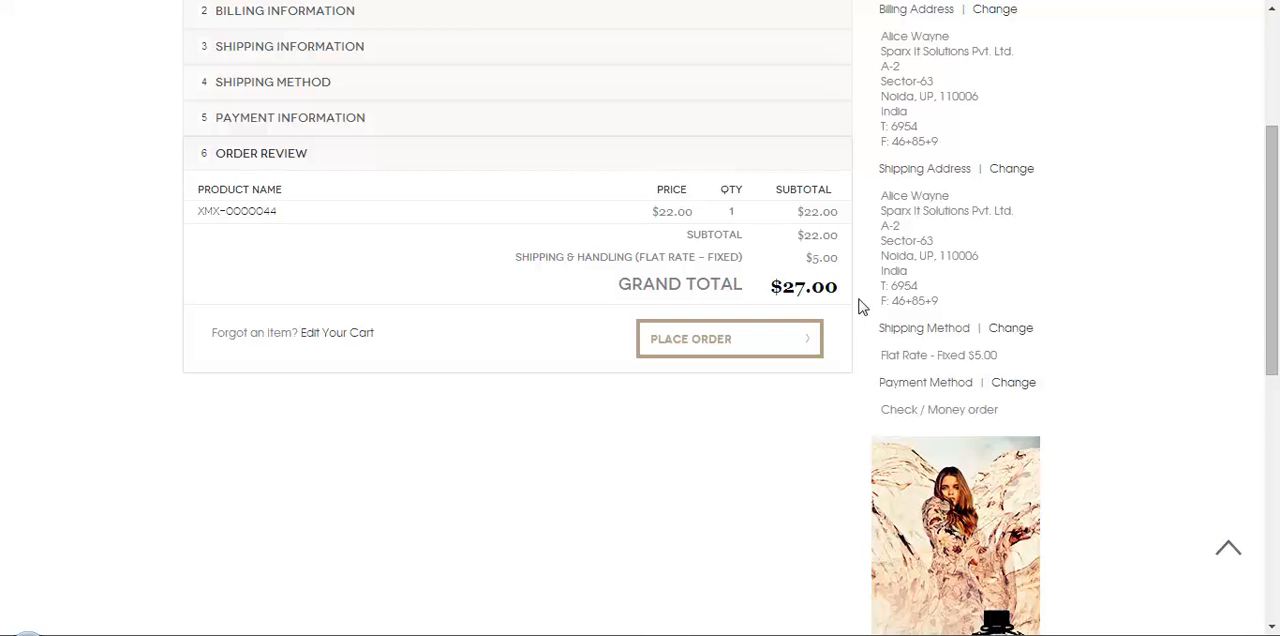
{"action": "mouse_move", "coordinate": [810, 256]}
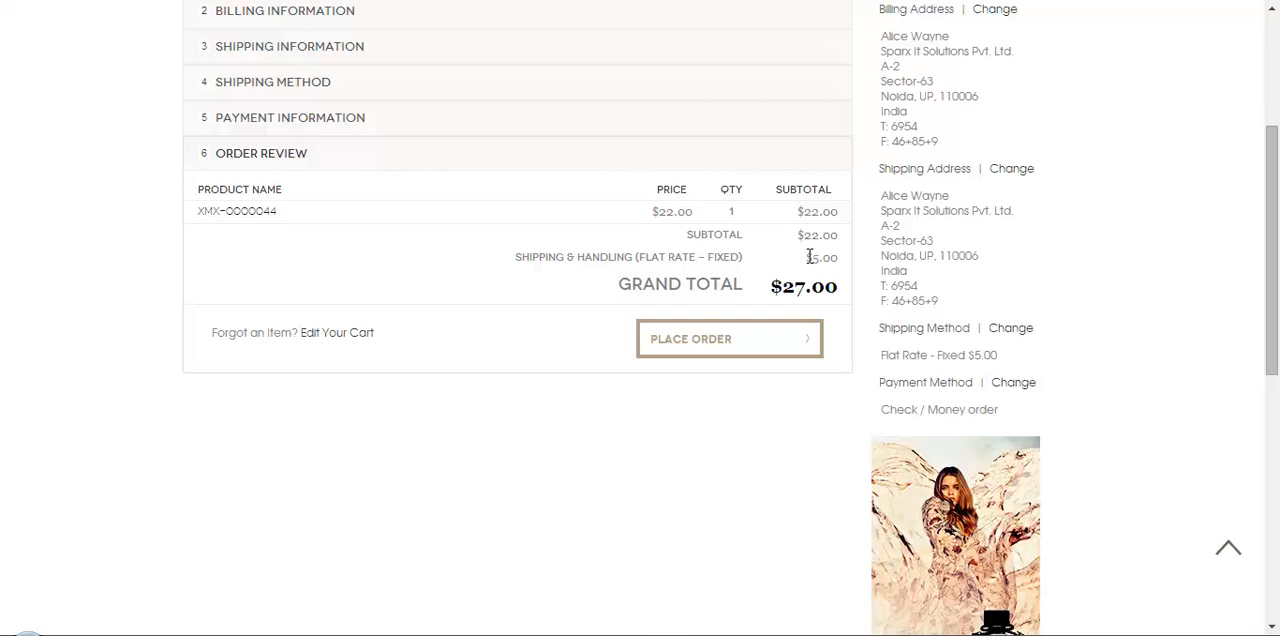
{"action": "left_click", "coordinate": [730, 338]}
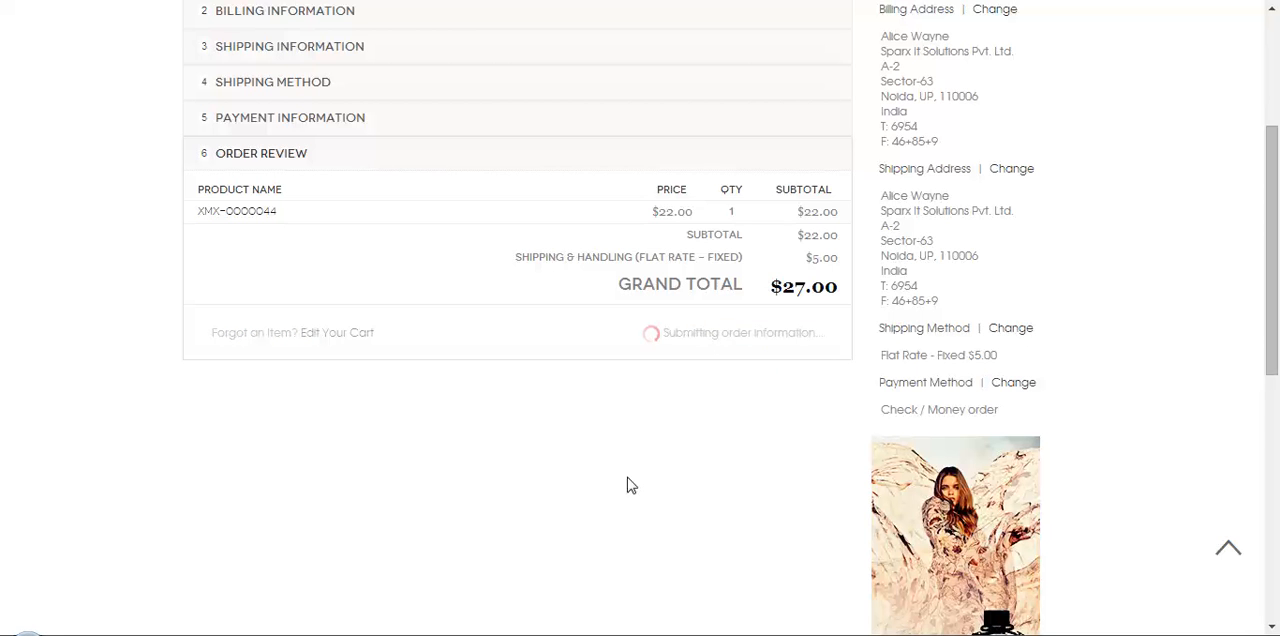
{"action": "mouse_move", "coordinate": [530, 385]}
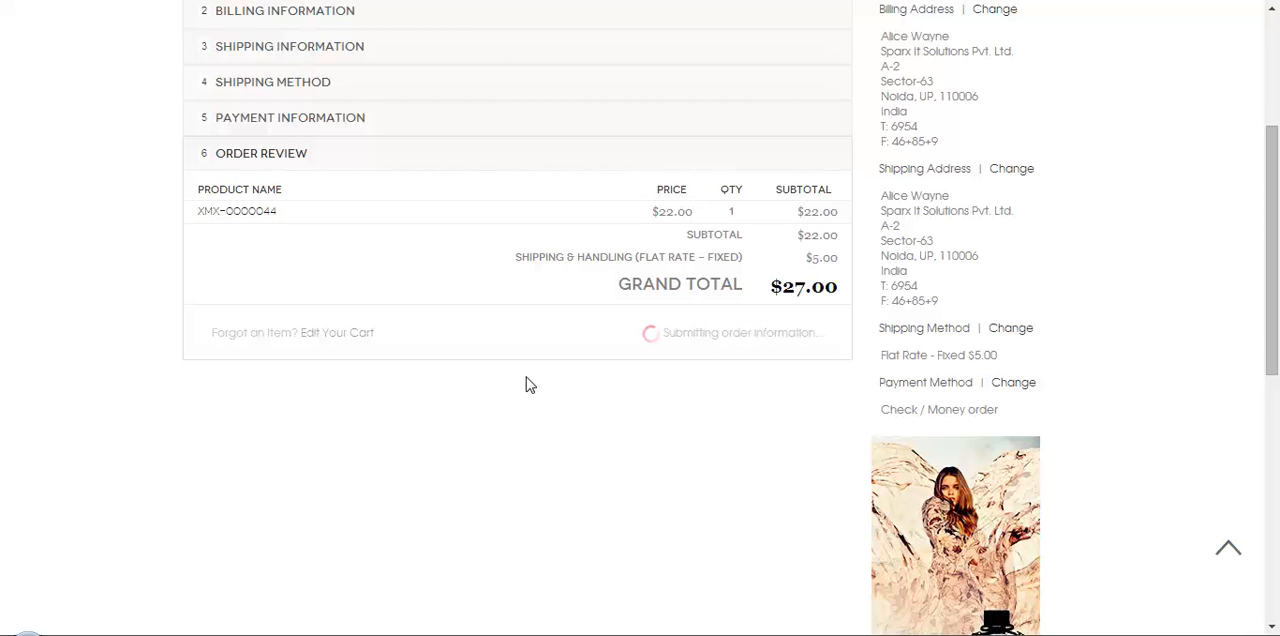
{"action": "mouse_move", "coordinate": [570, 332]}
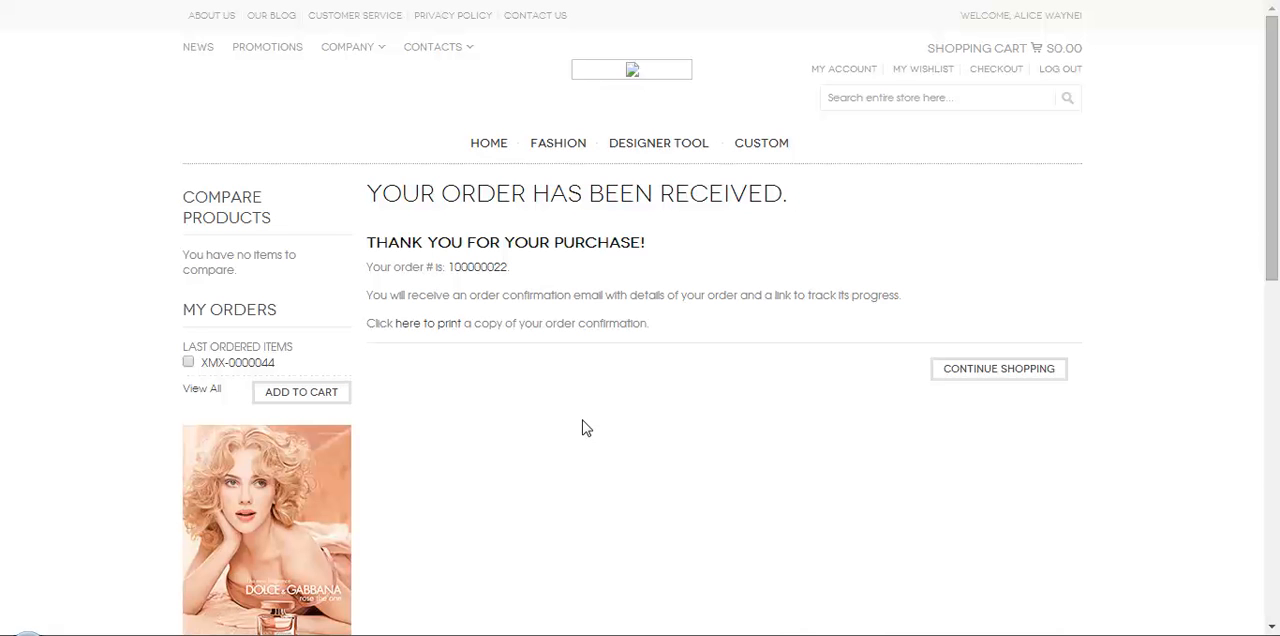
{"action": "mouse_move", "coordinate": [748, 433]}
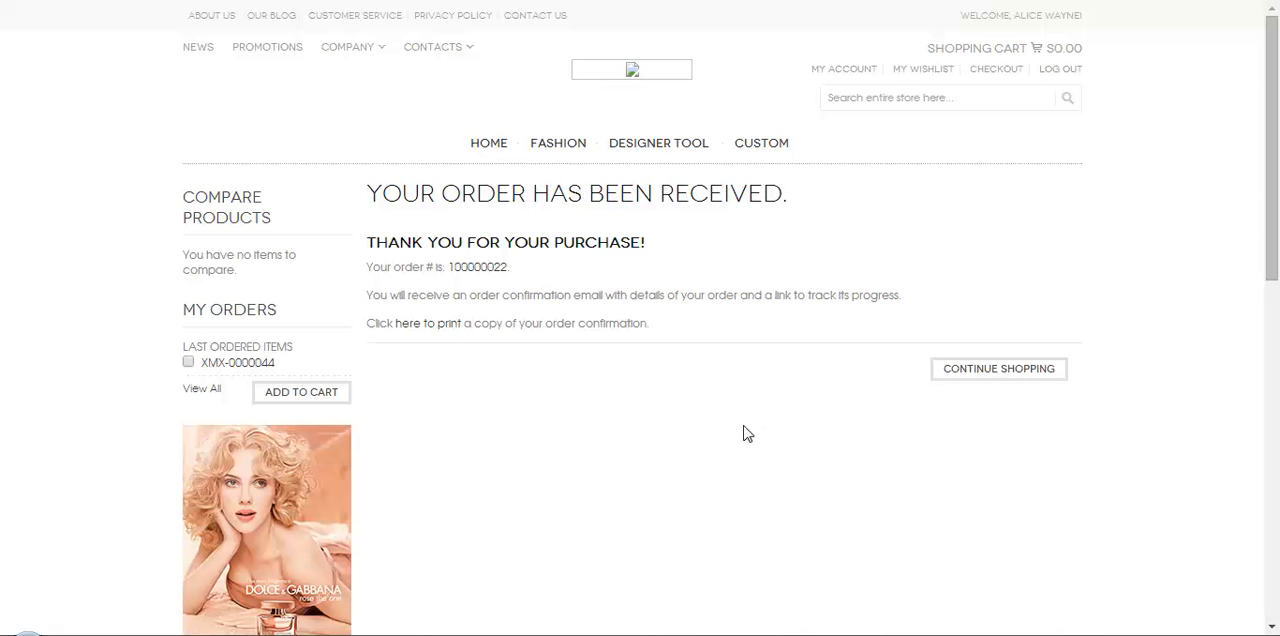
{"action": "mouse_move", "coordinate": [739, 433]}
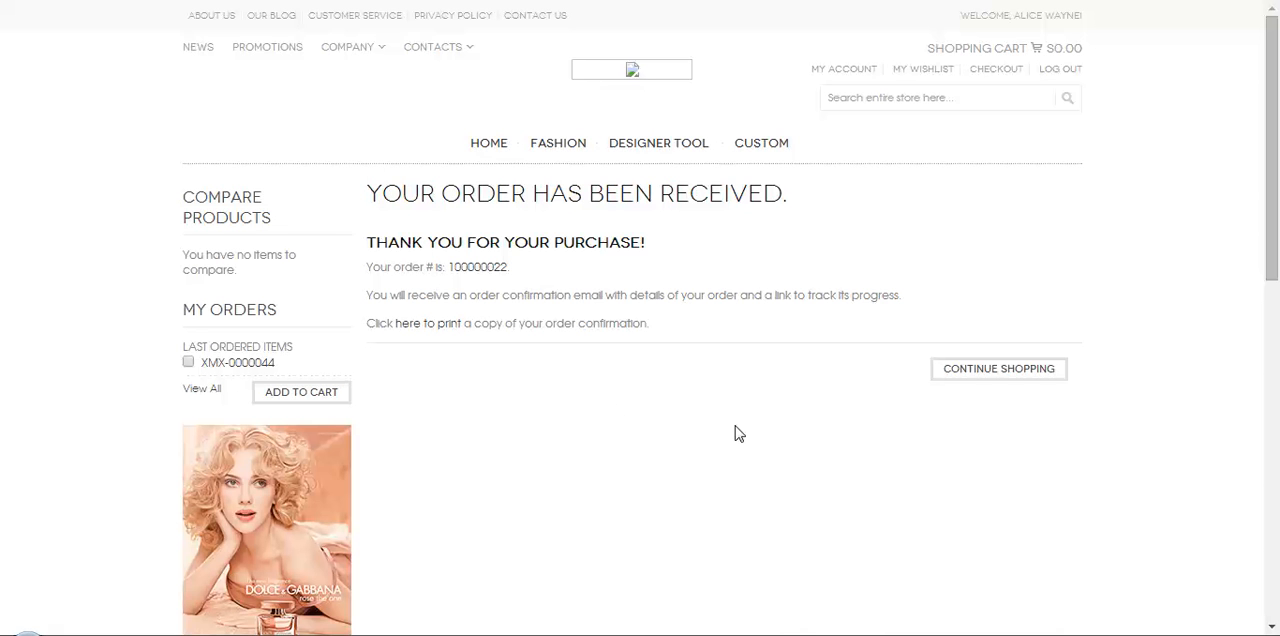
{"action": "mouse_move", "coordinate": [594, 380]}
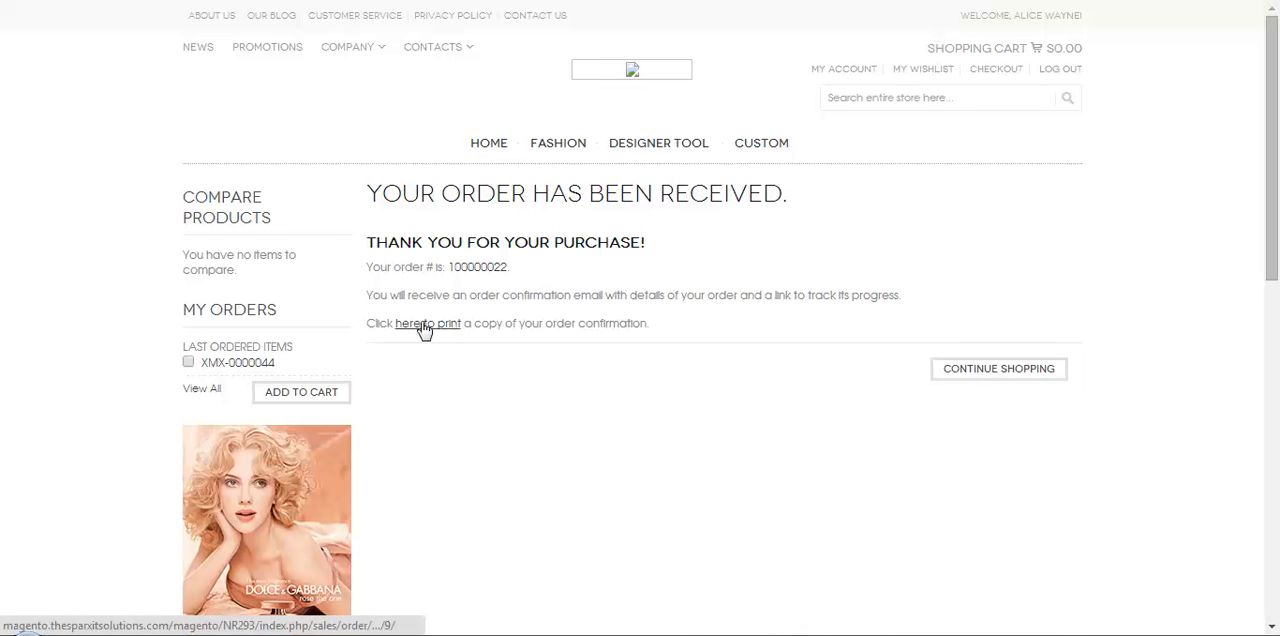
{"action": "mouse_move", "coordinate": [756, 414]}
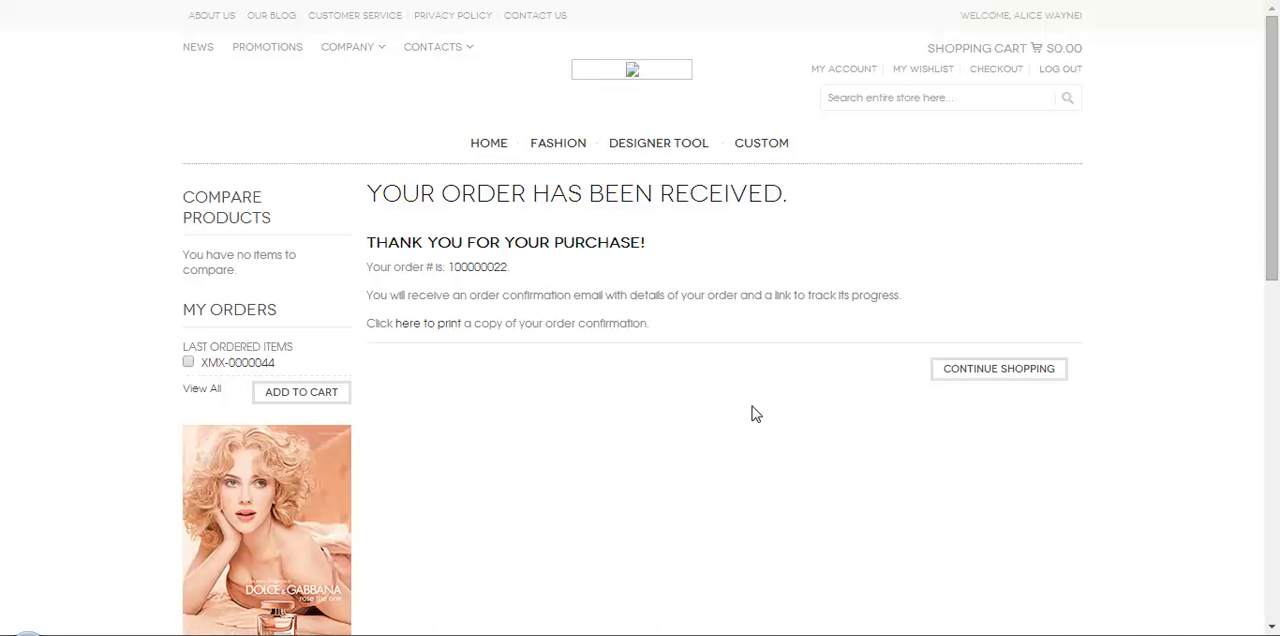
{"action": "mouse_move", "coordinate": [1057, 444]}
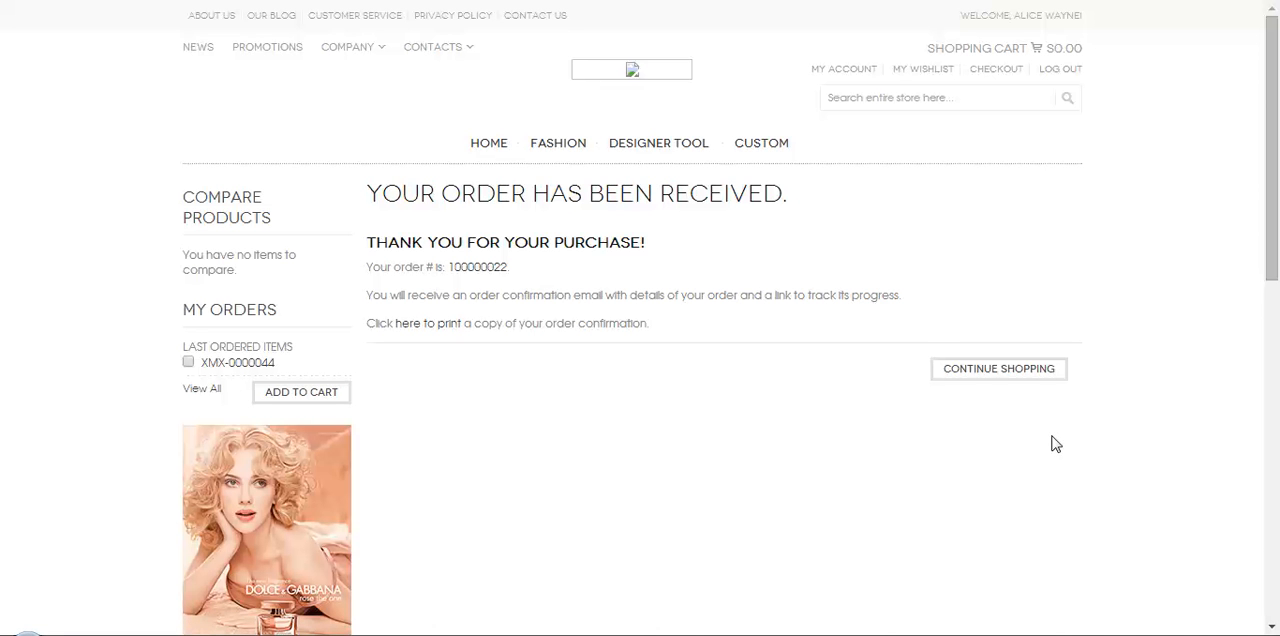
{"action": "mouse_move", "coordinate": [1000, 373]}
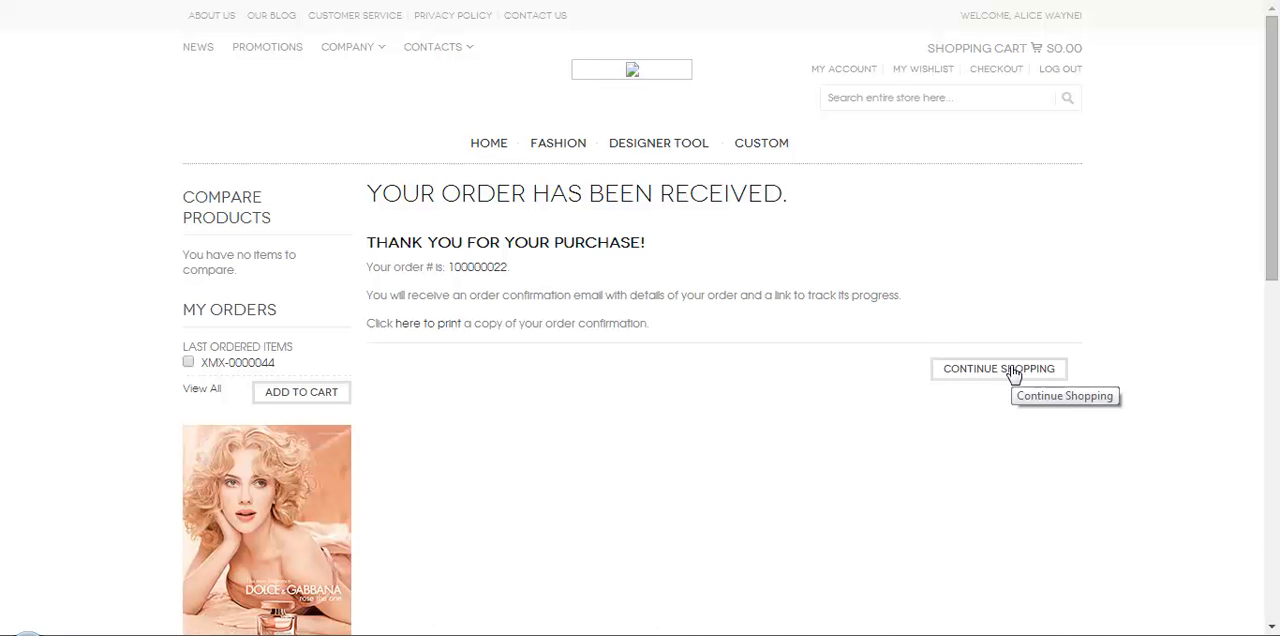
{"action": "mouse_move", "coordinate": [1071, 436]}
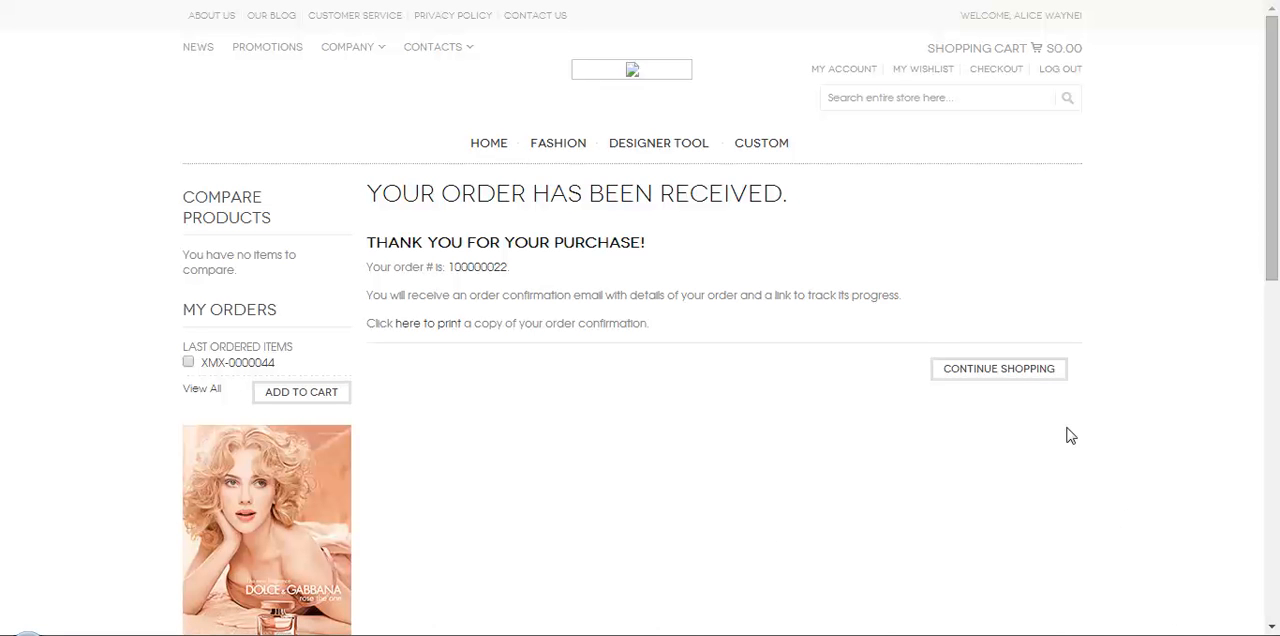